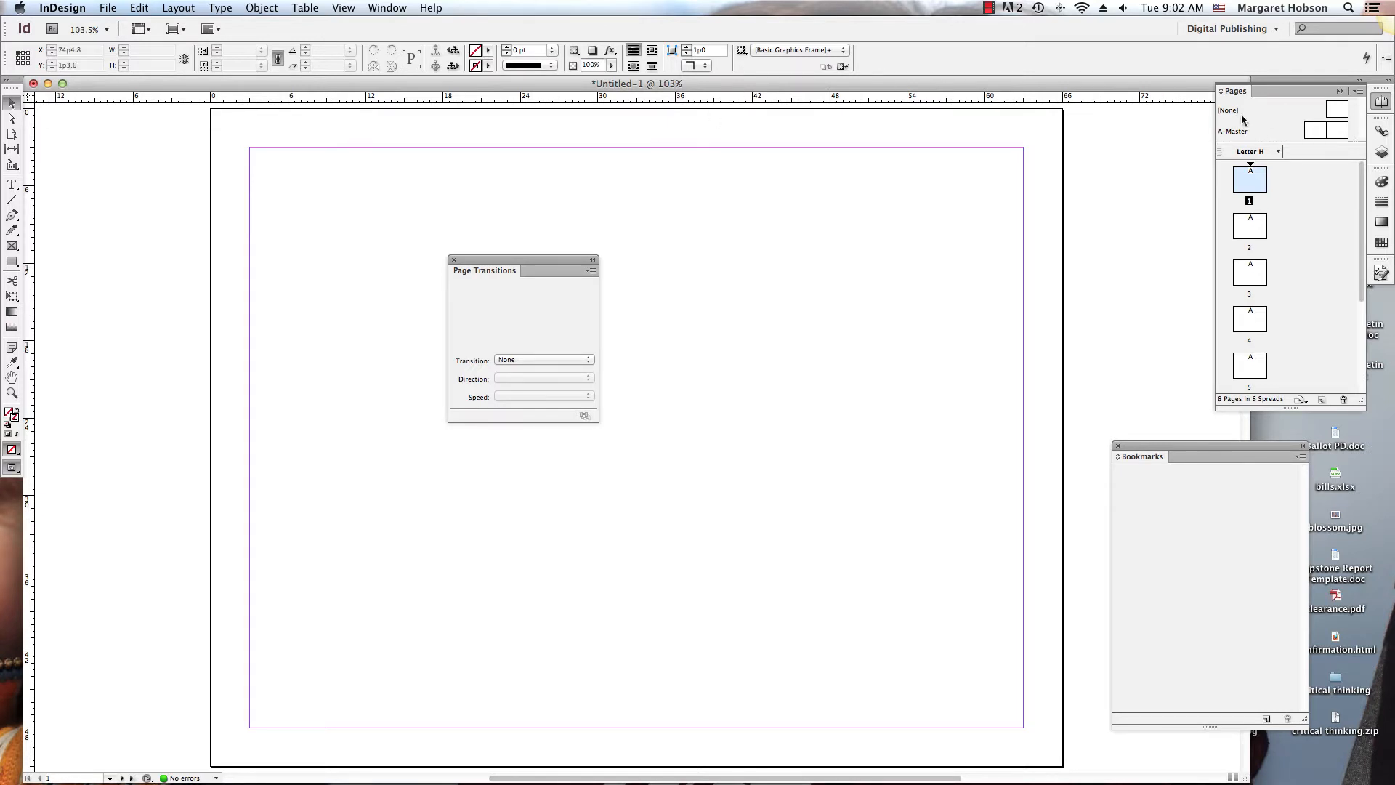
{"action": "mouse_move", "coordinate": [387, 4]}
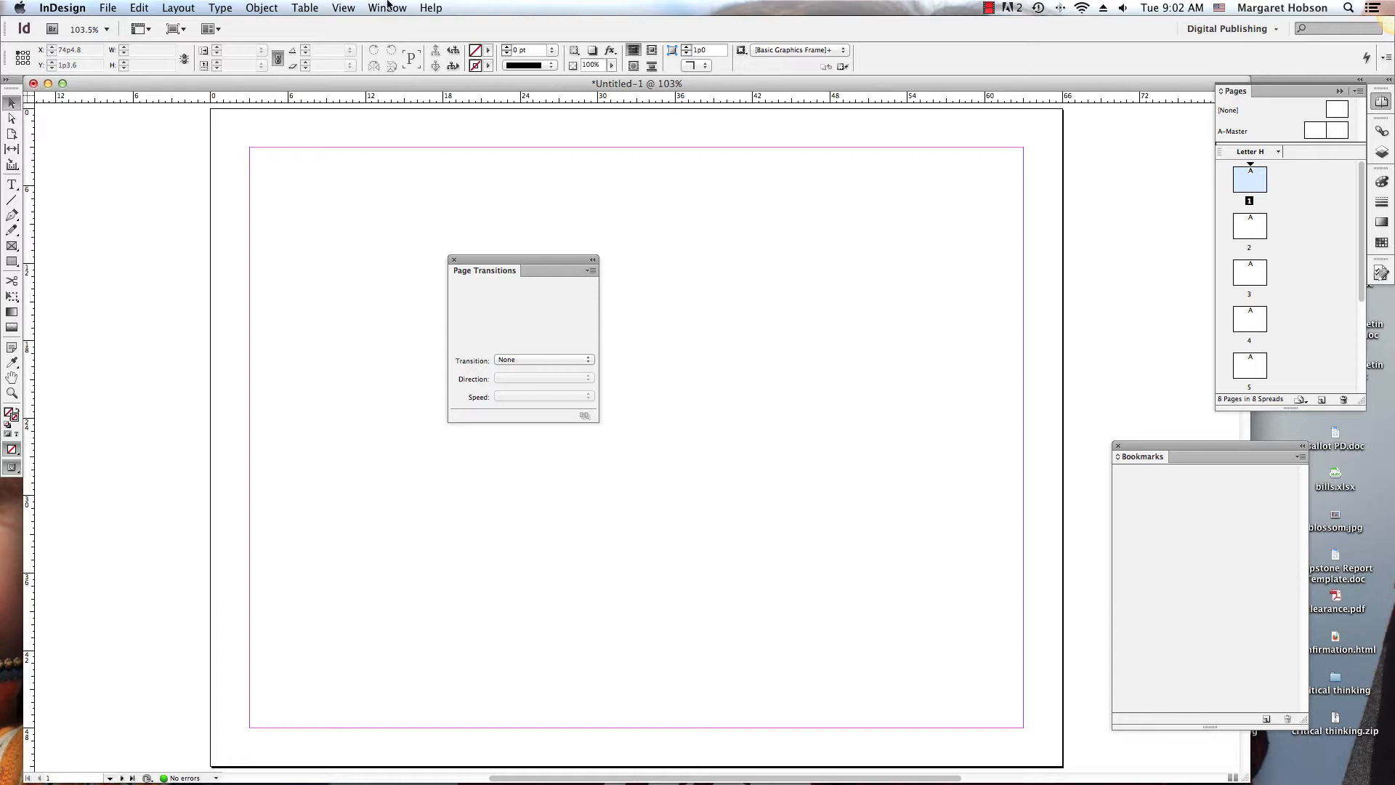
Step: Browse the document pages in the Pages panel and select the A-Master spread
{"action": "left_click", "coordinate": [386, 8]}
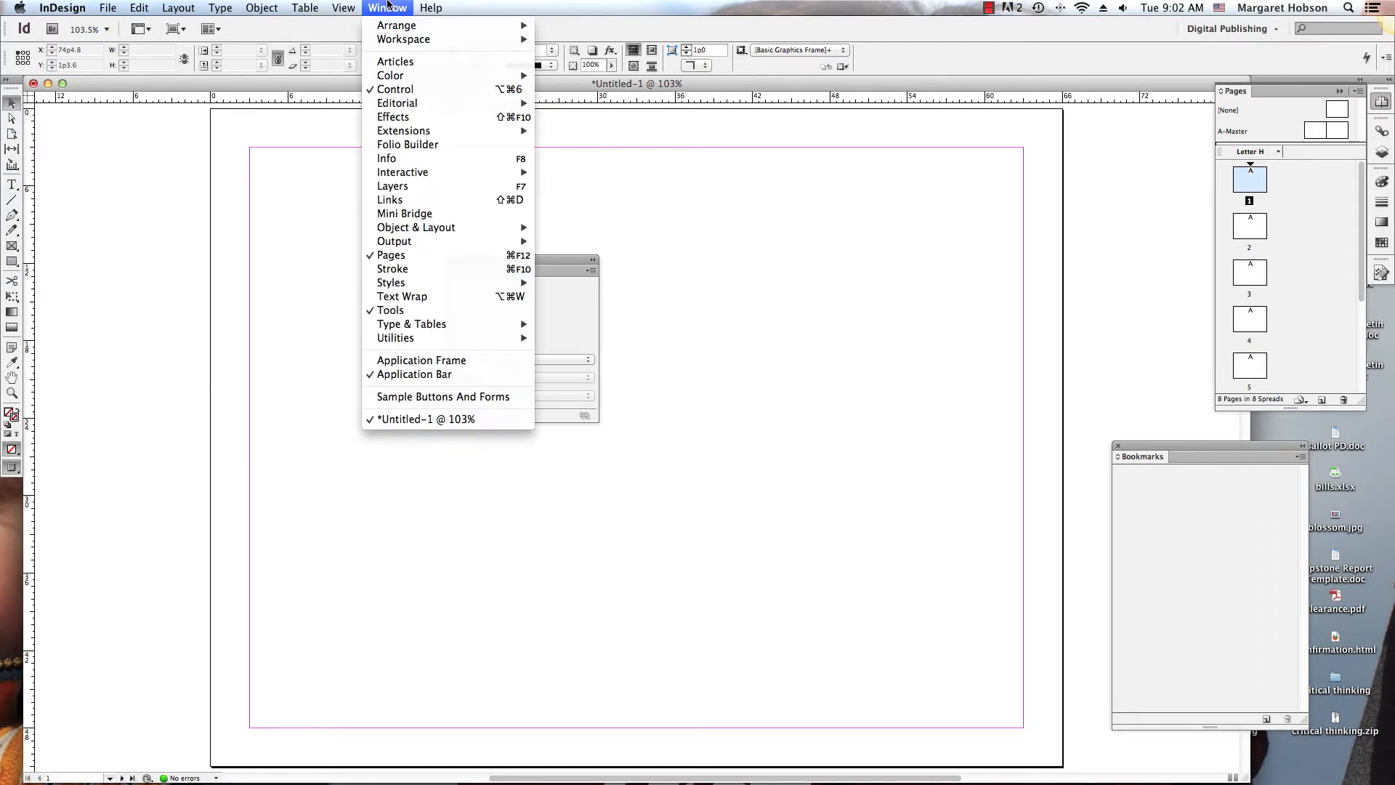
{"action": "mouse_move", "coordinate": [391, 255]}
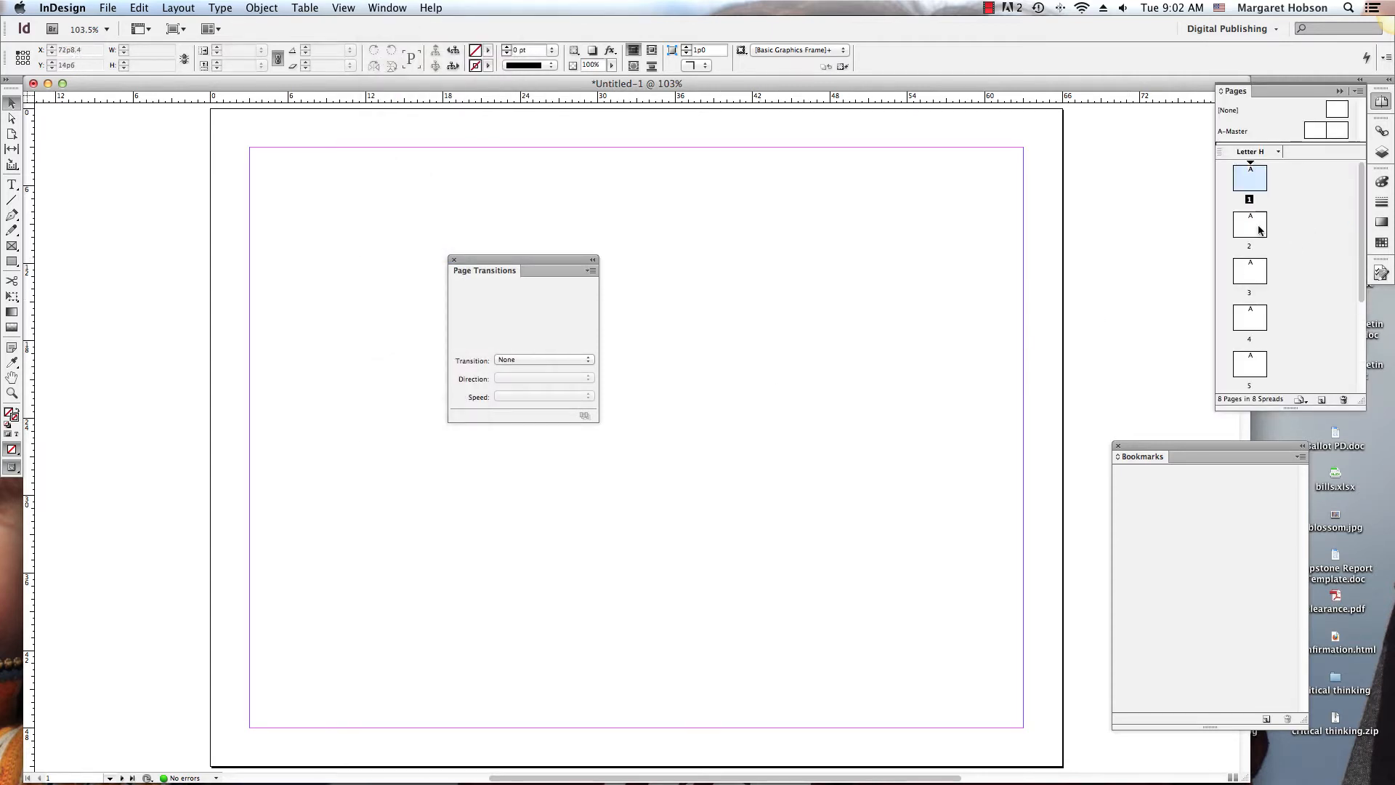
{"action": "left_click", "coordinate": [1250, 224]}
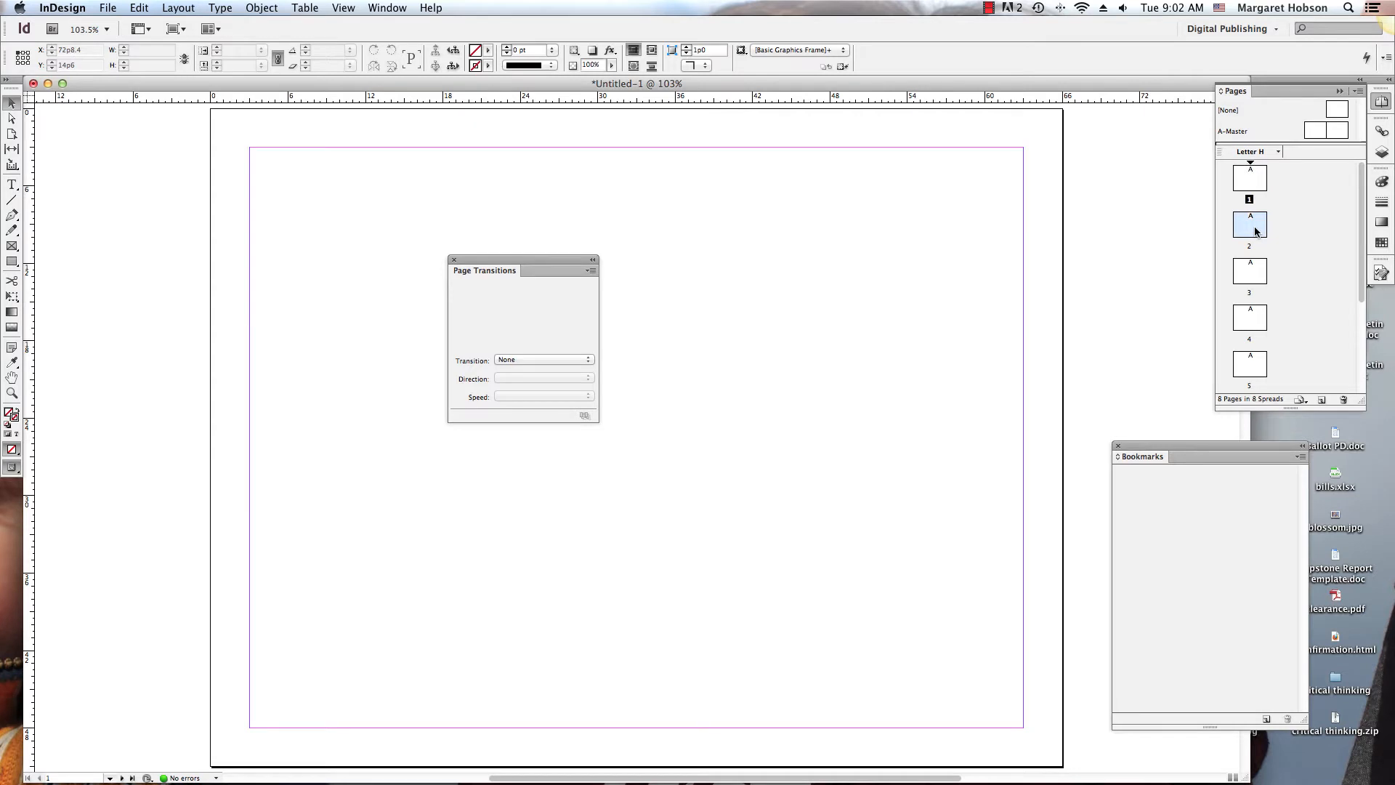
{"action": "left_click", "coordinate": [1249, 317]}
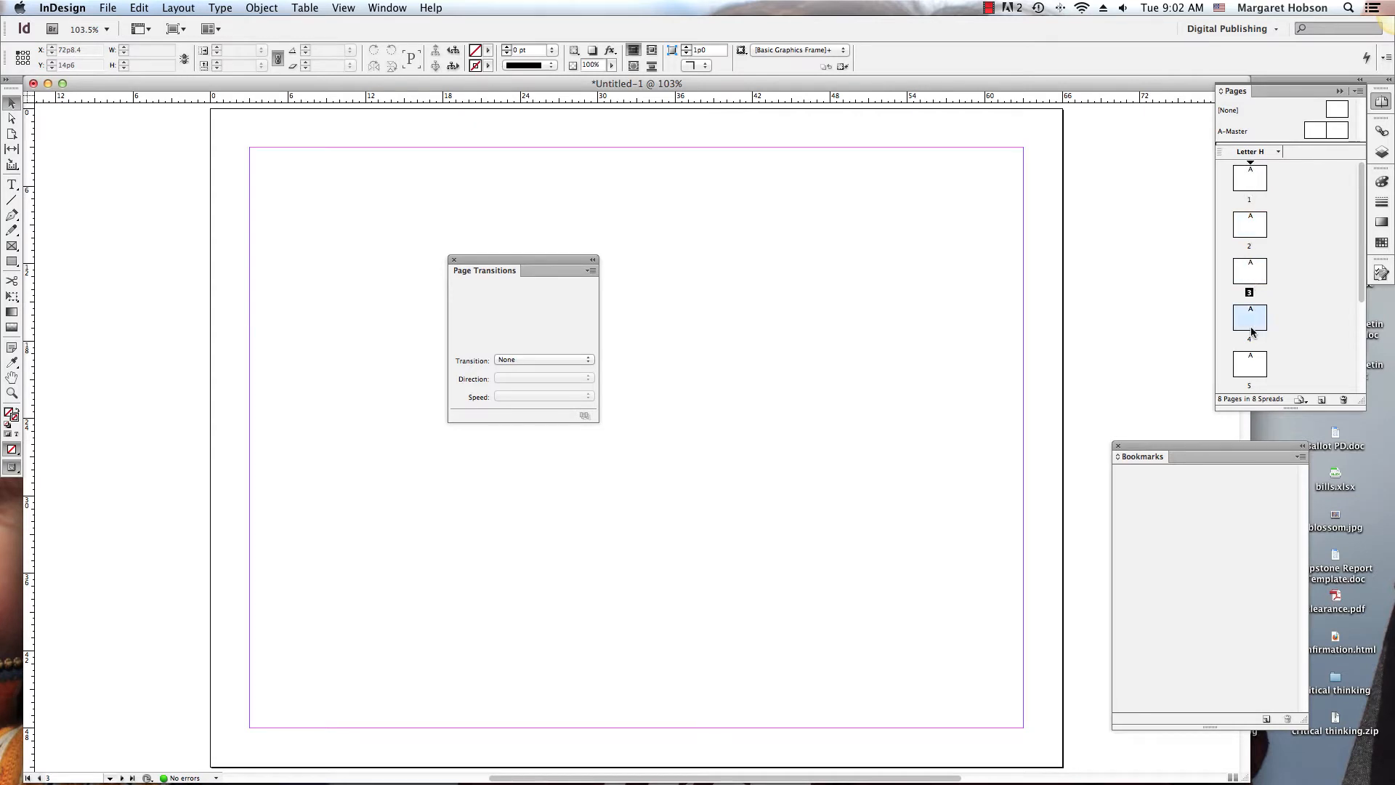
{"action": "left_click", "coordinate": [1250, 363]}
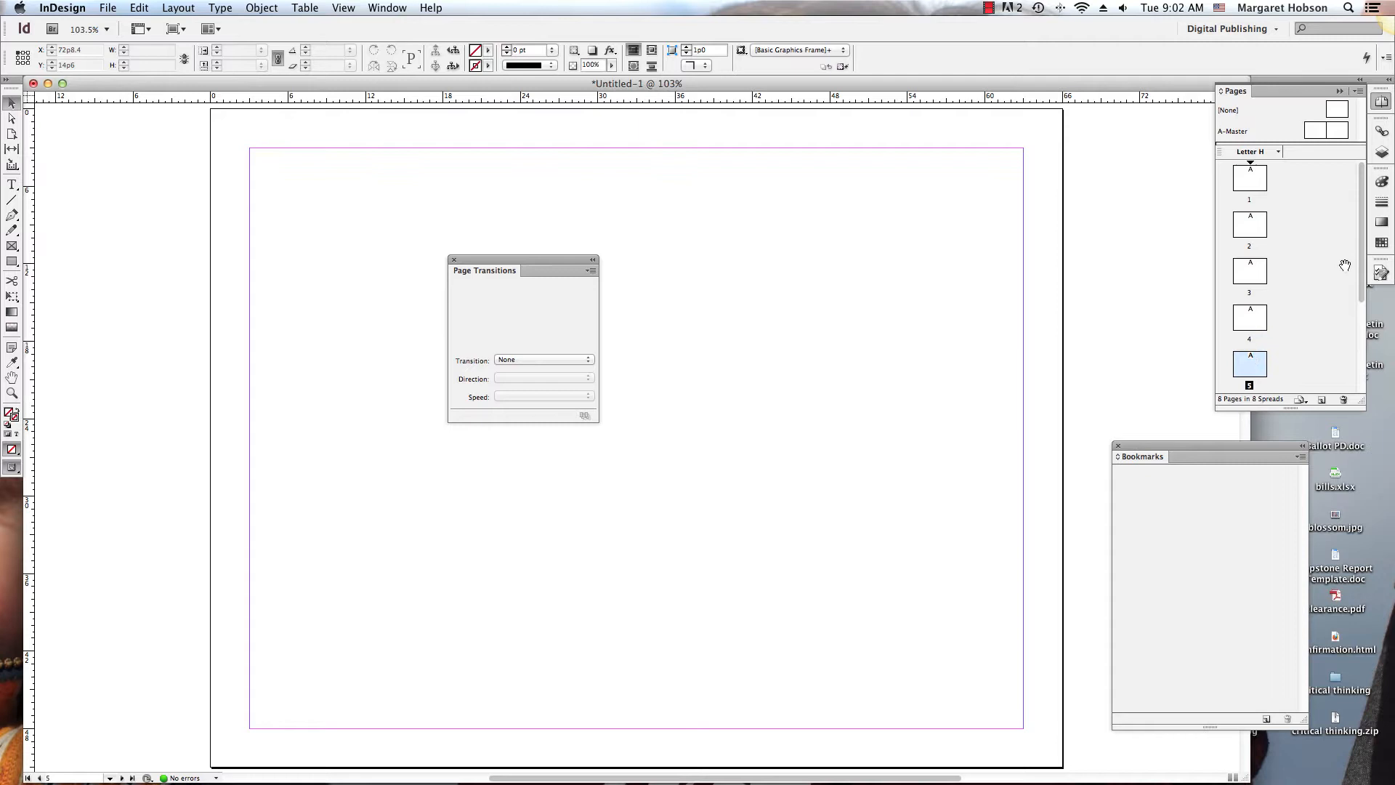
{"action": "mouse_move", "coordinate": [1366, 263]}
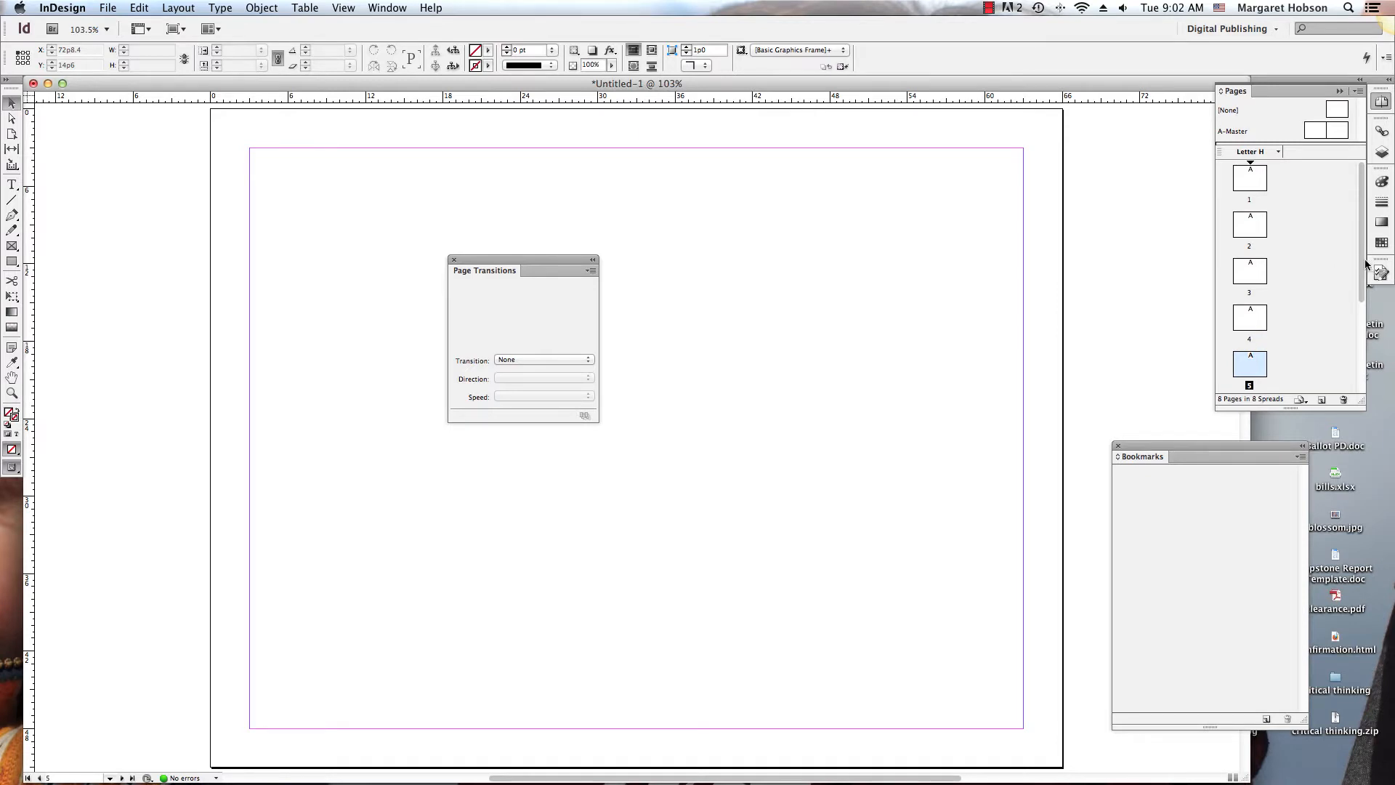
{"action": "scroll", "scroll_direction": "down", "scroll_amount": 3}
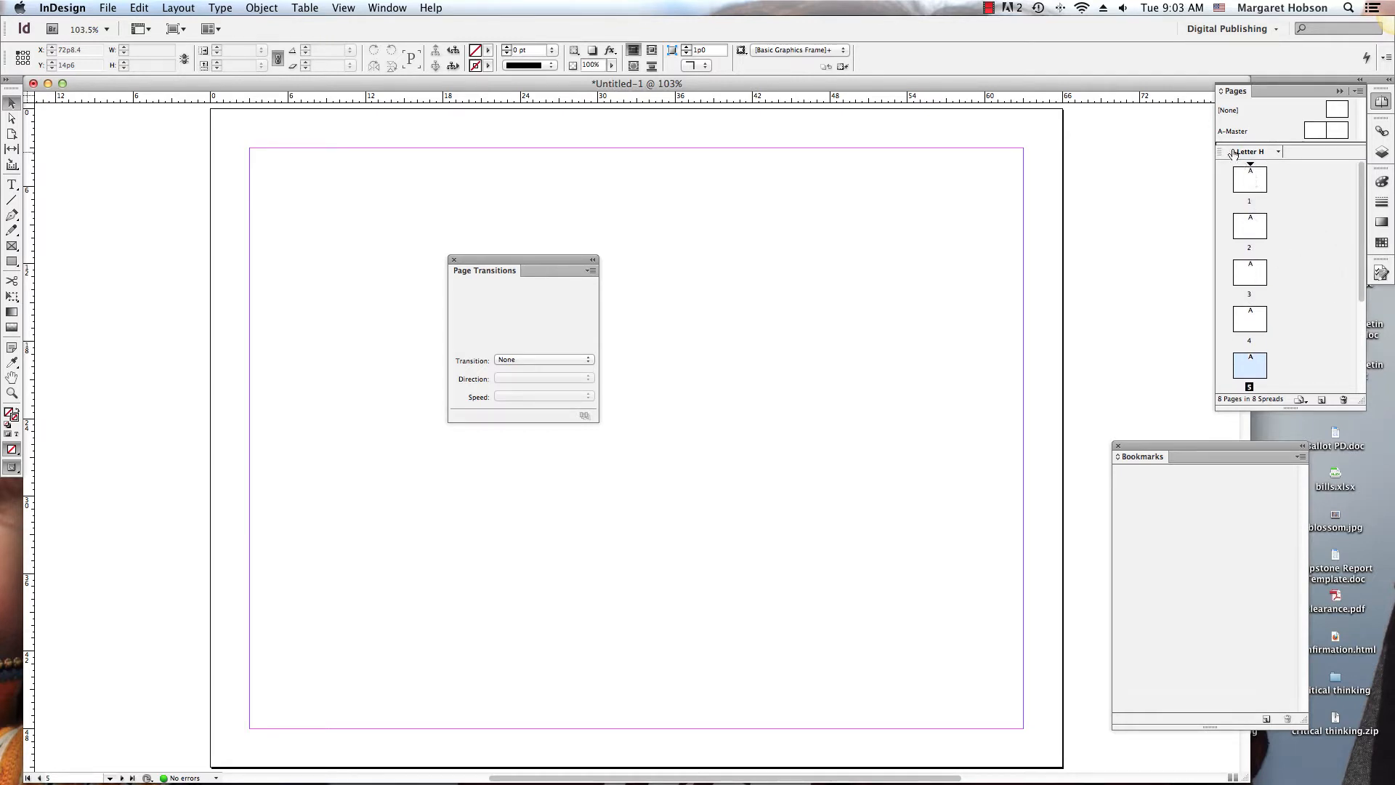
{"action": "left_click", "coordinate": [1311, 130]}
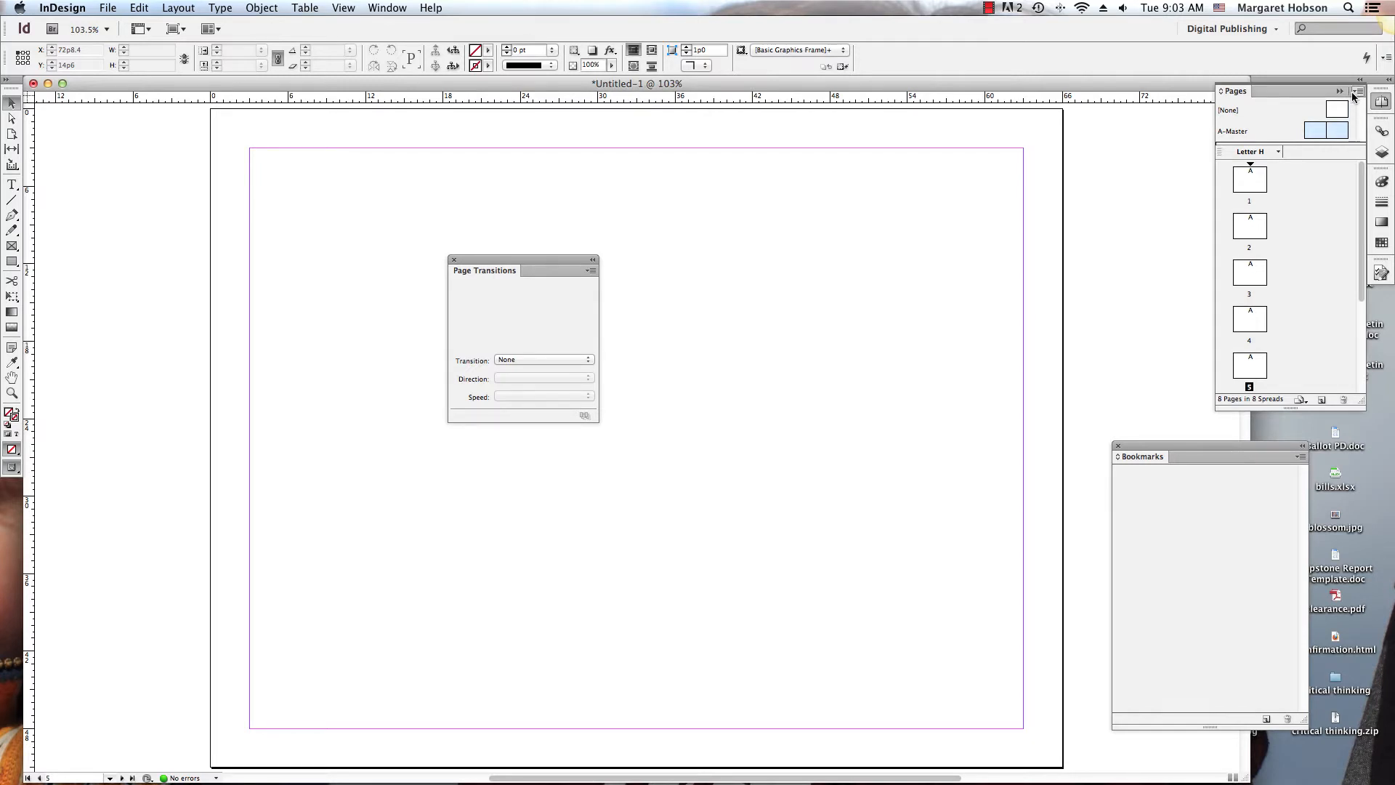
Step: Set A-Master options to 1 page, based on no master, and confirm
{"action": "left_click", "coordinate": [1343, 90]}
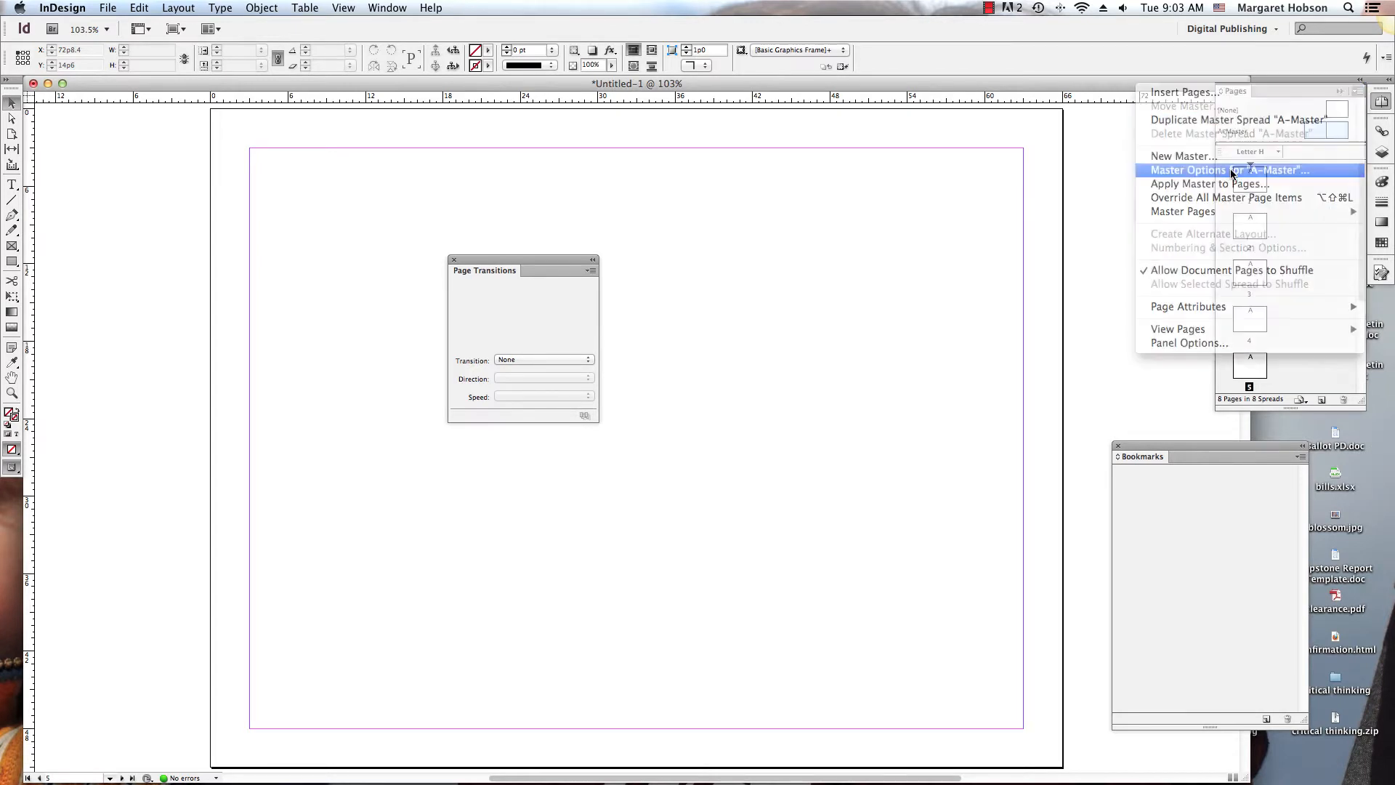
{"action": "left_click", "coordinate": [1221, 170]}
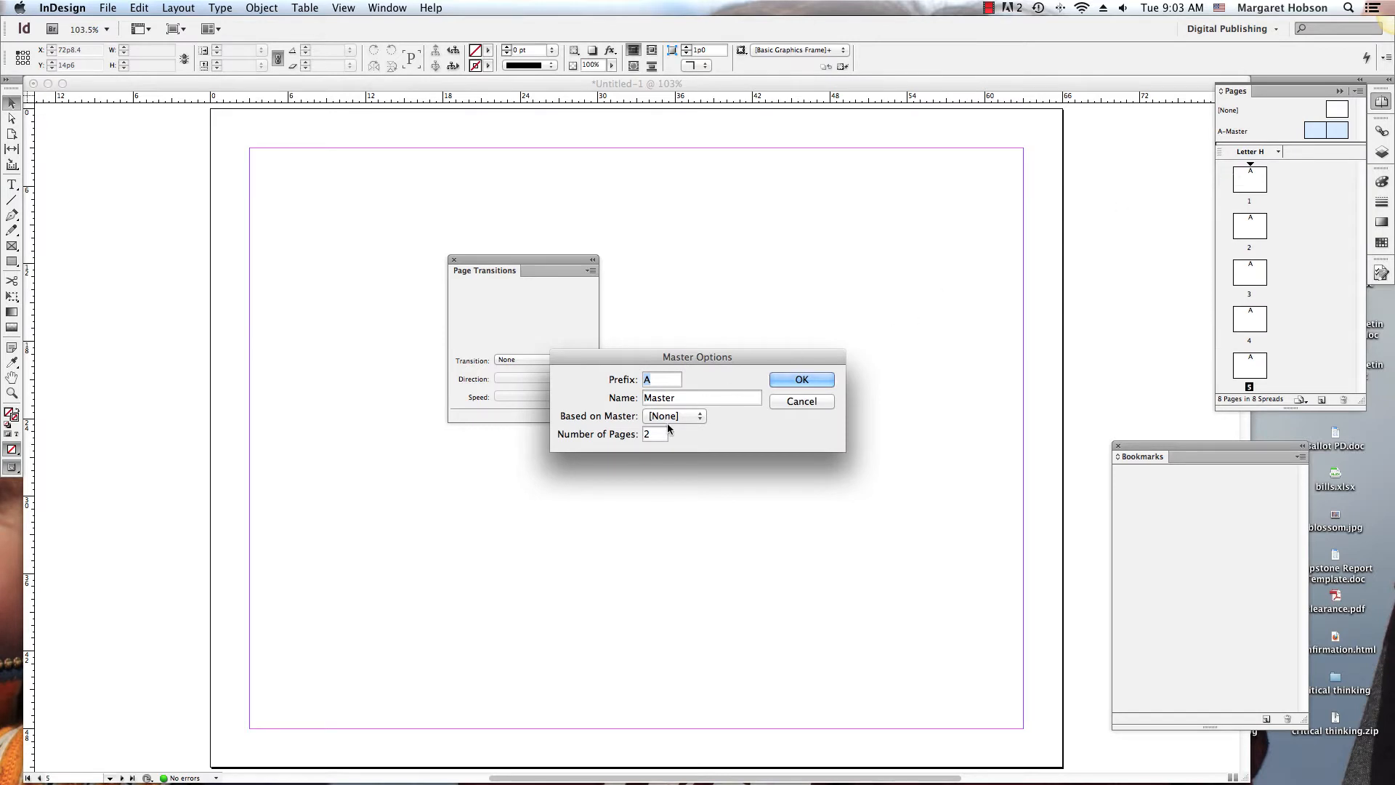
{"action": "left_click", "coordinate": [674, 416]}
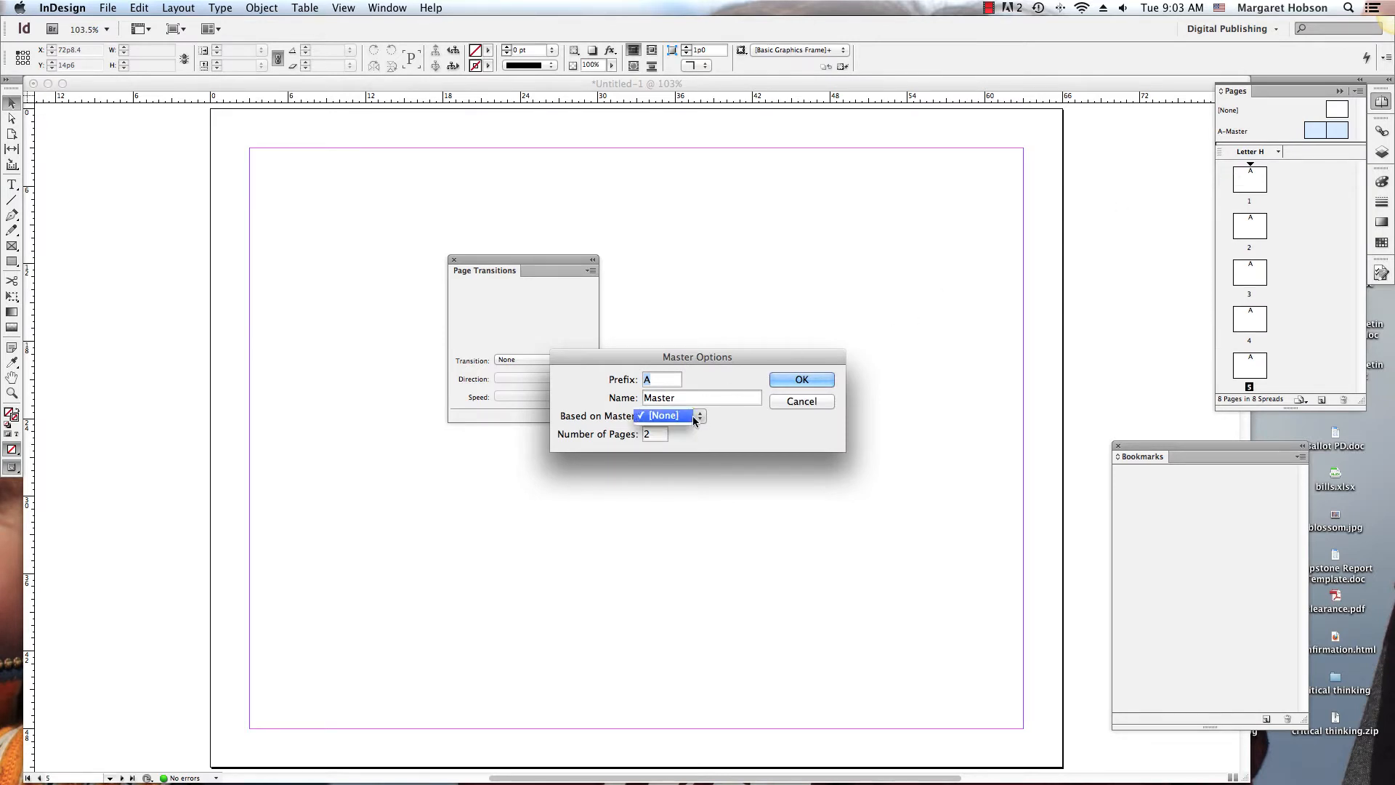
{"action": "left_click", "coordinate": [665, 416]}
{"action": "type", "text": "1"}
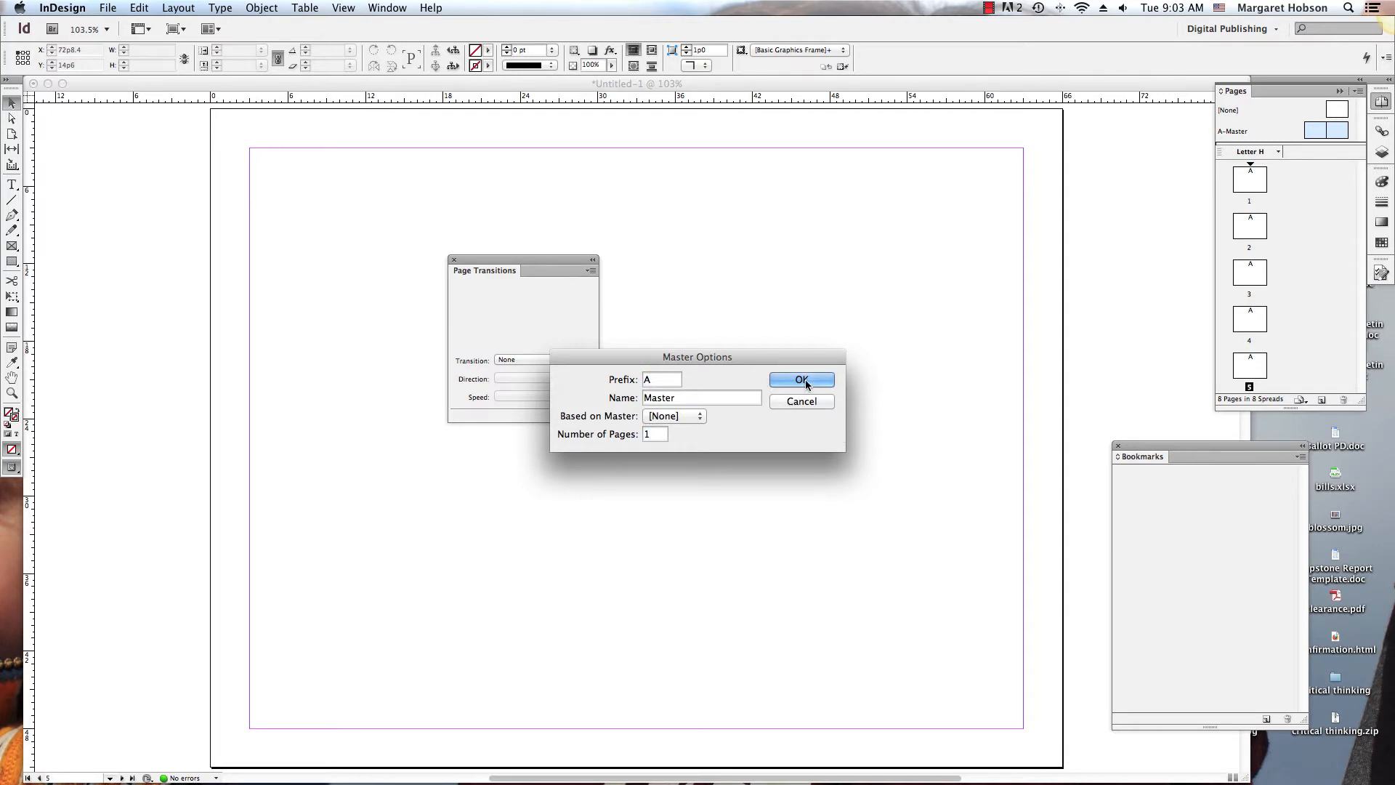
{"action": "left_click", "coordinate": [801, 381]}
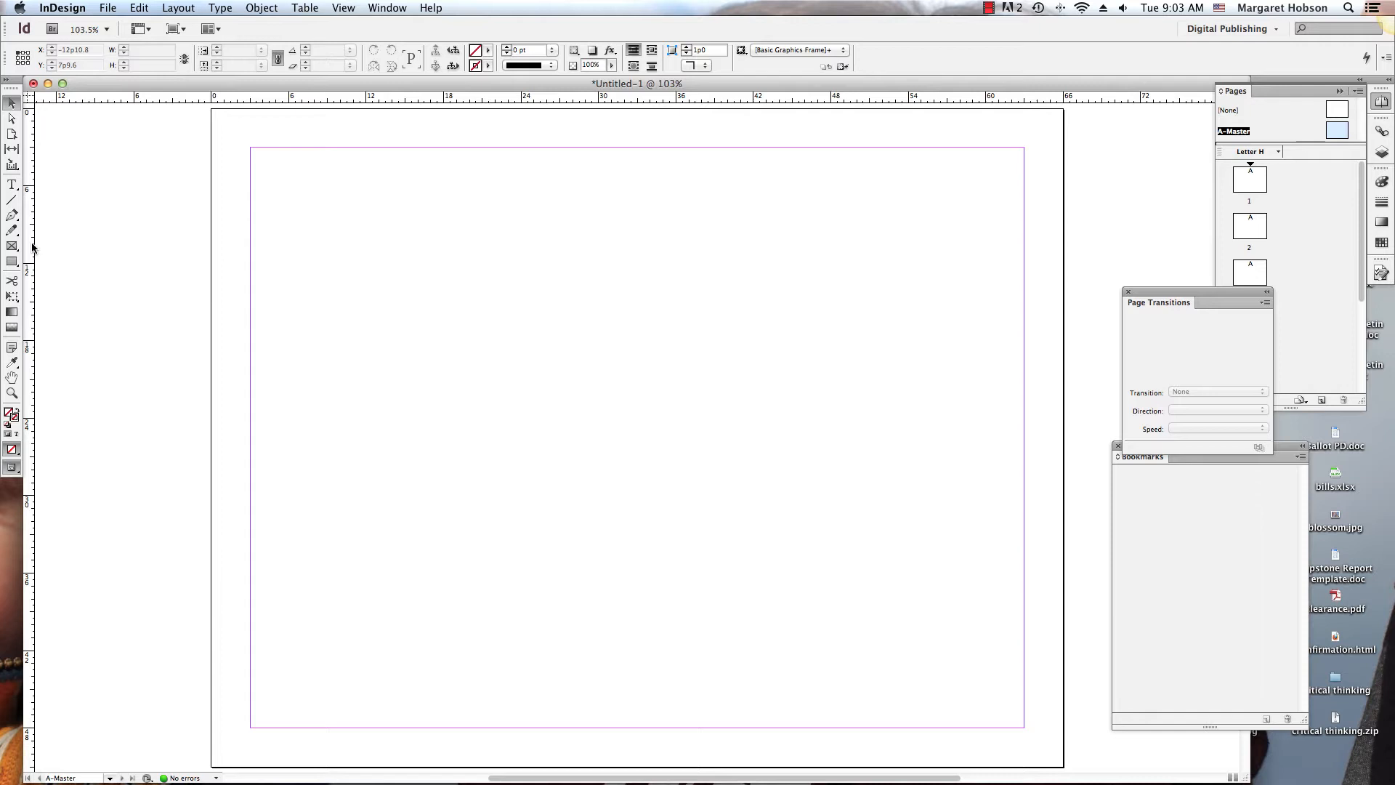
Step: Draw a rectangle frame covering the whole A-Master page with the Rectangle Frame tool
{"action": "left_click", "coordinate": [12, 263]}
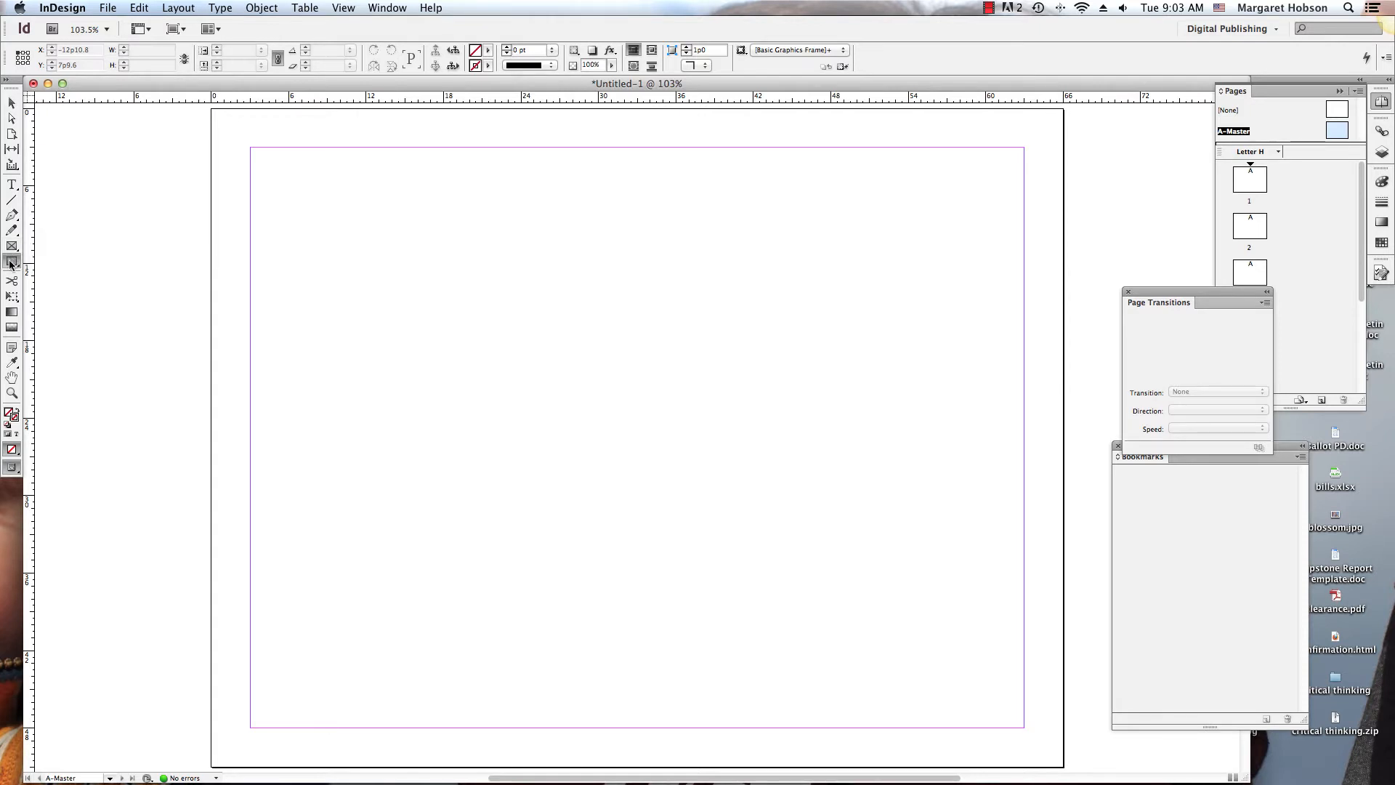
{"action": "left_click", "coordinate": [12, 262]}
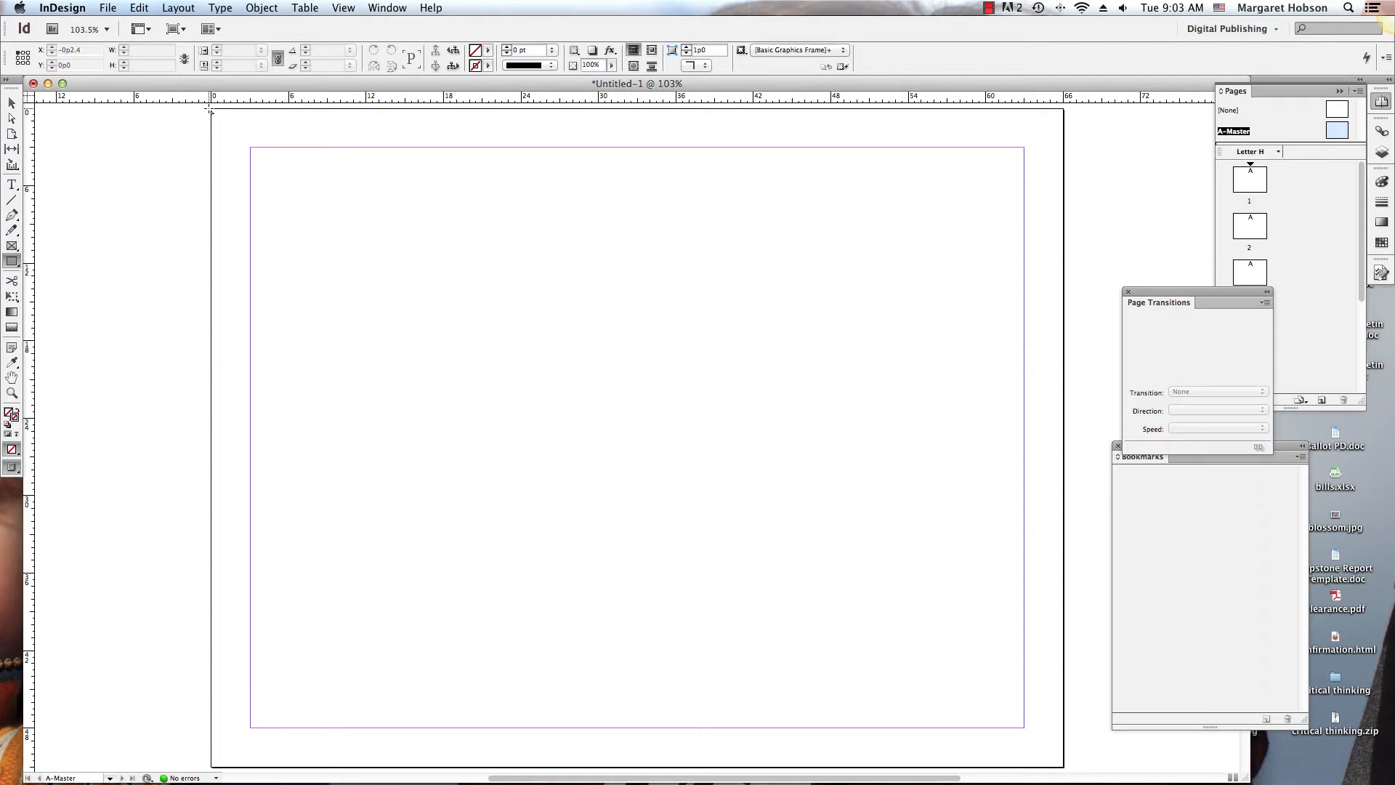
{"action": "left_click_drag", "start_coordinate": [212, 110], "coordinate": [609, 412]}
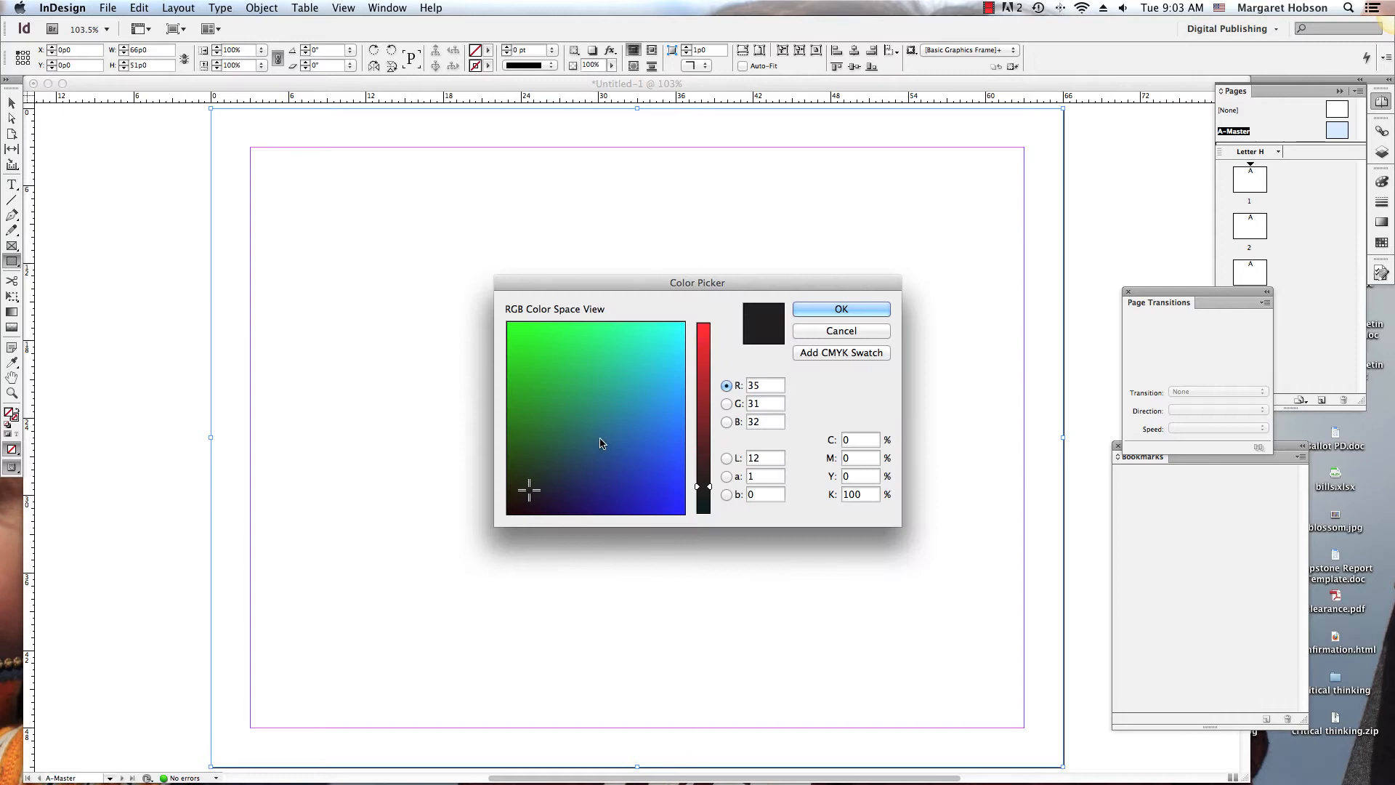
Step: Fill the A-Master rectangle with a pale light green from the Color Picker
{"action": "left_click", "coordinate": [629, 357]}
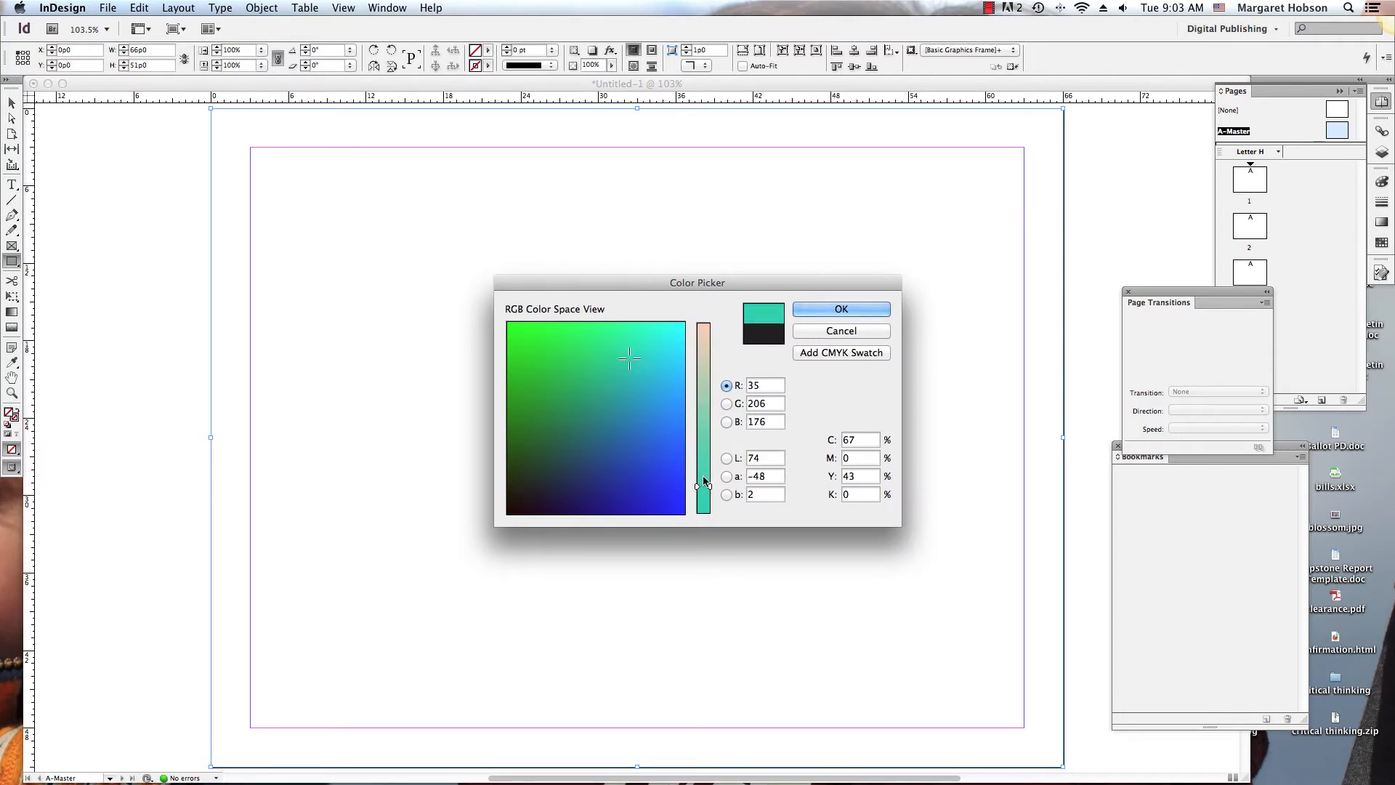
{"action": "left_click_drag", "start_coordinate": [703, 481], "coordinate": [703, 419]}
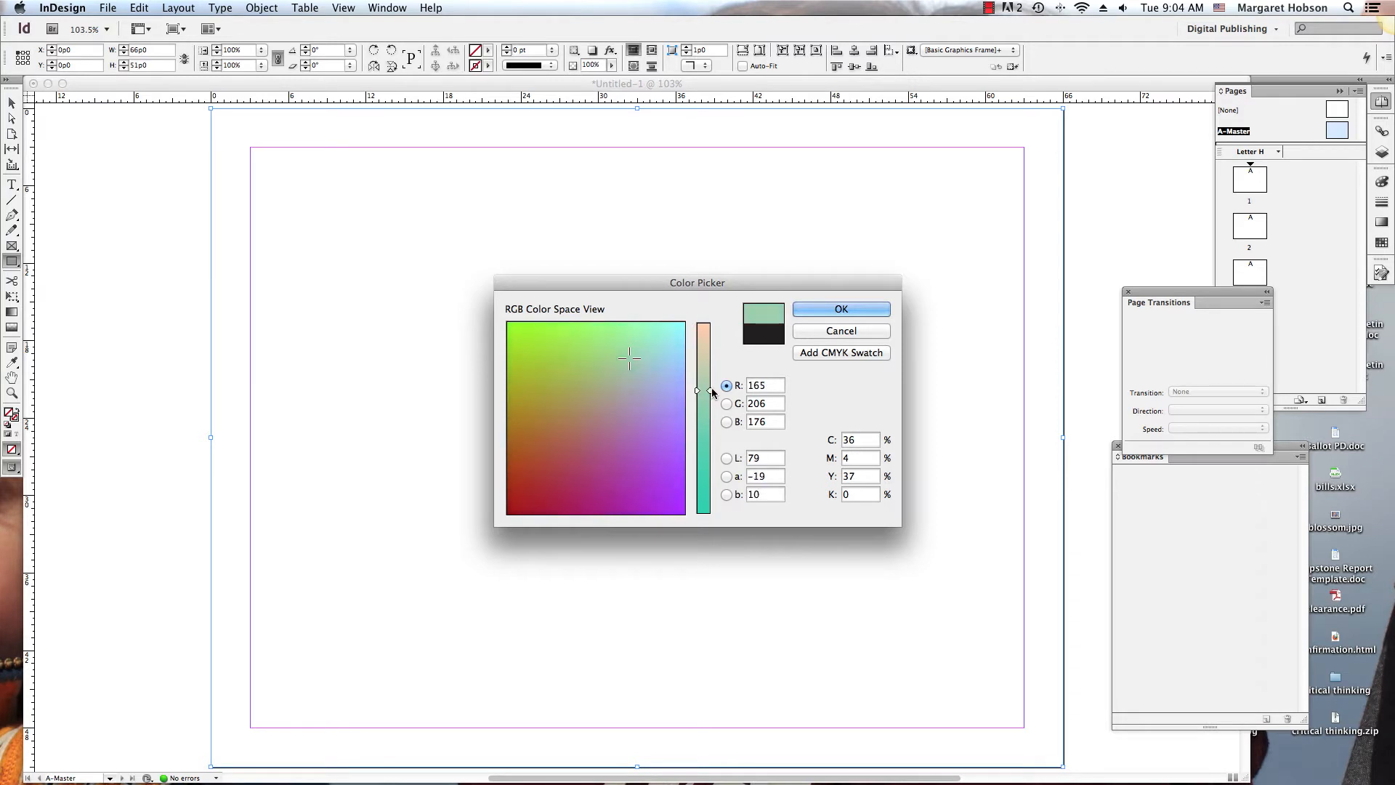
{"action": "left_click", "coordinate": [650, 337]}
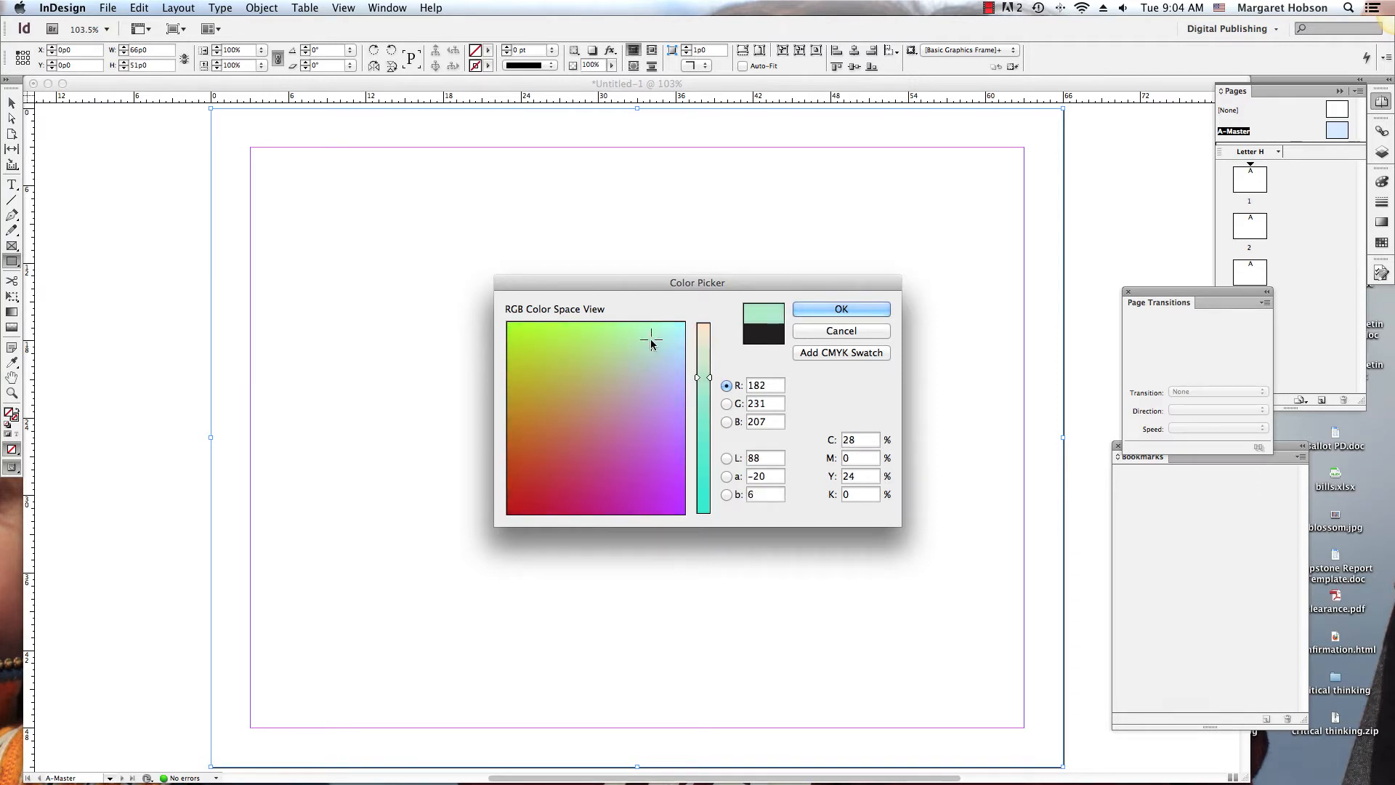
{"action": "left_click", "coordinate": [842, 308]}
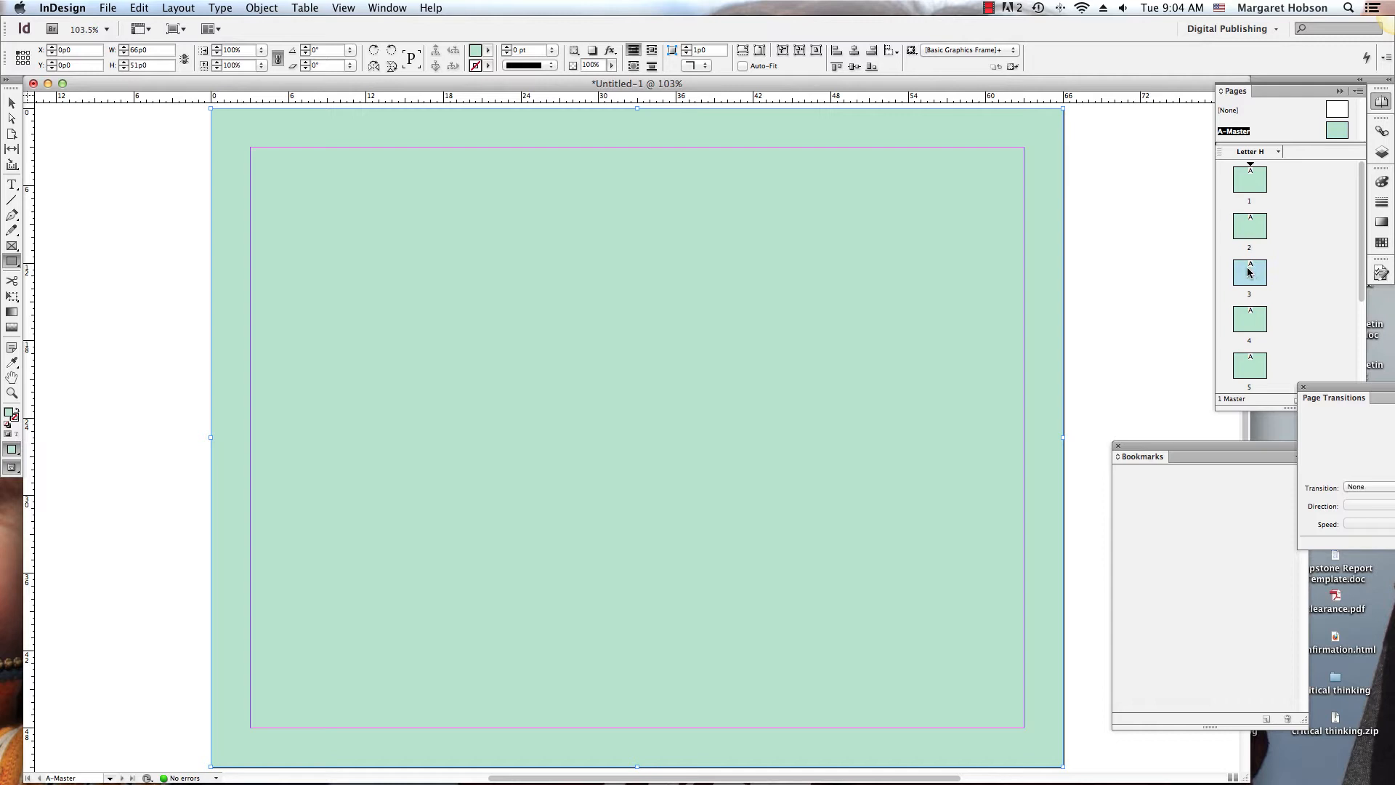
{"action": "left_click", "coordinate": [1250, 318]}
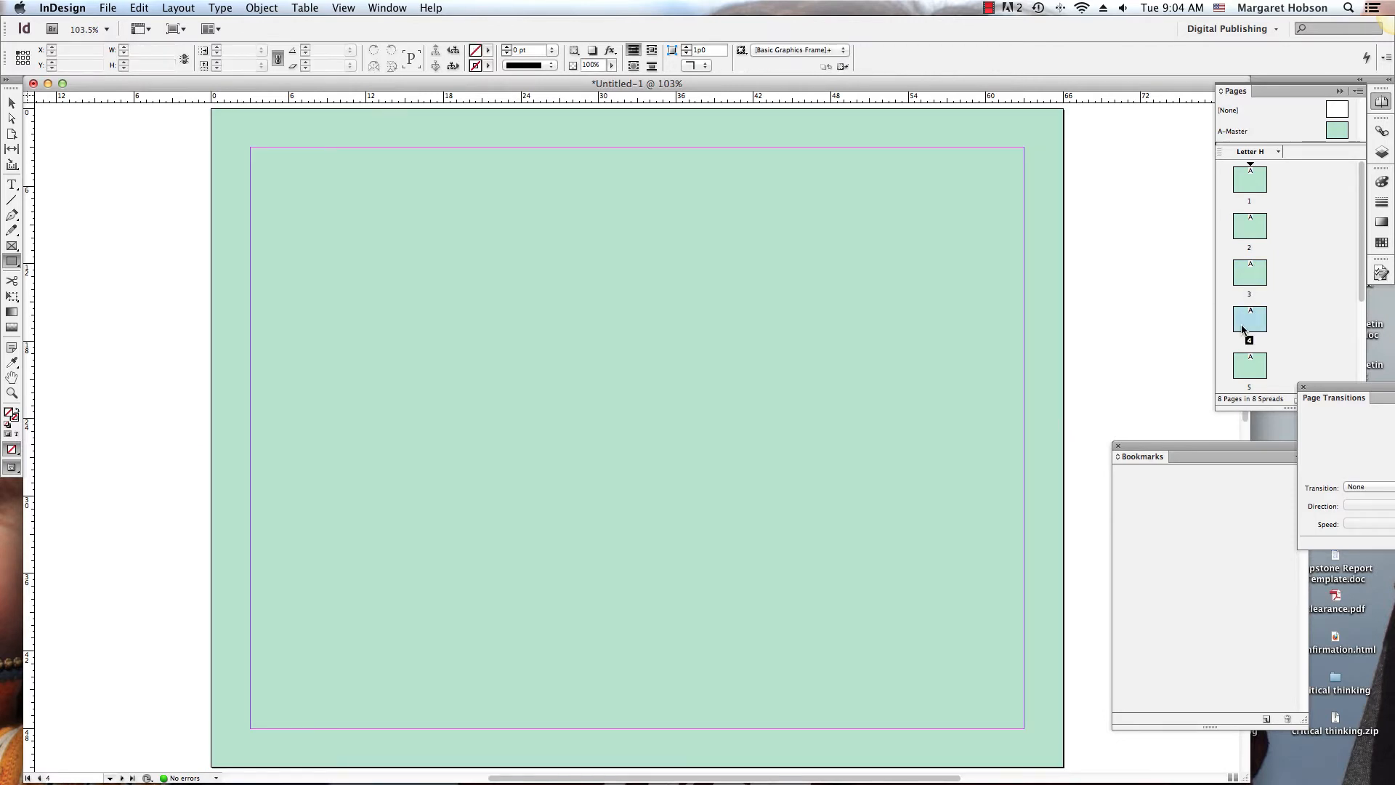
{"action": "left_click", "coordinate": [1250, 365]}
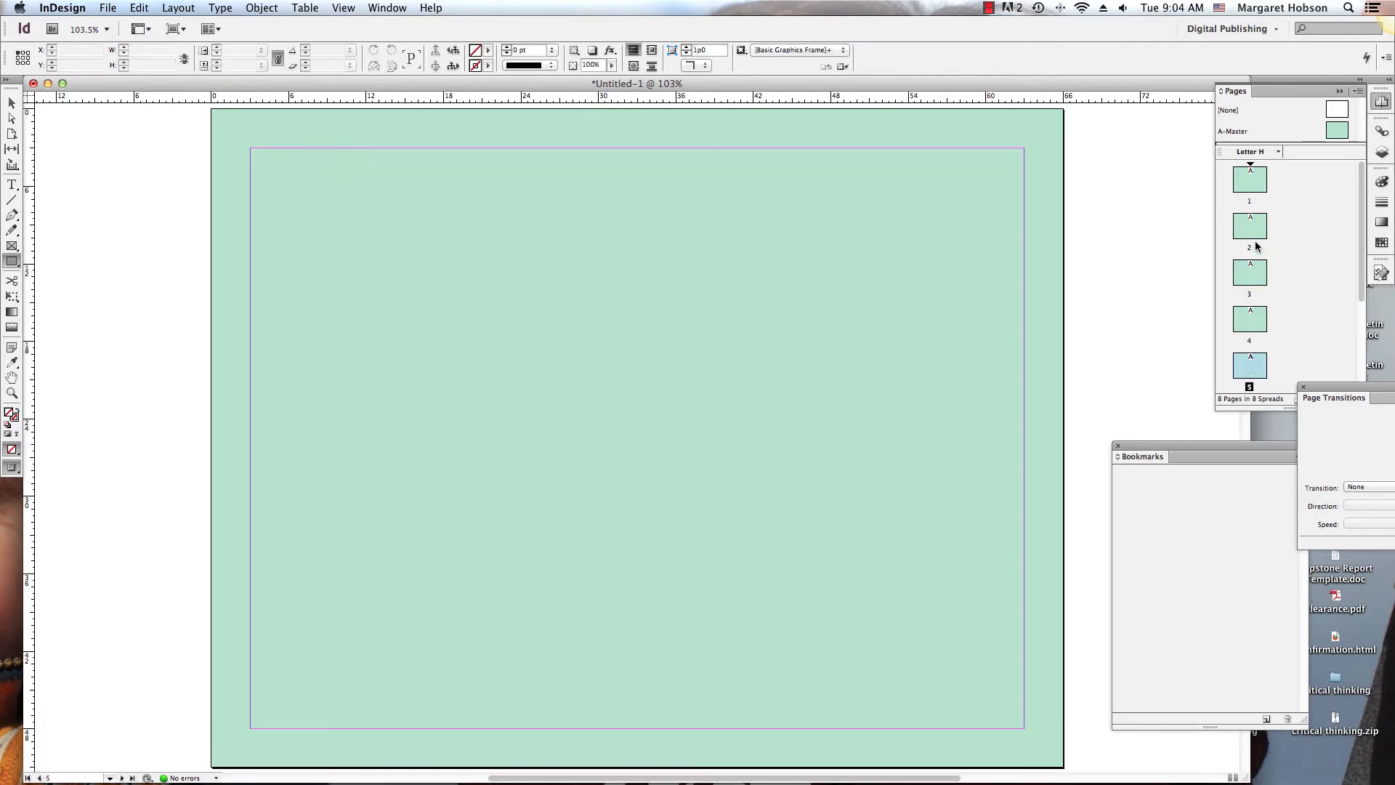
{"action": "left_click", "coordinate": [1336, 131]}
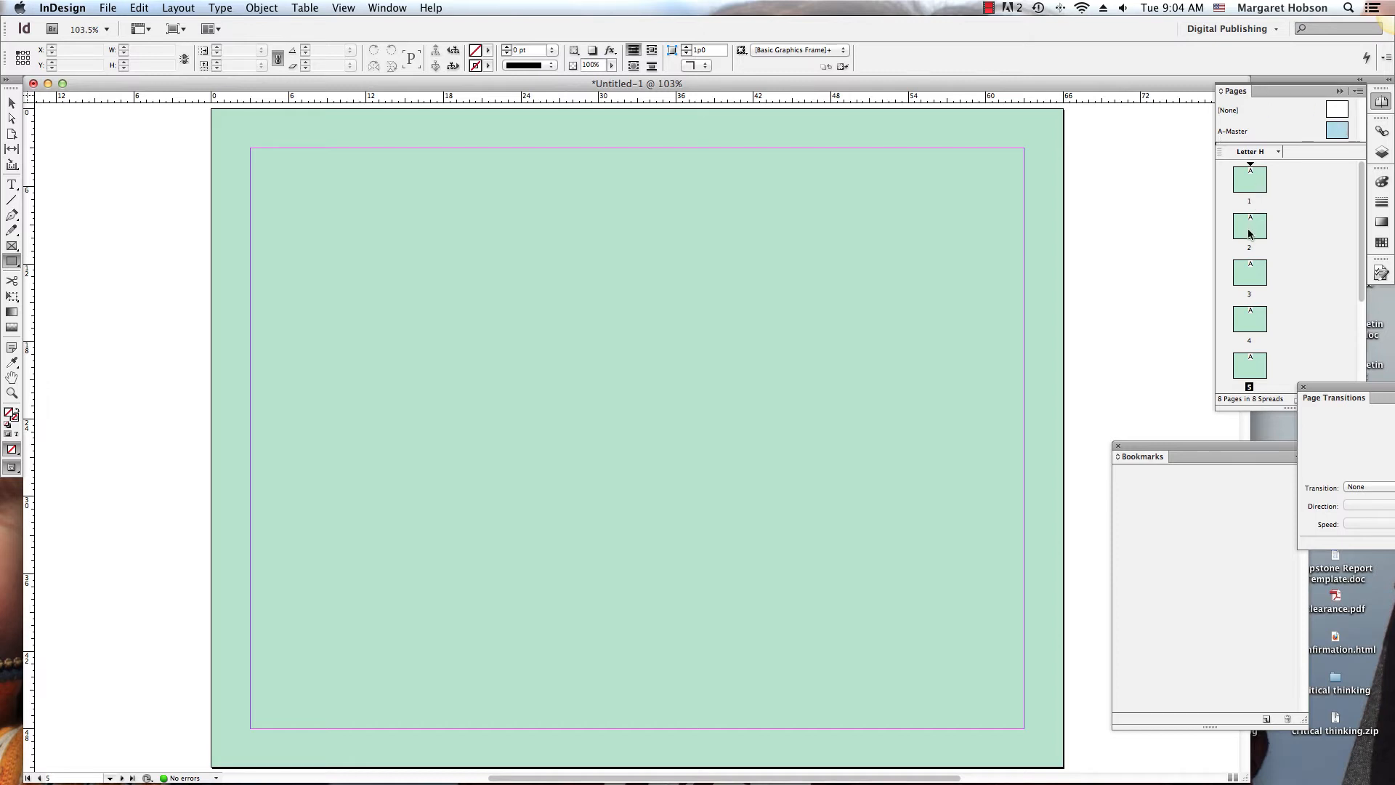
{"action": "left_click", "coordinate": [1250, 227]}
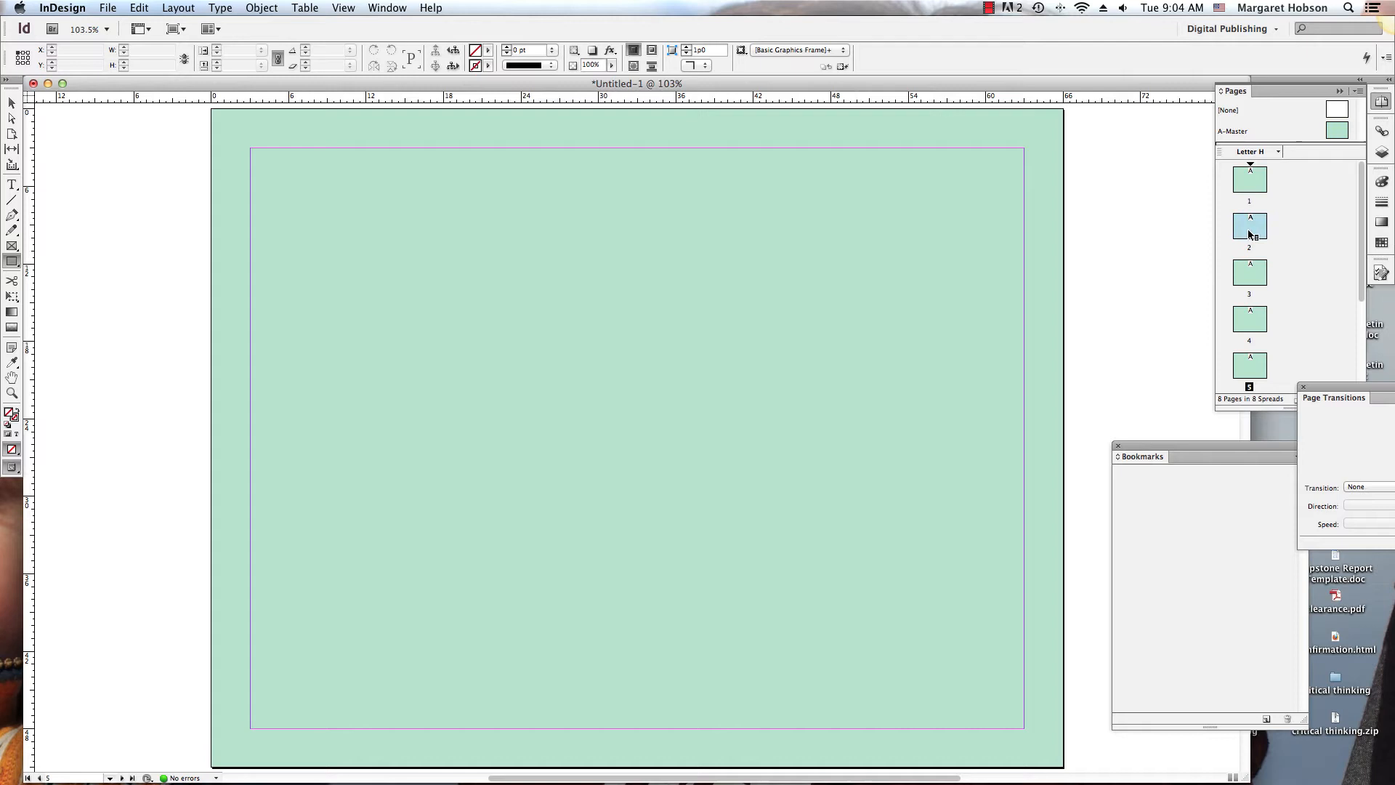
{"action": "right_click", "coordinate": [1250, 226]}
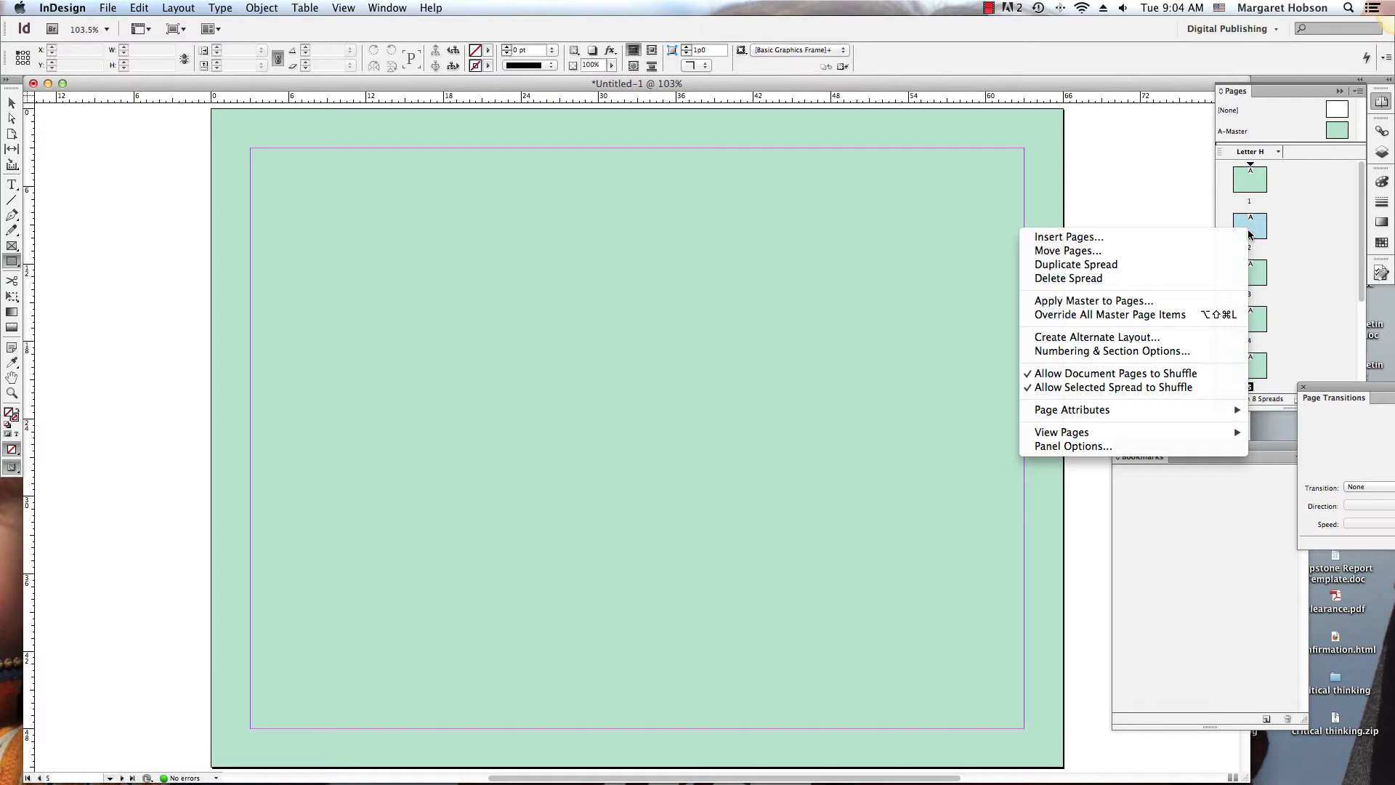
{"action": "mouse_move", "coordinate": [1072, 300]}
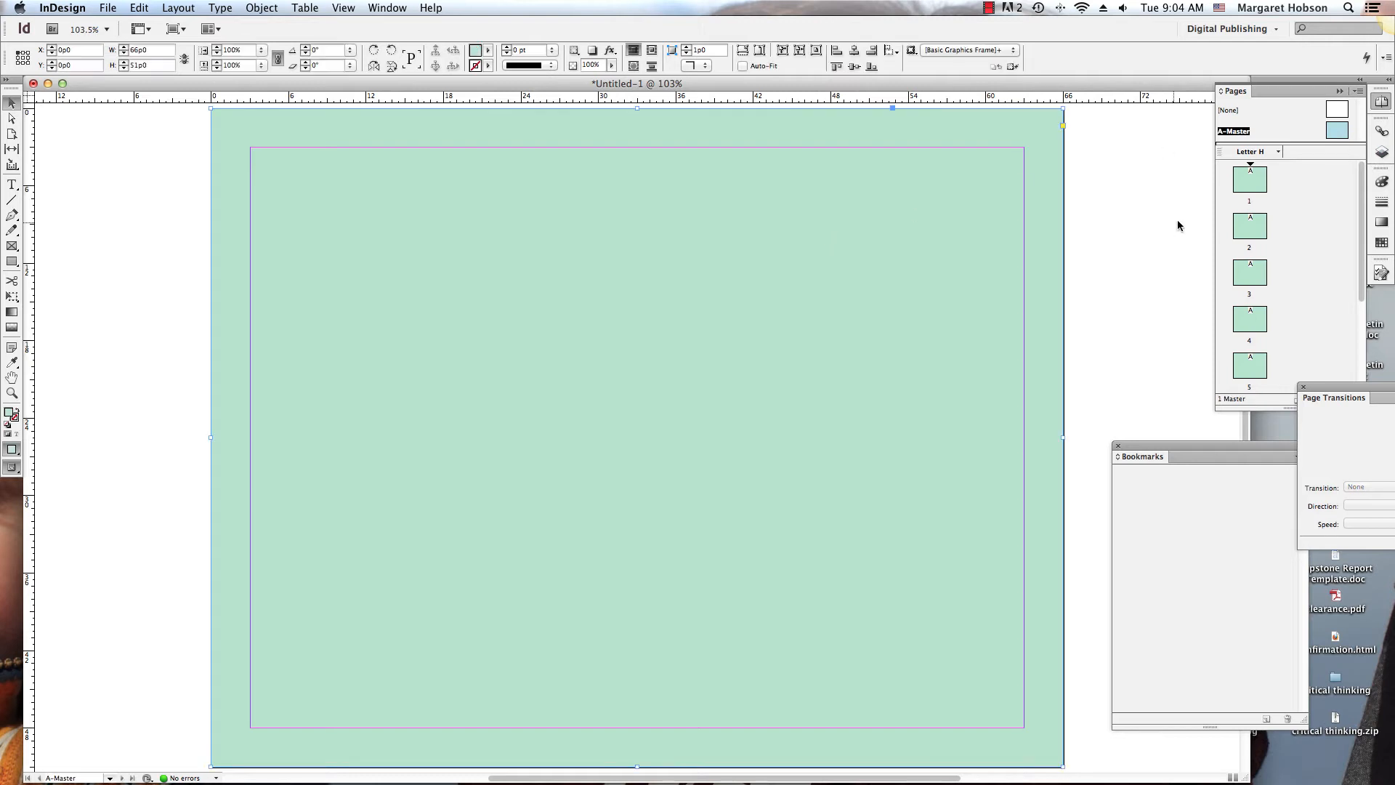
{"action": "left_click", "coordinate": [1250, 273]}
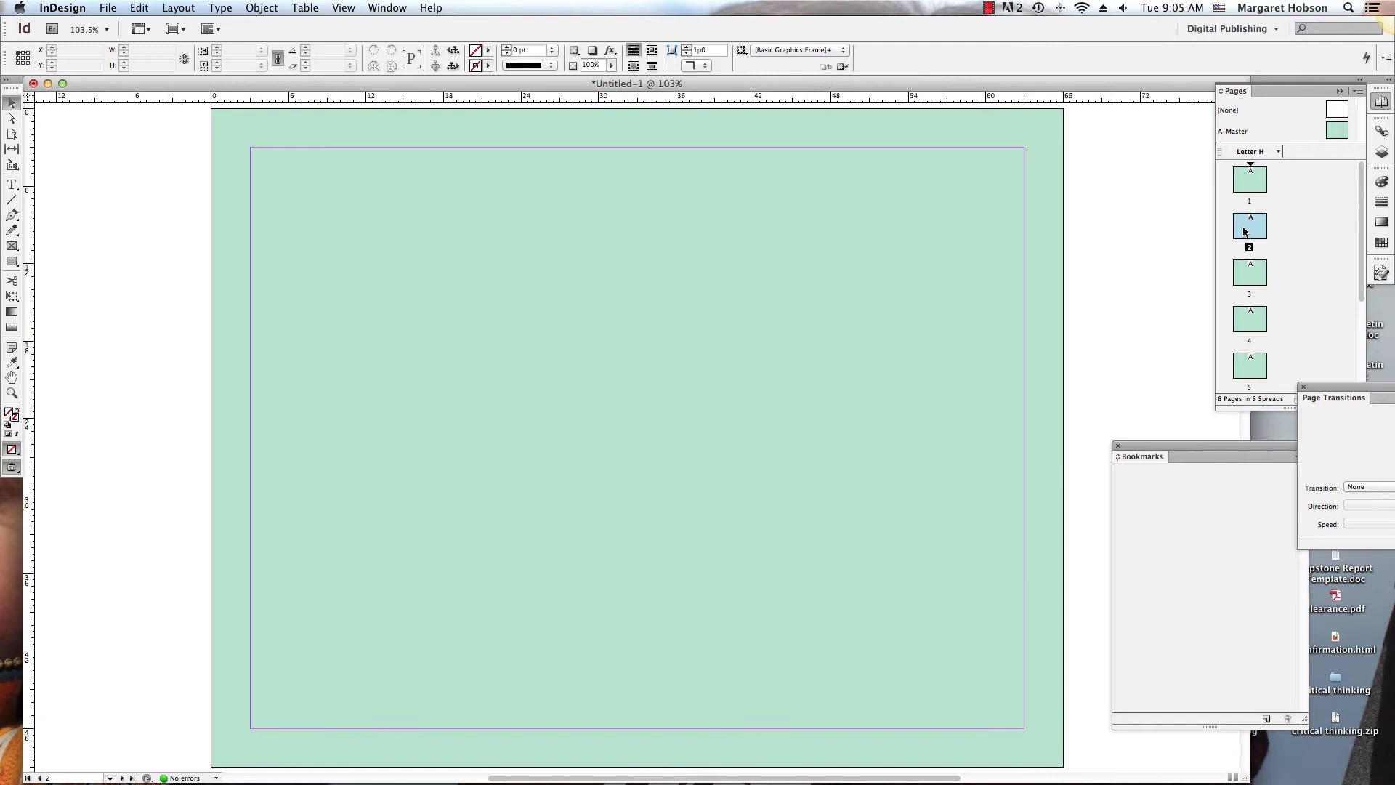
Step: Override master items on page 2 and apply the A-Master so it shows the green background
{"action": "right_click", "coordinate": [1250, 226]}
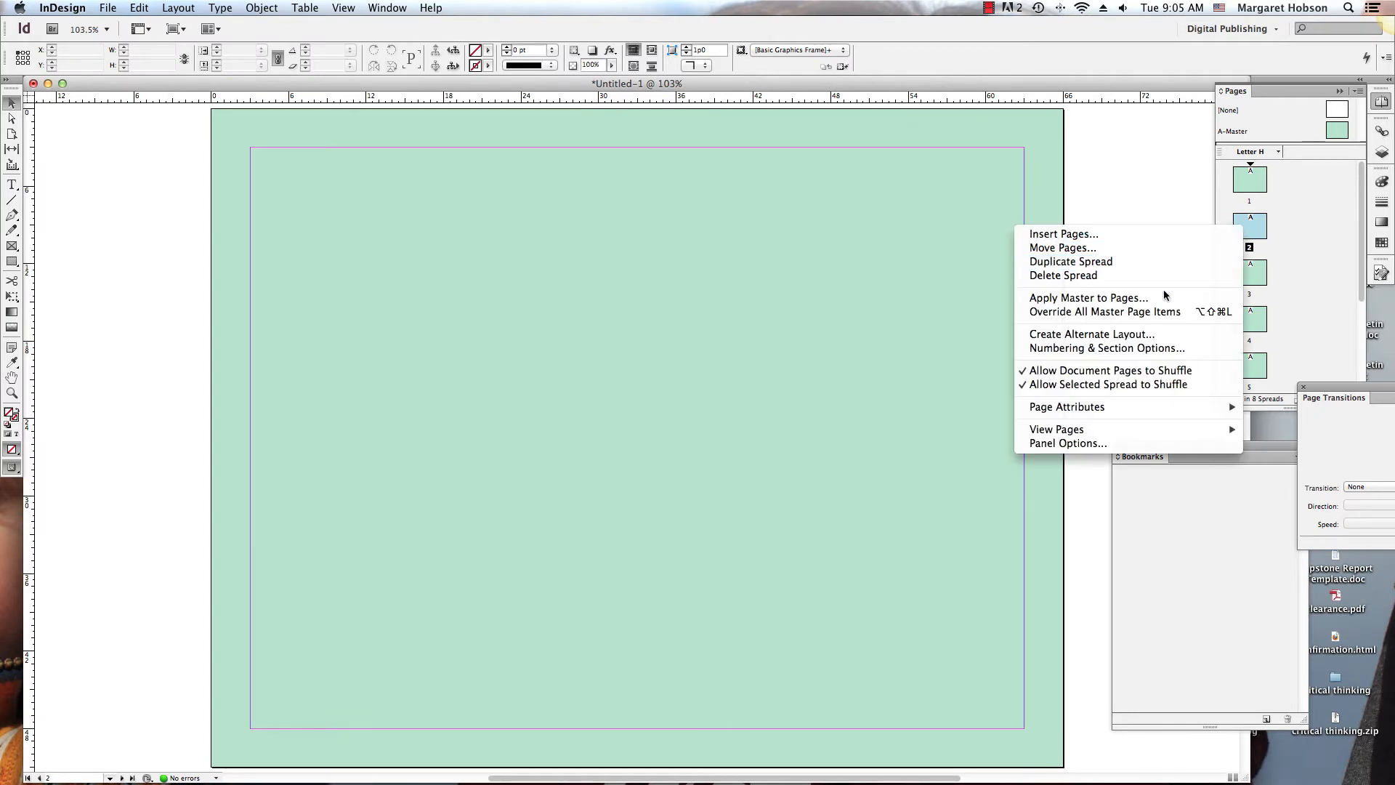
{"action": "mouse_move", "coordinate": [1133, 311]}
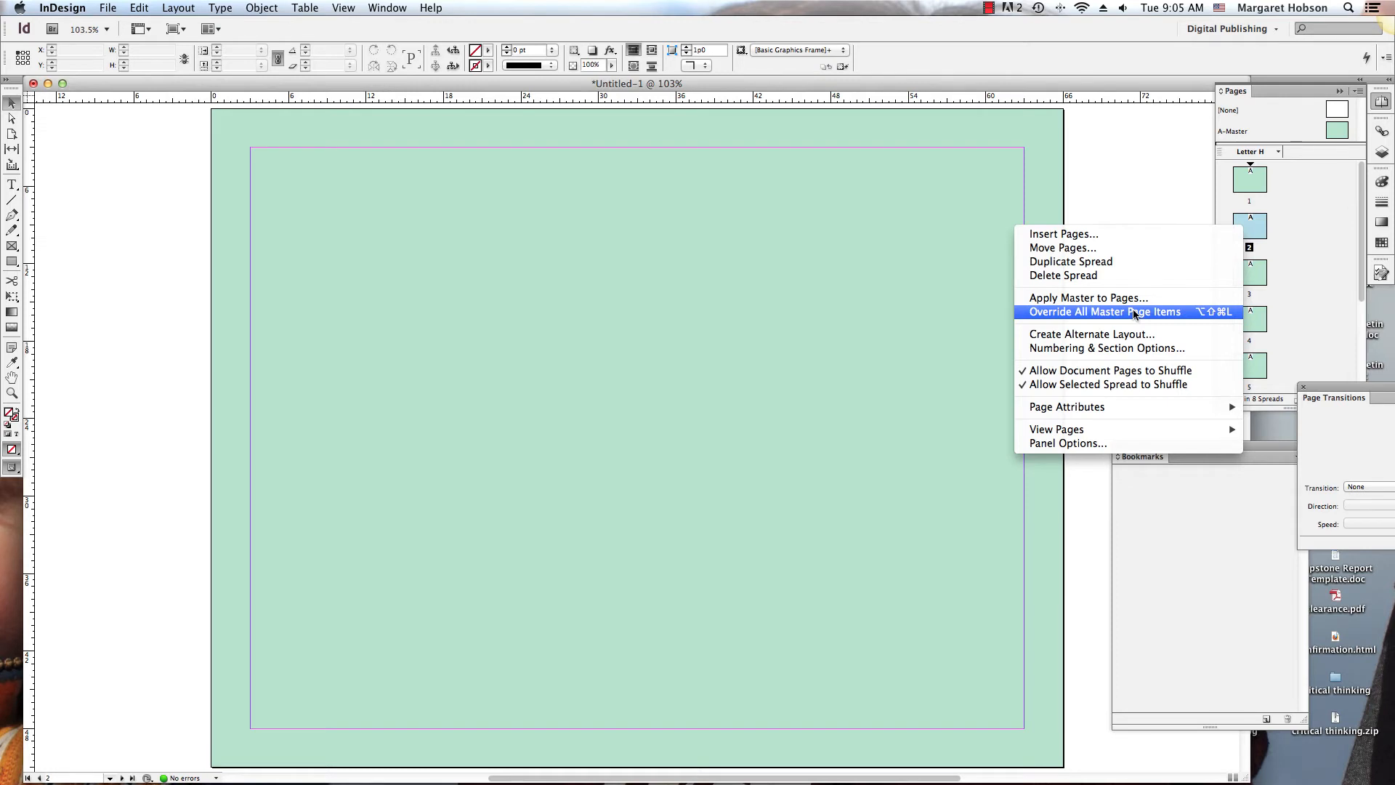
{"action": "left_click", "coordinate": [1103, 311]}
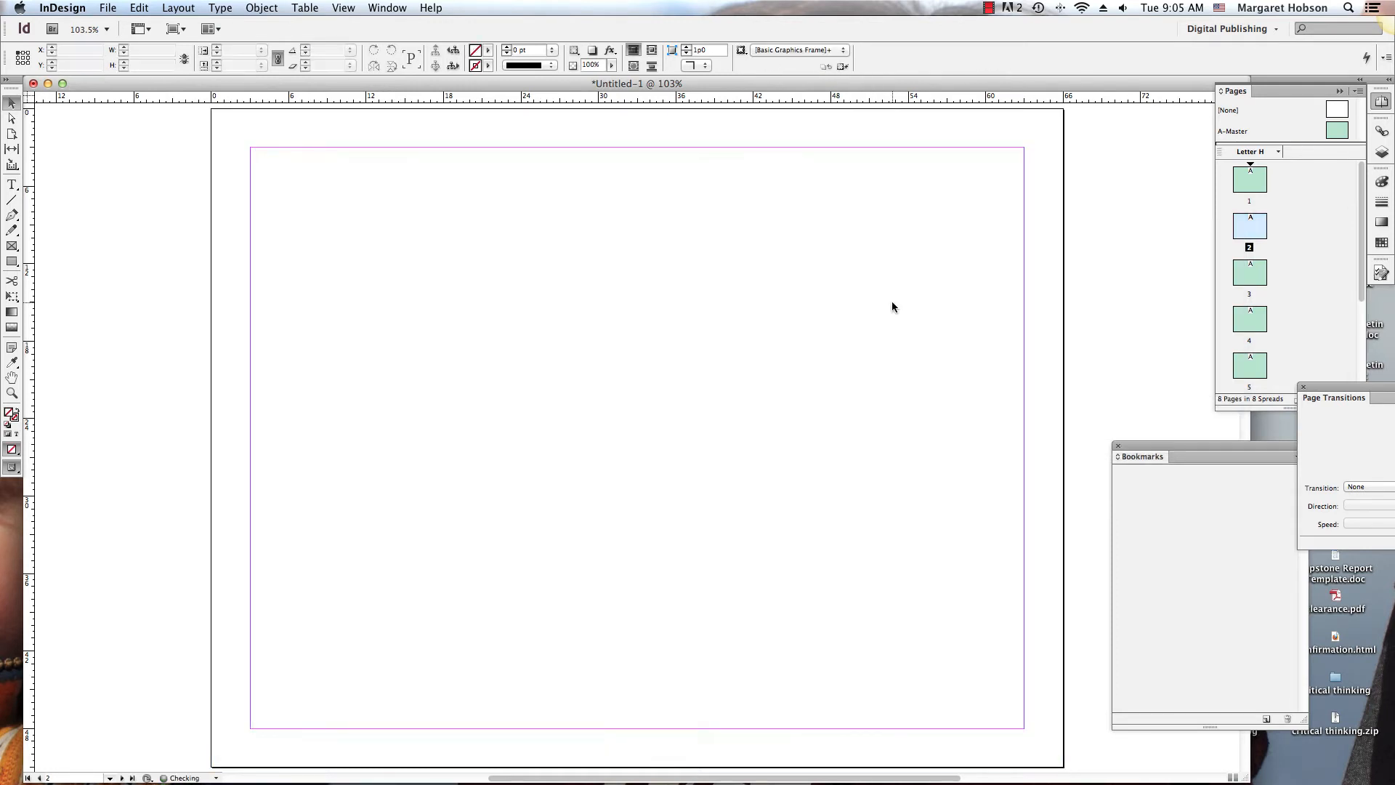
{"action": "left_click", "coordinate": [1248, 177]}
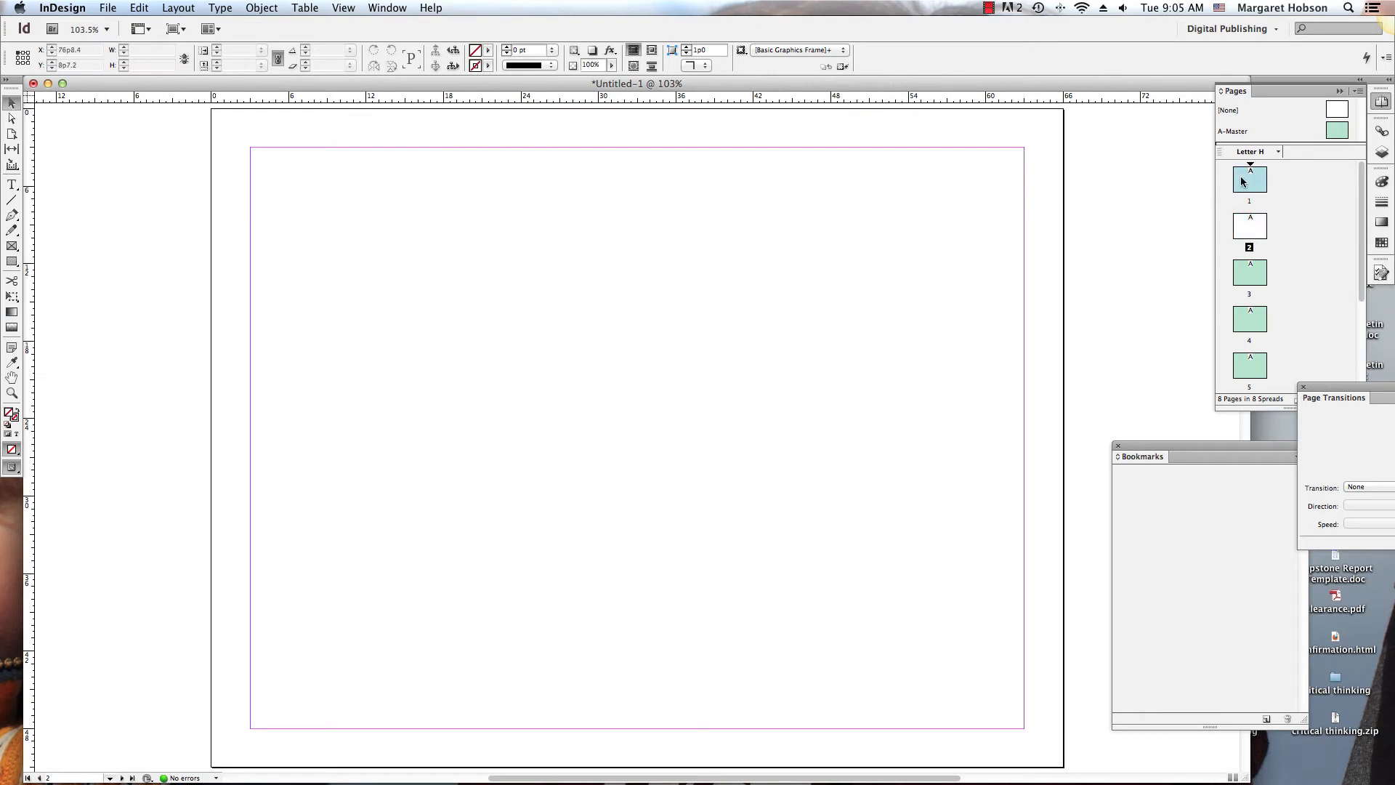
{"action": "left_click", "coordinate": [1249, 225]}
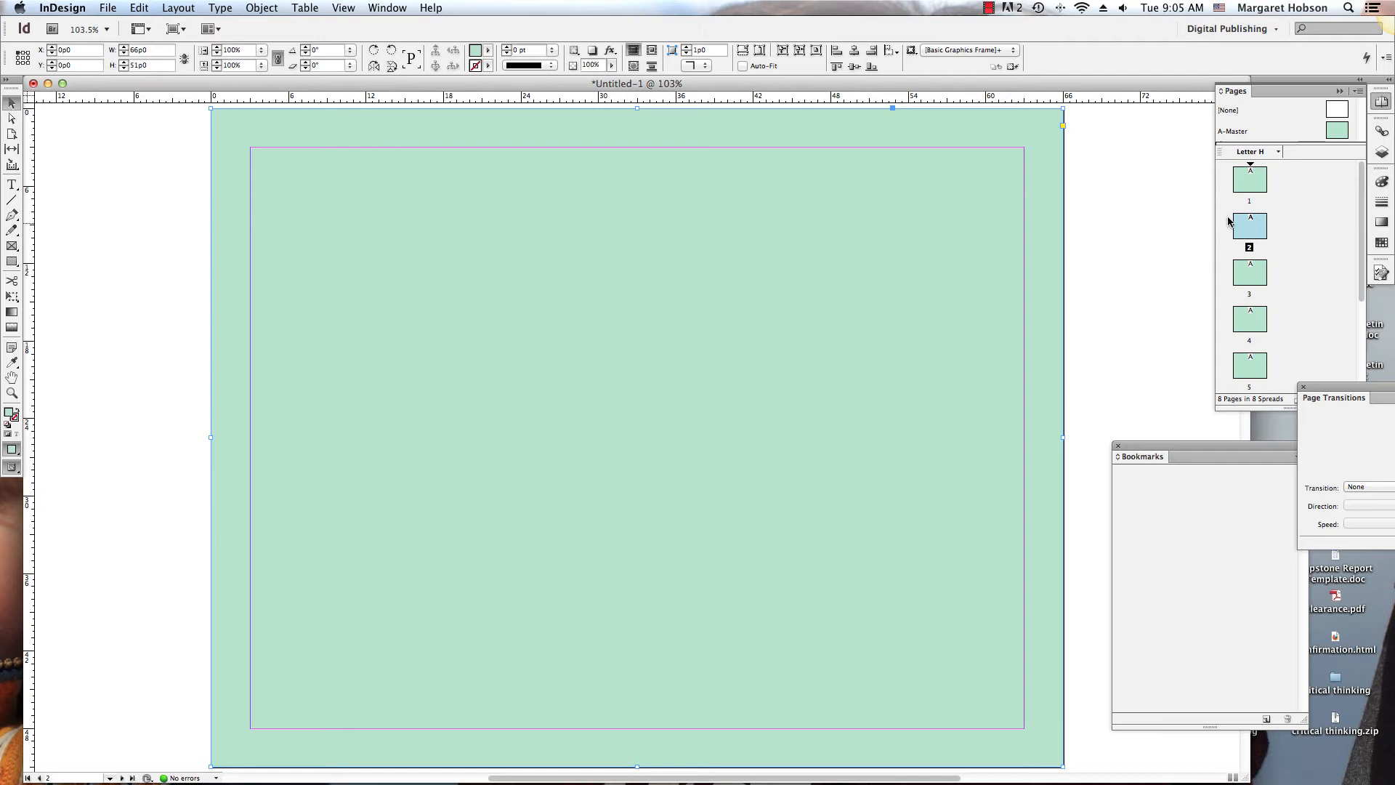
{"action": "mouse_move", "coordinate": [1358, 90]}
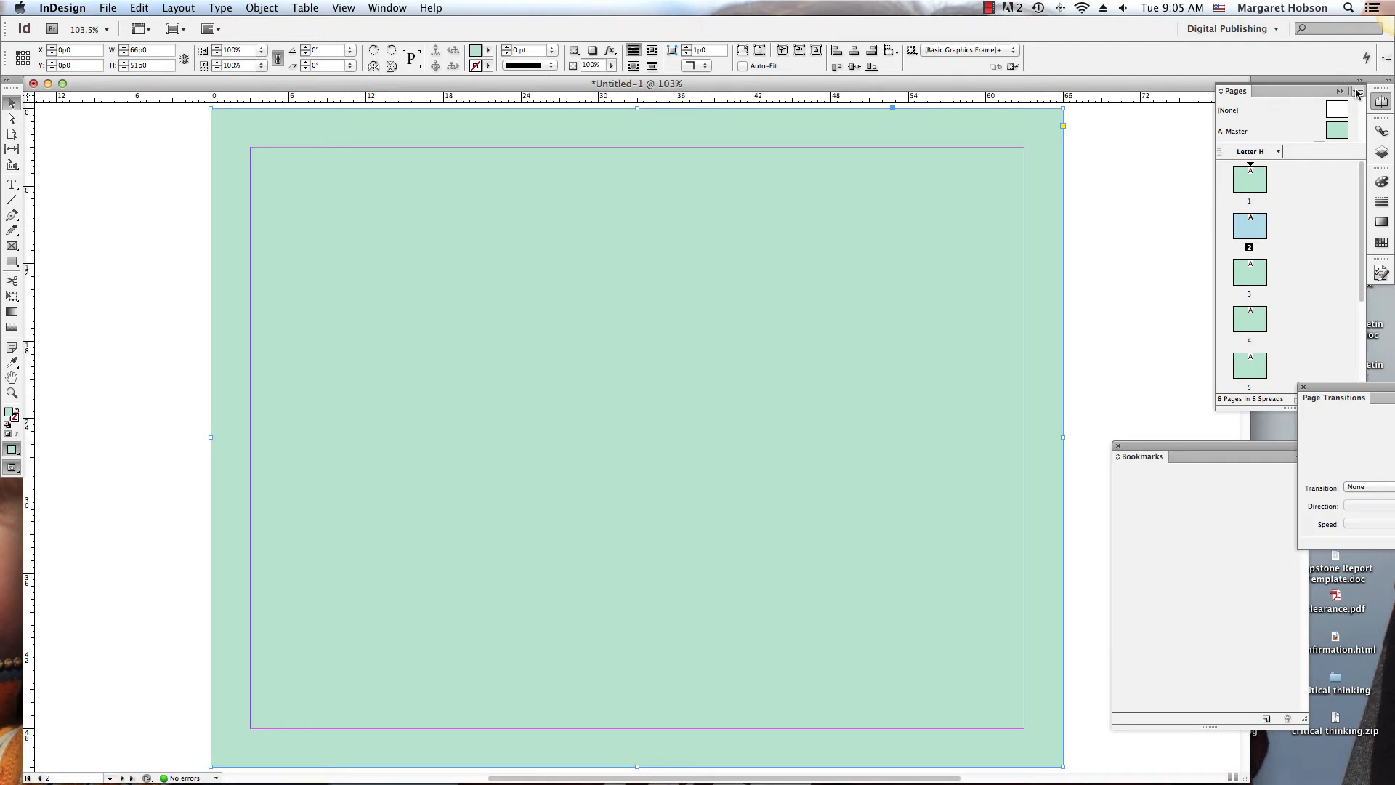
Step: Create a new B-Master from the Pages panel menu with the default prefix
{"action": "left_click", "coordinate": [1357, 90]}
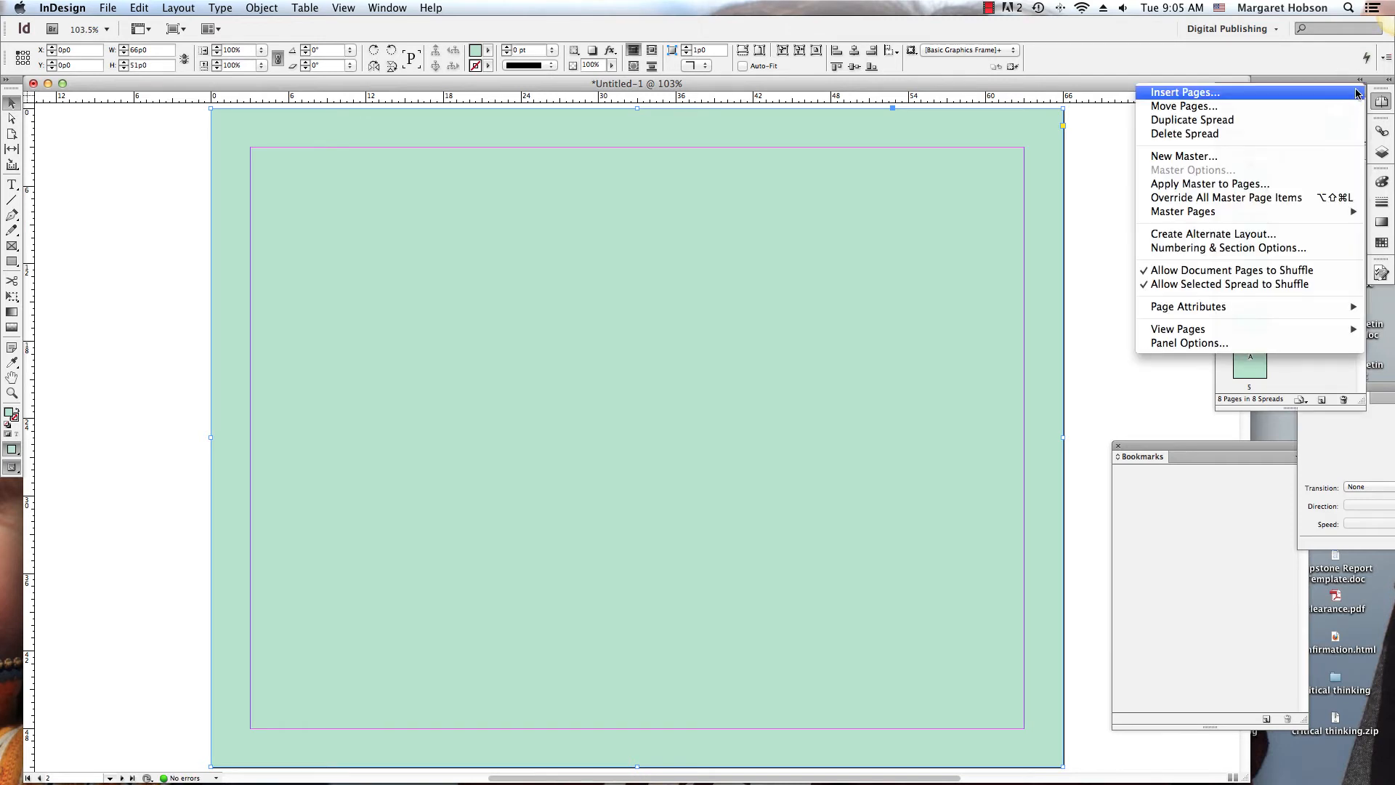
{"action": "mouse_move", "coordinate": [1286, 152]}
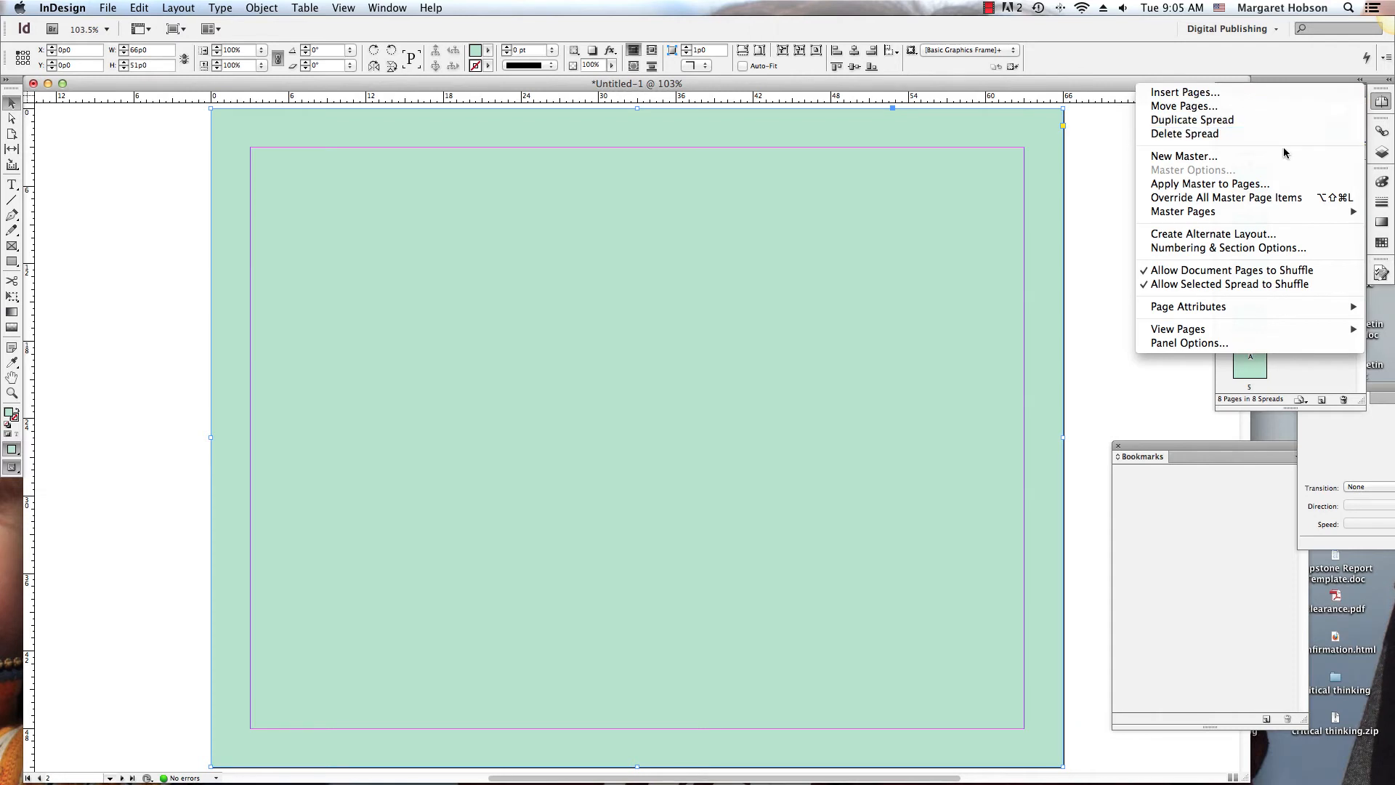
{"action": "left_click", "coordinate": [1183, 155]}
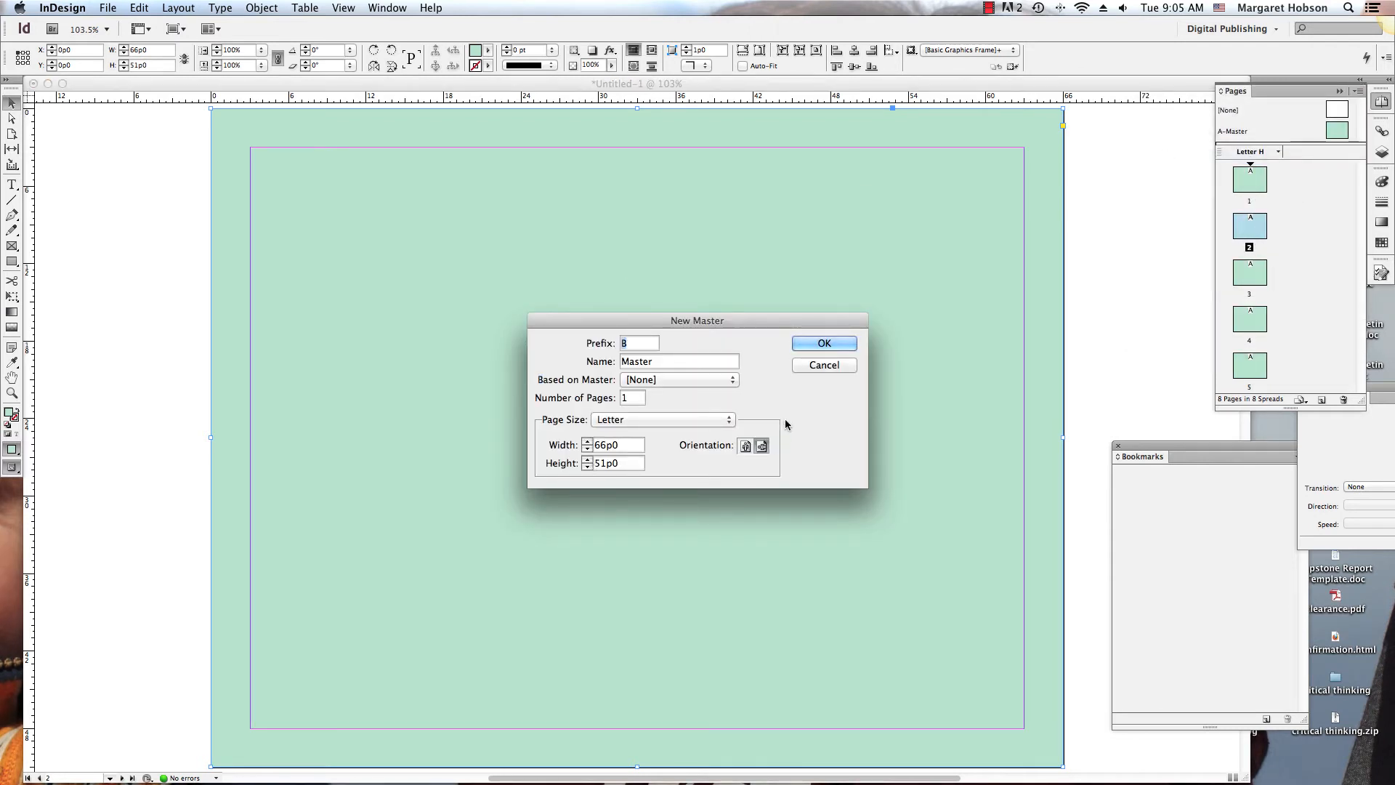
{"action": "left_click", "coordinate": [824, 342]}
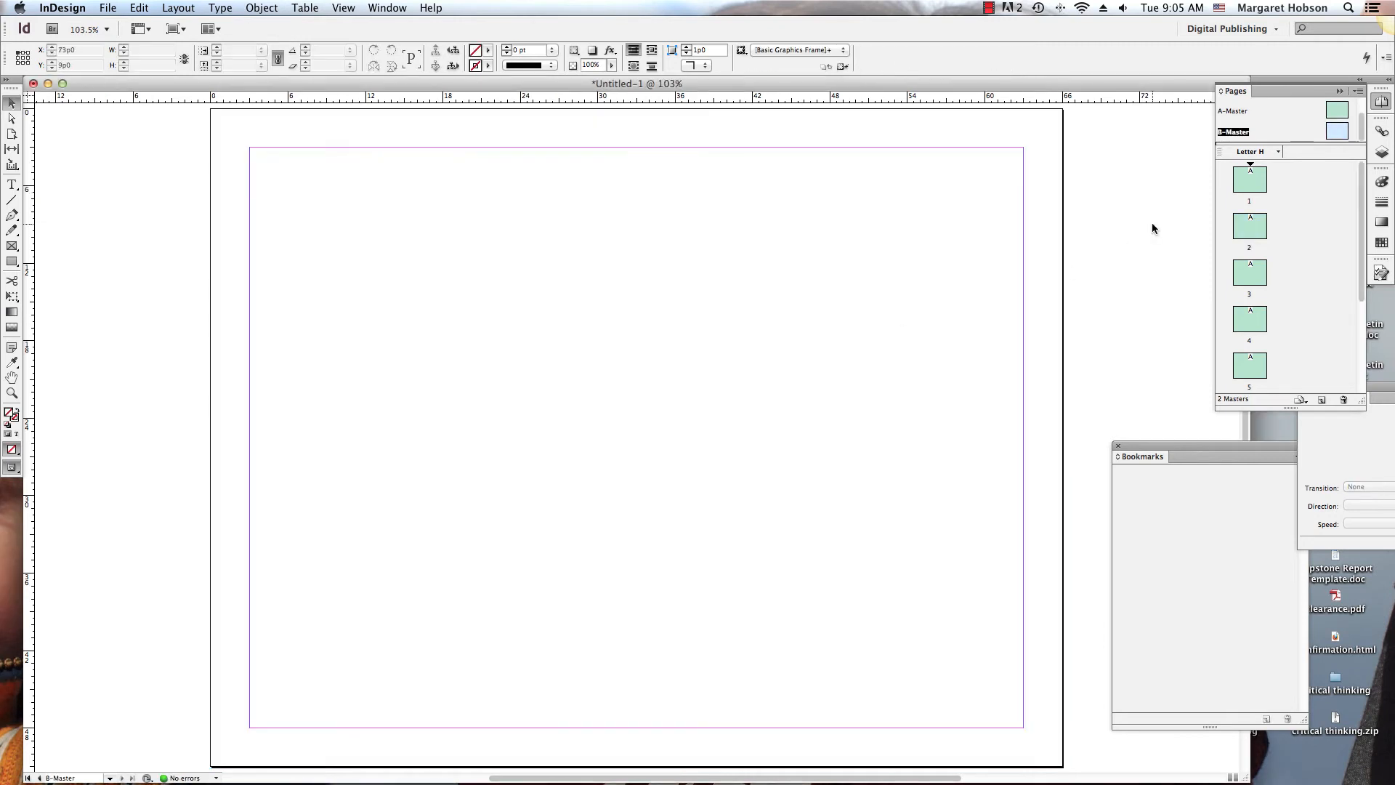
Step: Draw a page-sized rectangle on the B-Master and fill it light blue
{"action": "left_click", "coordinate": [1337, 131]}
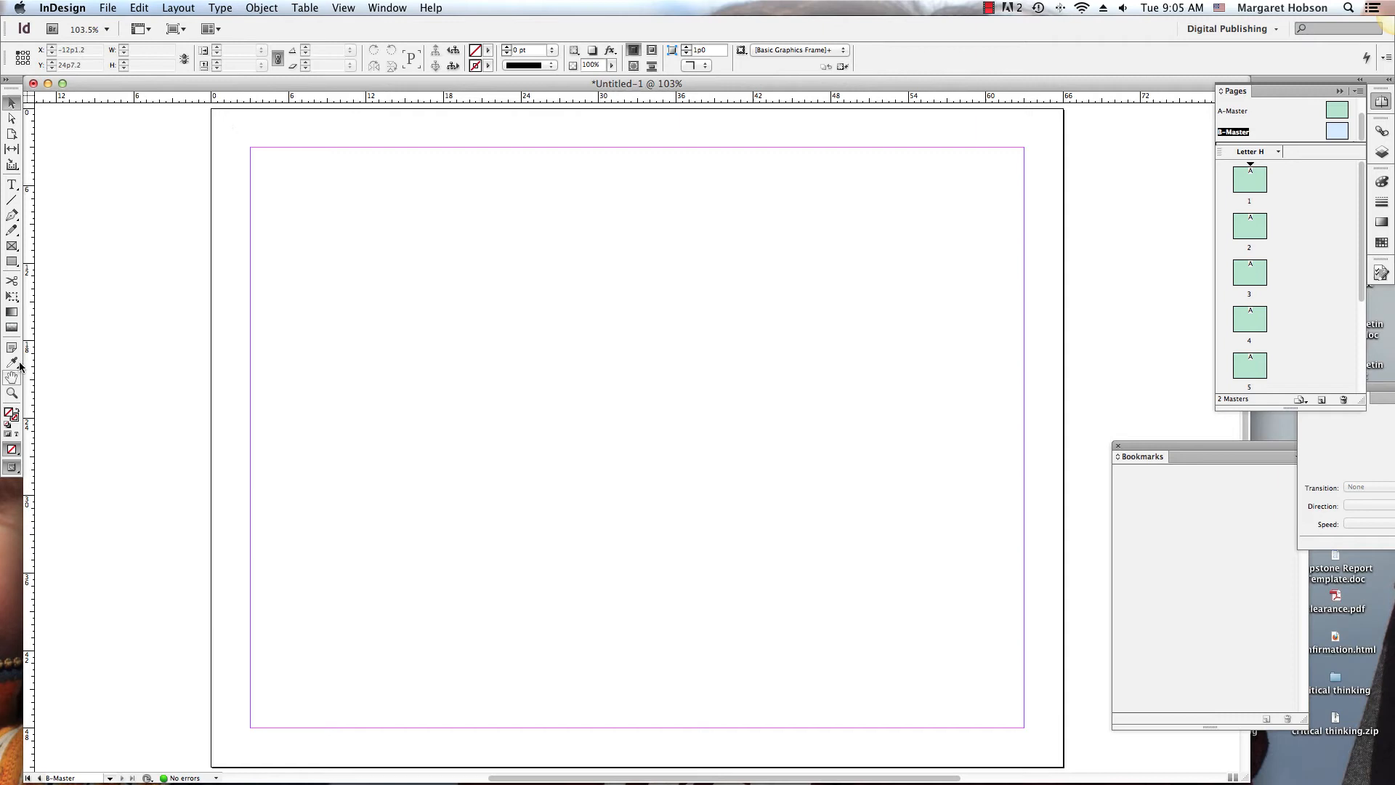
{"action": "left_click", "coordinate": [12, 262]}
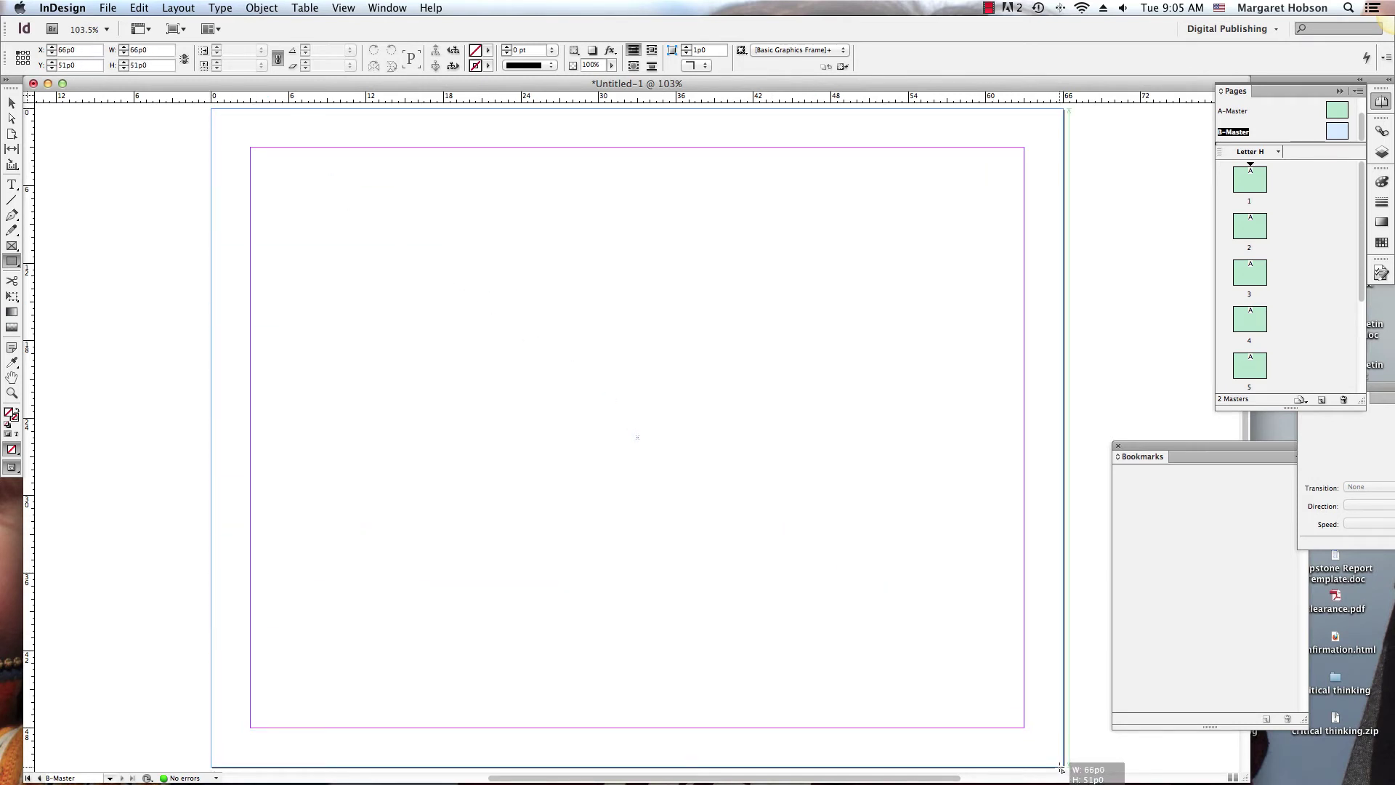
{"action": "left_click", "coordinate": [636, 436]}
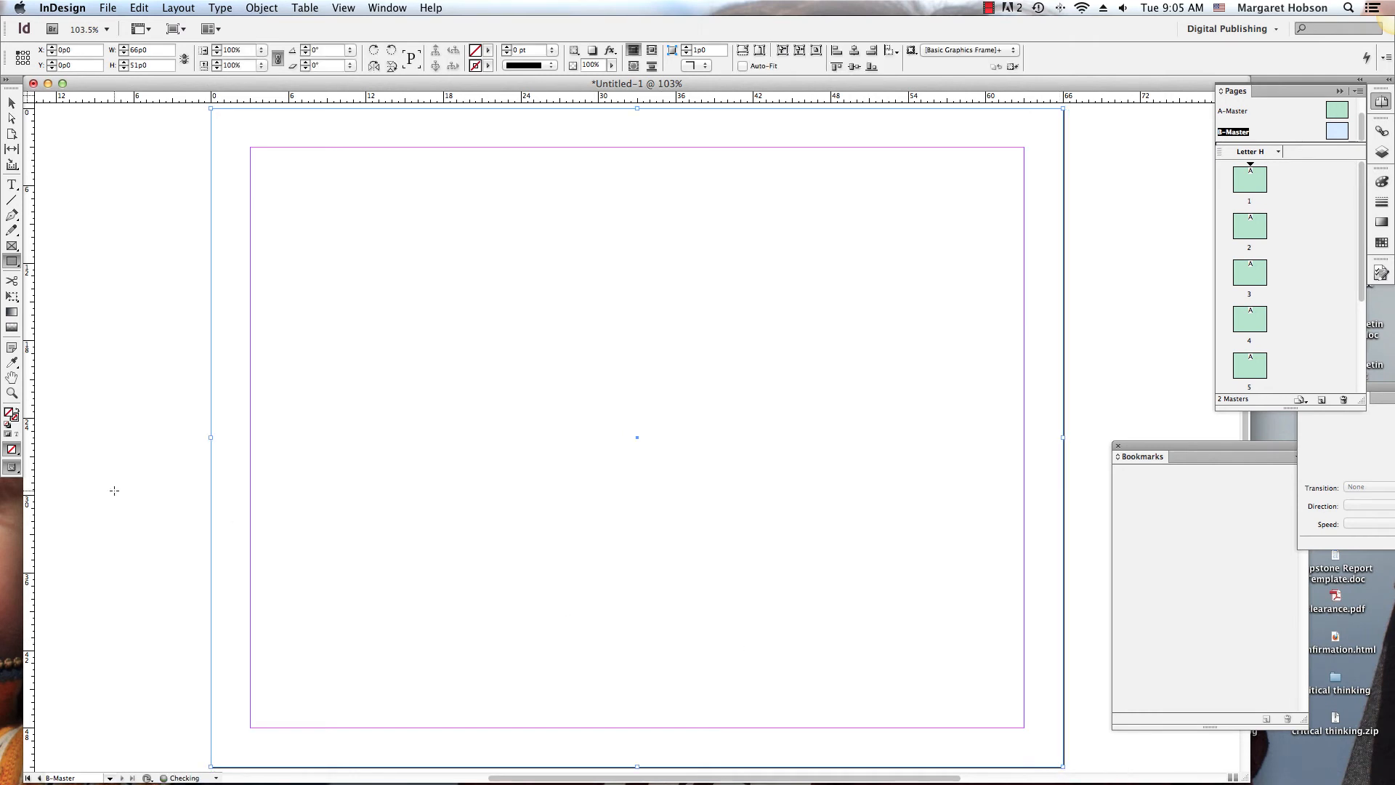
{"action": "mouse_move", "coordinate": [8, 412]}
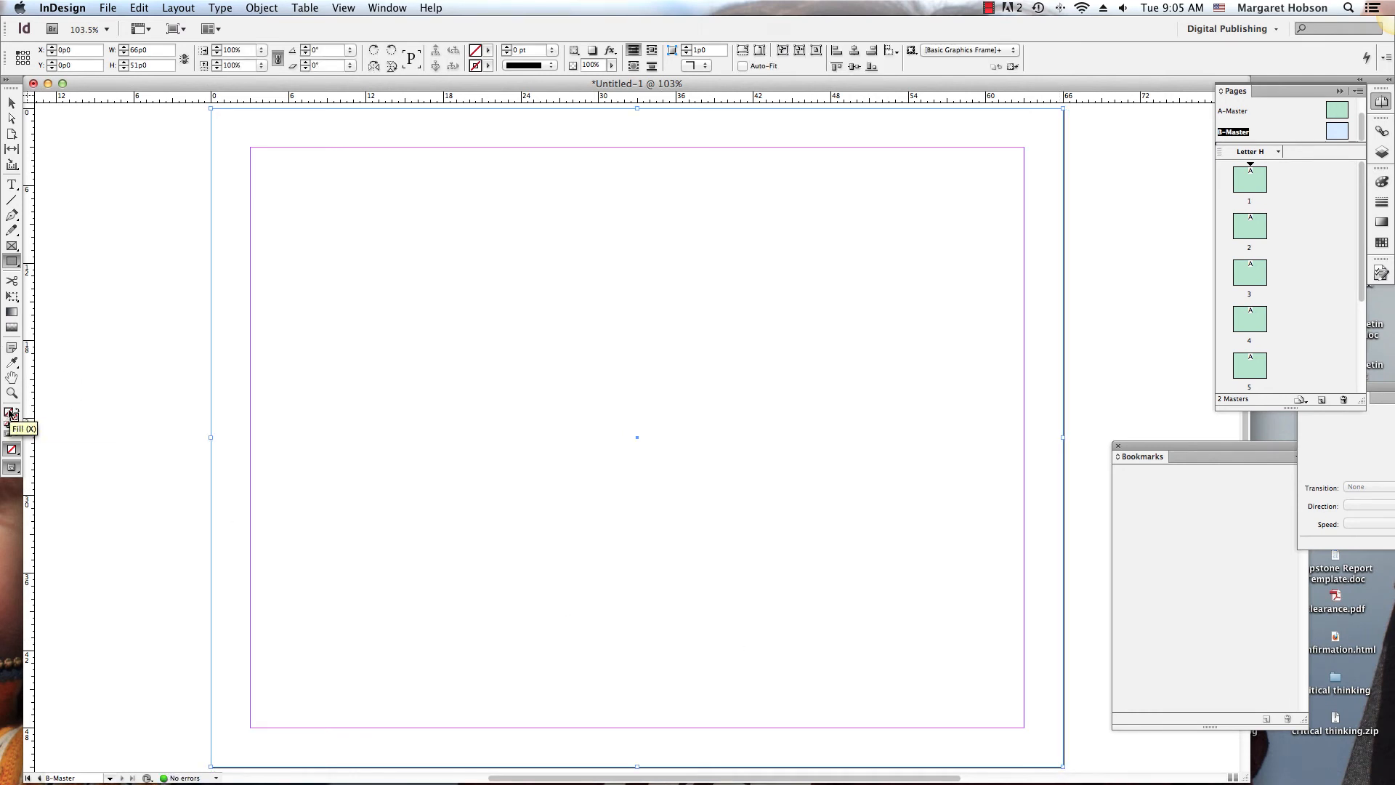
{"action": "double_click", "coordinate": [8, 415]}
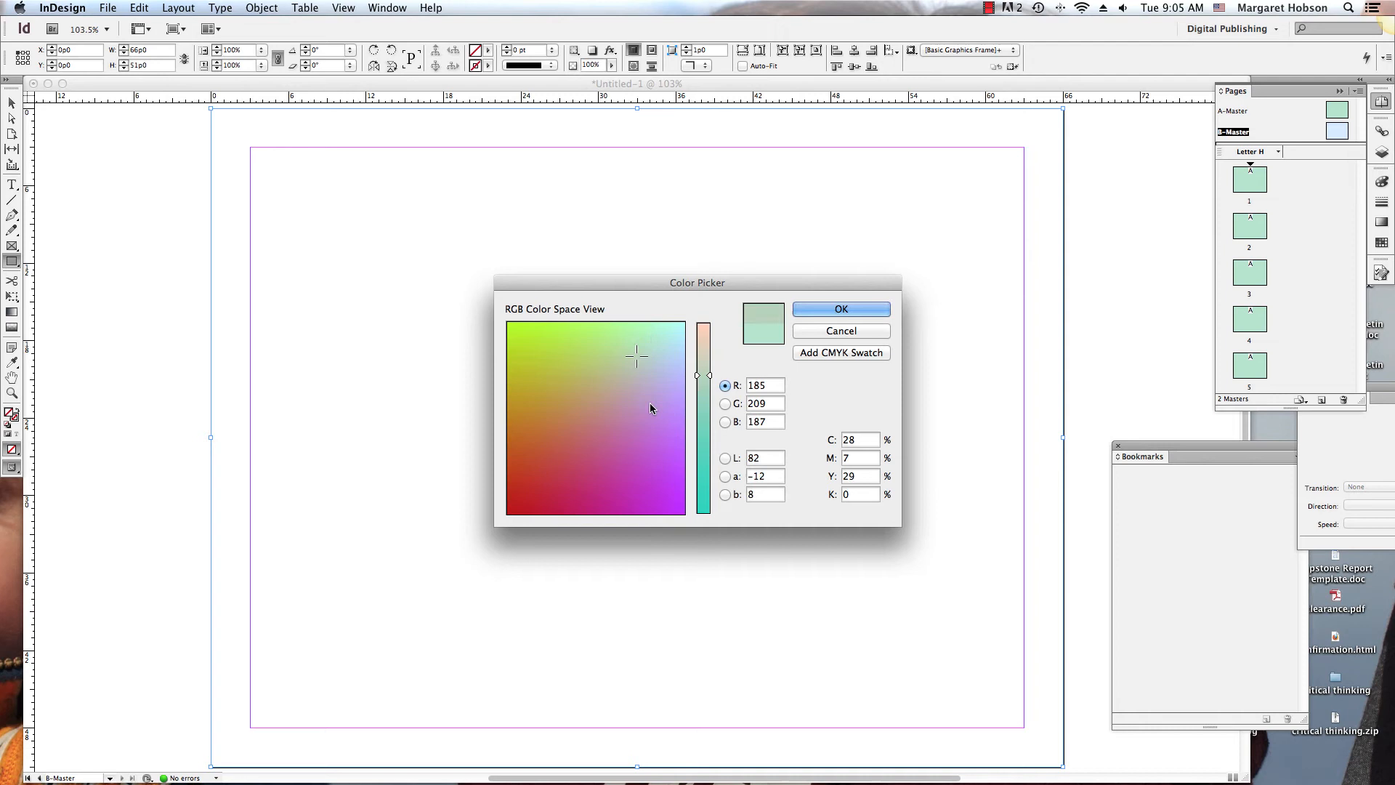
{"action": "left_click", "coordinate": [840, 308]}
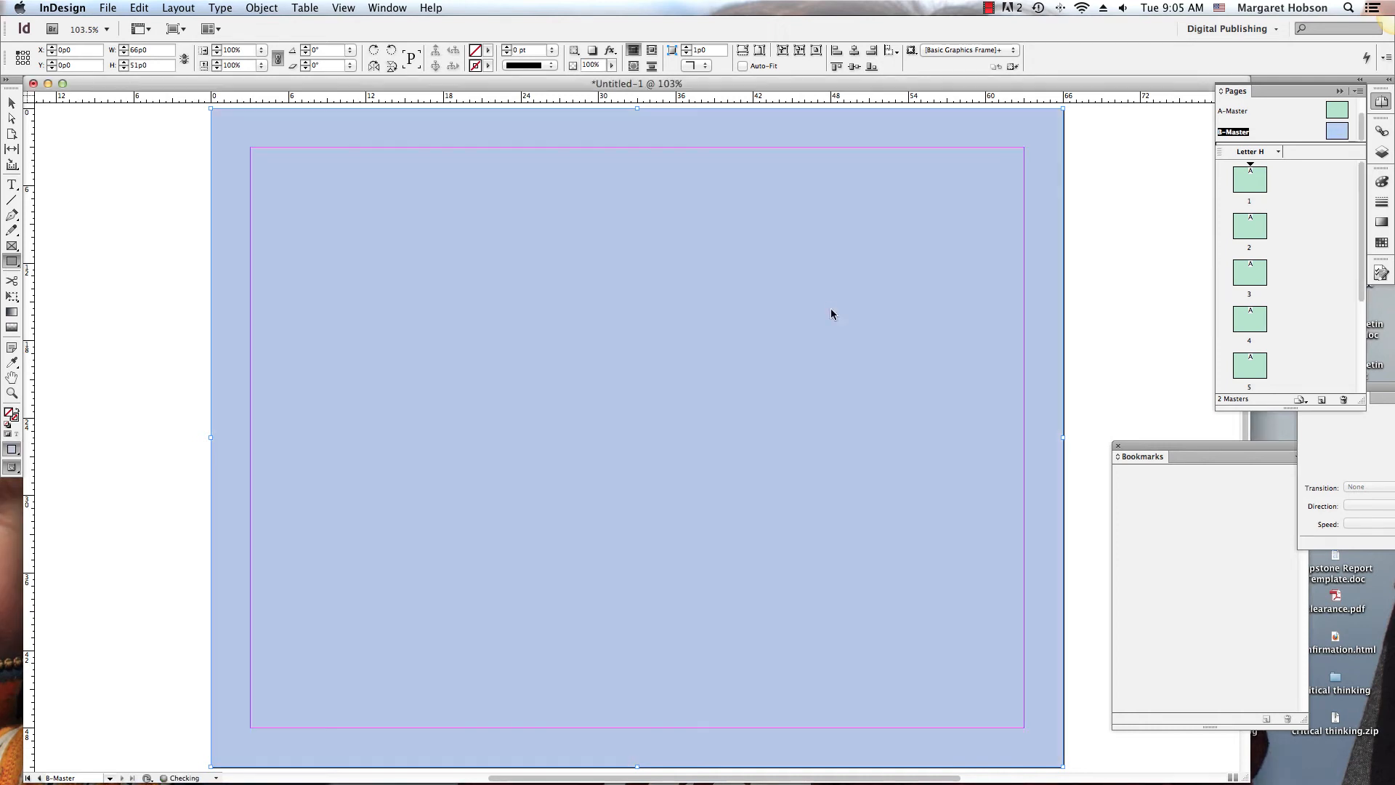
{"action": "mouse_move", "coordinate": [1253, 235]}
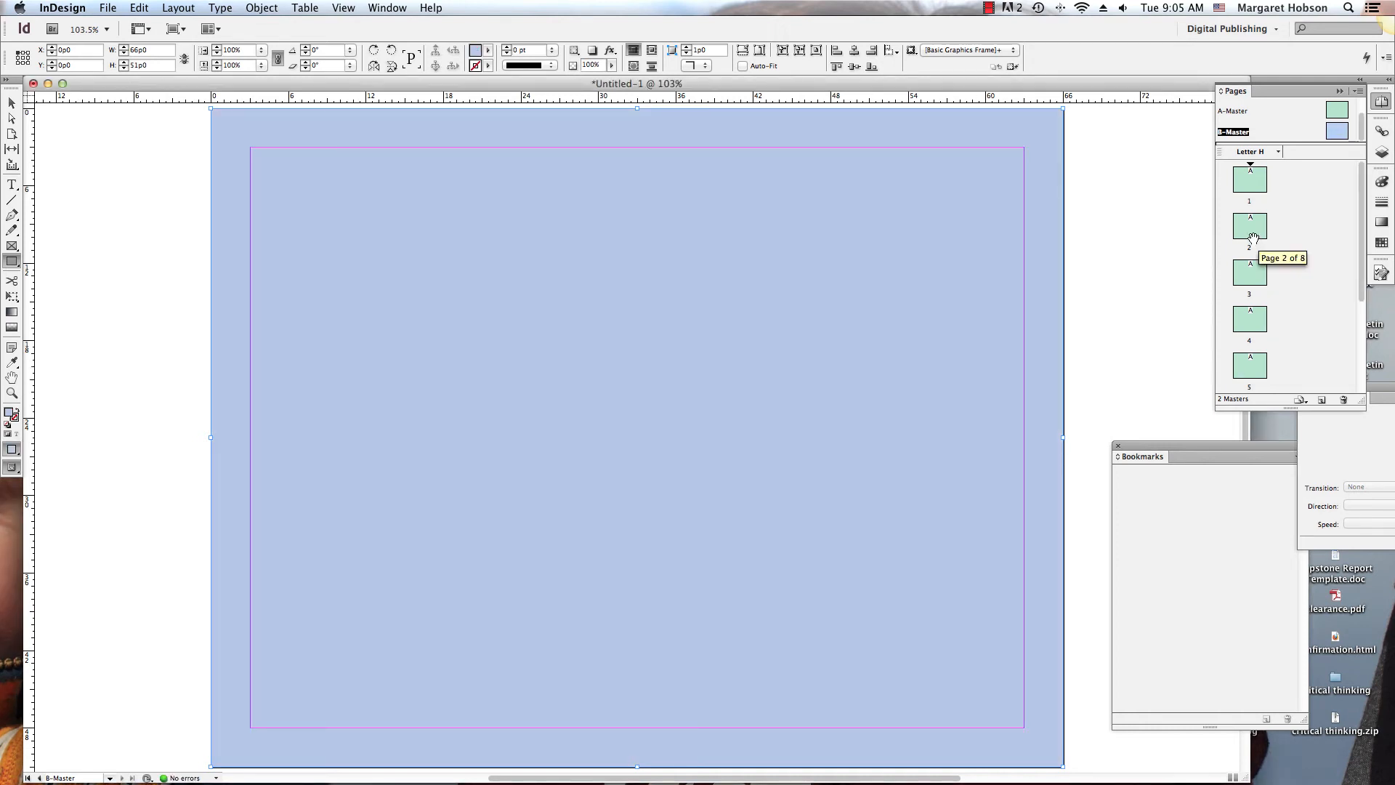
Step: Apply the B-Master to page 2 via Apply Master to Pages
{"action": "left_click", "coordinate": [1250, 225]}
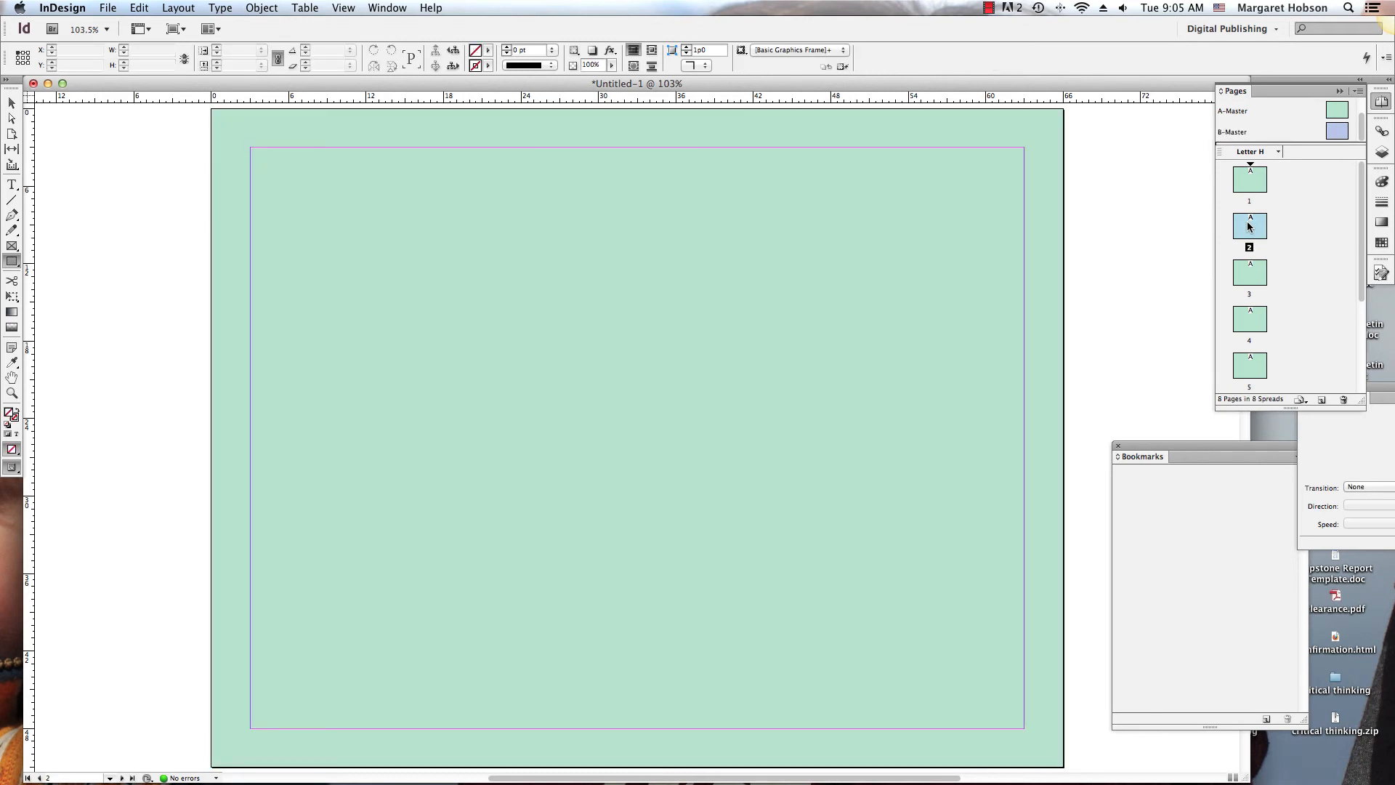
{"action": "right_click", "coordinate": [1249, 225]}
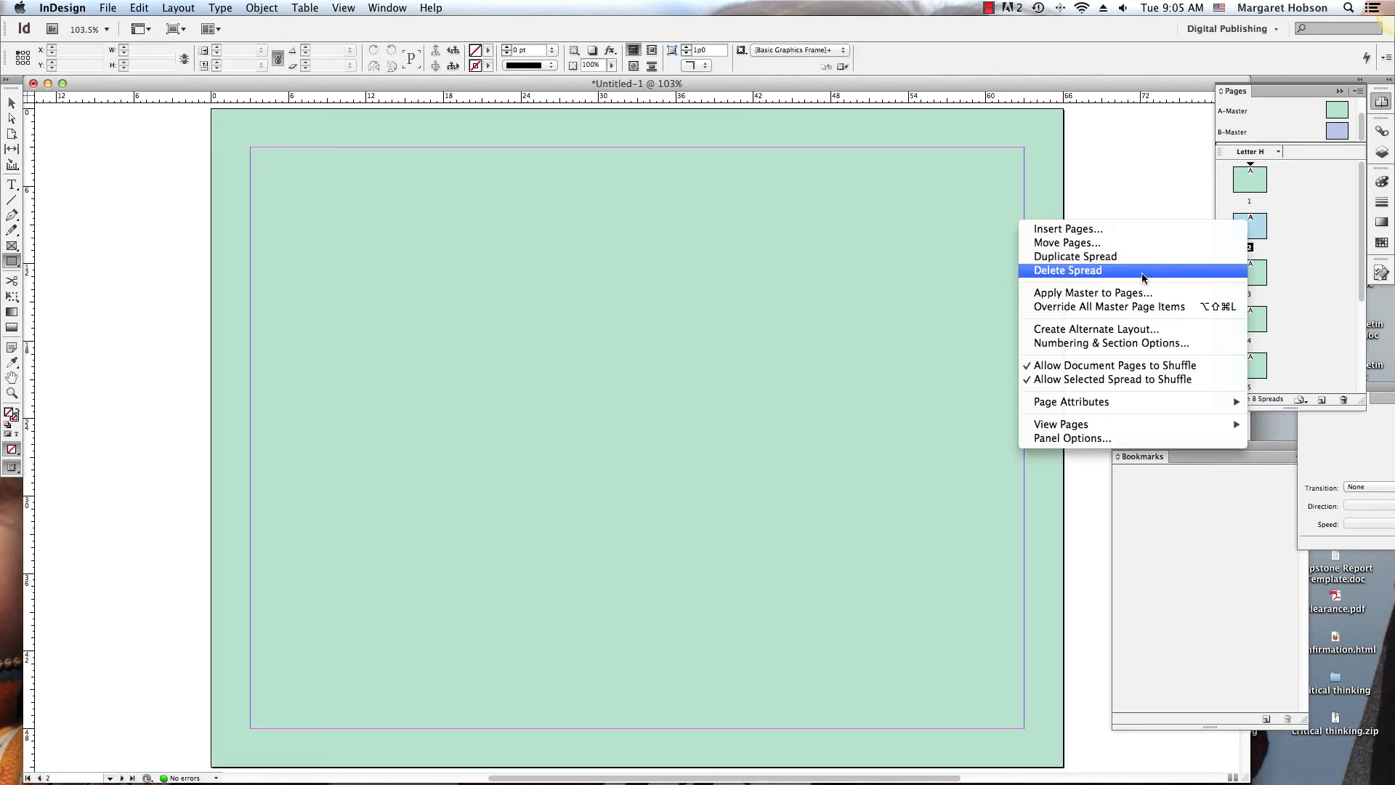
{"action": "left_click", "coordinate": [1093, 293]}
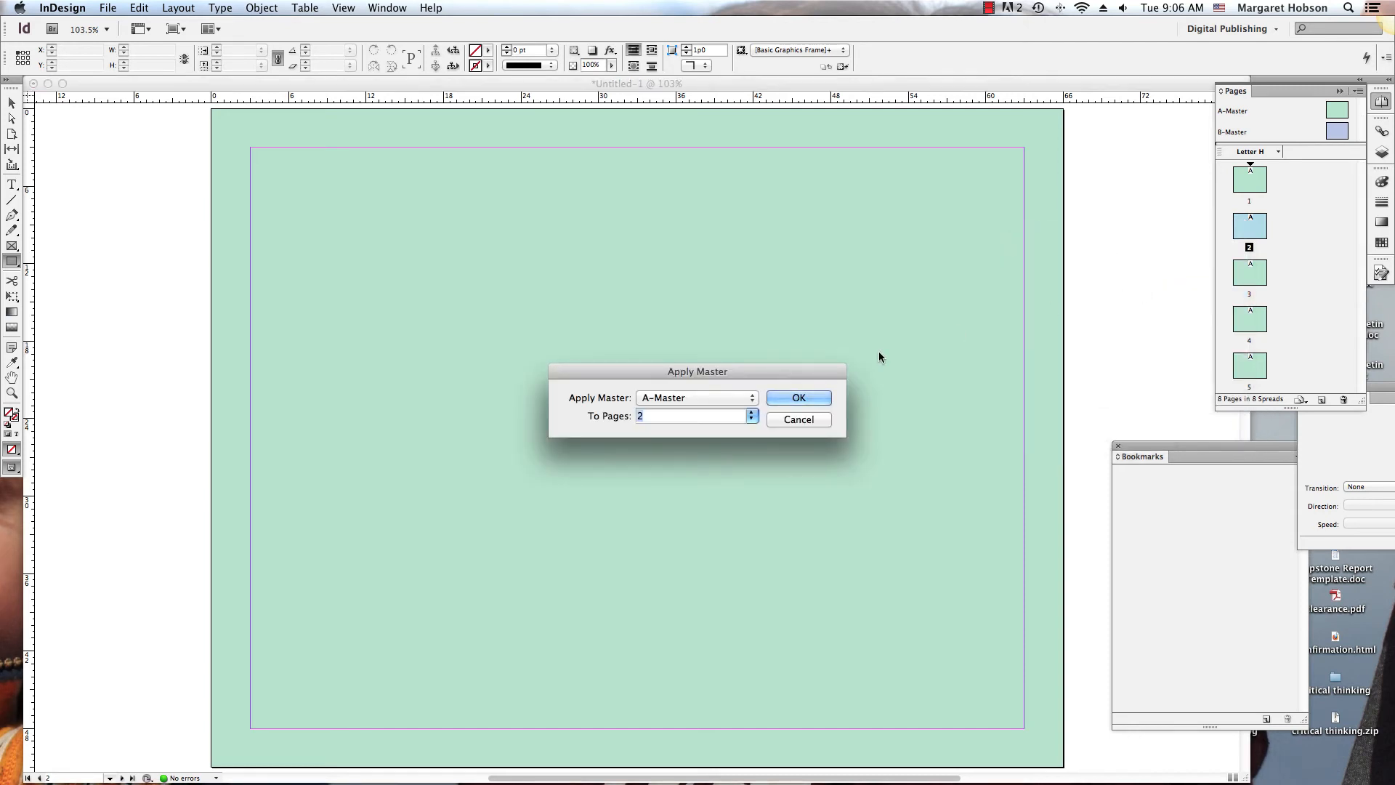
{"action": "left_click", "coordinate": [698, 397]}
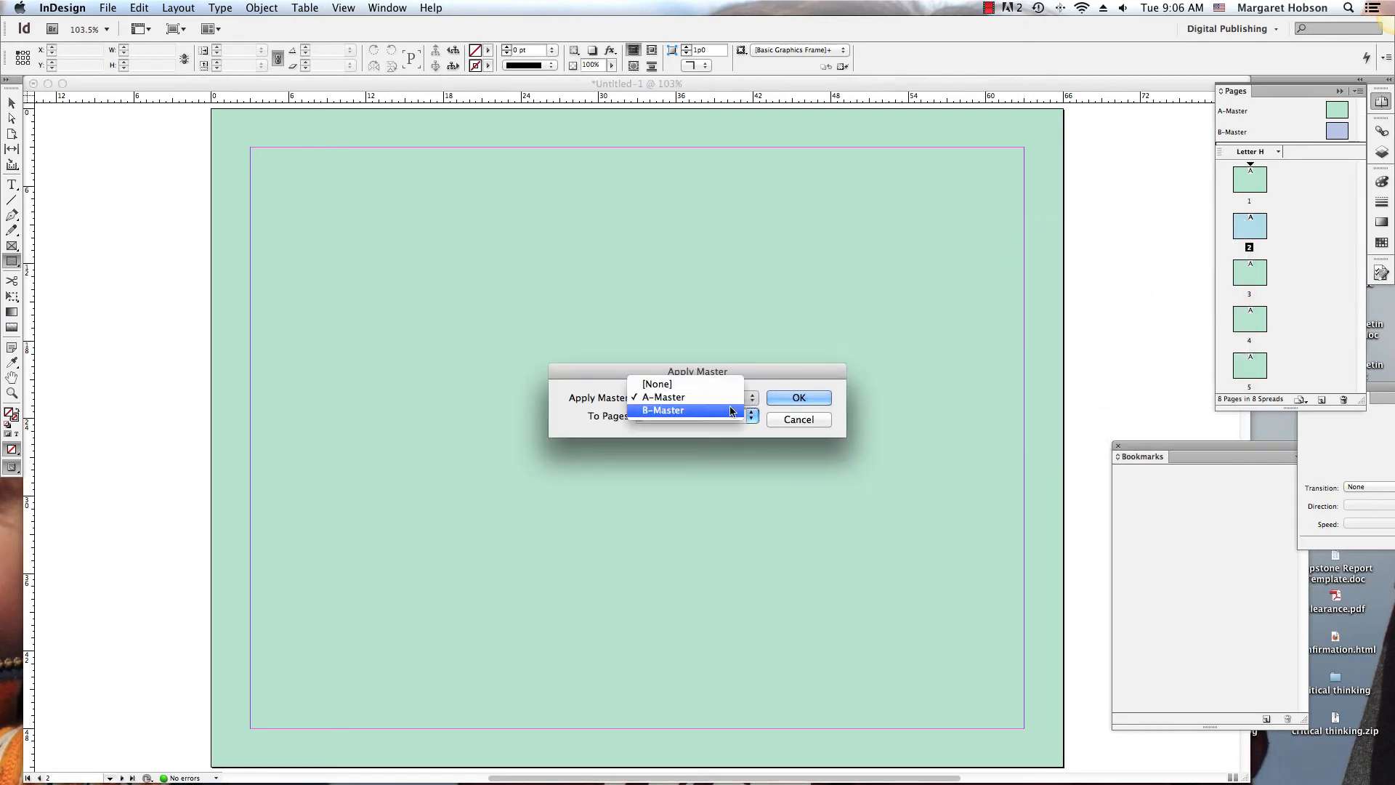
{"action": "left_click", "coordinate": [684, 410]}
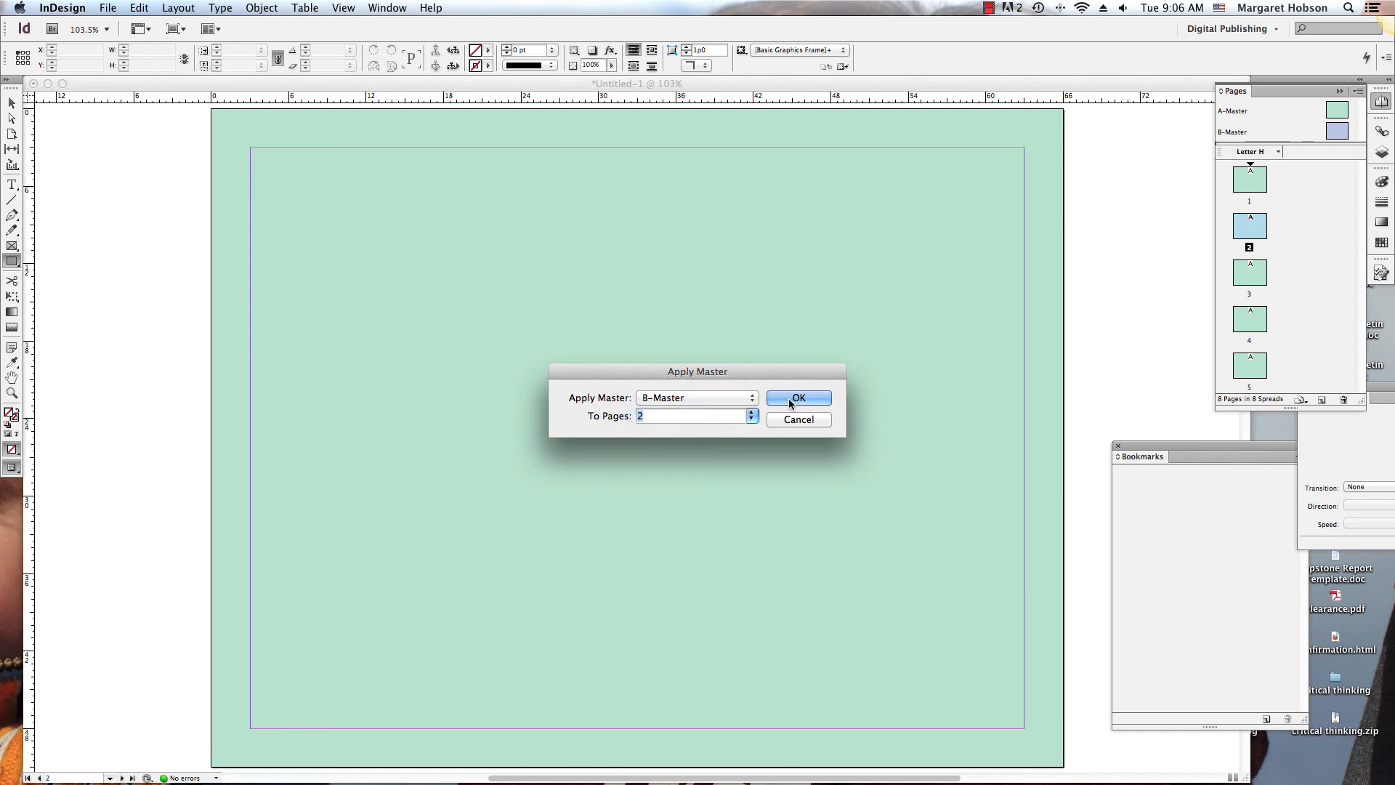
{"action": "left_click", "coordinate": [799, 397]}
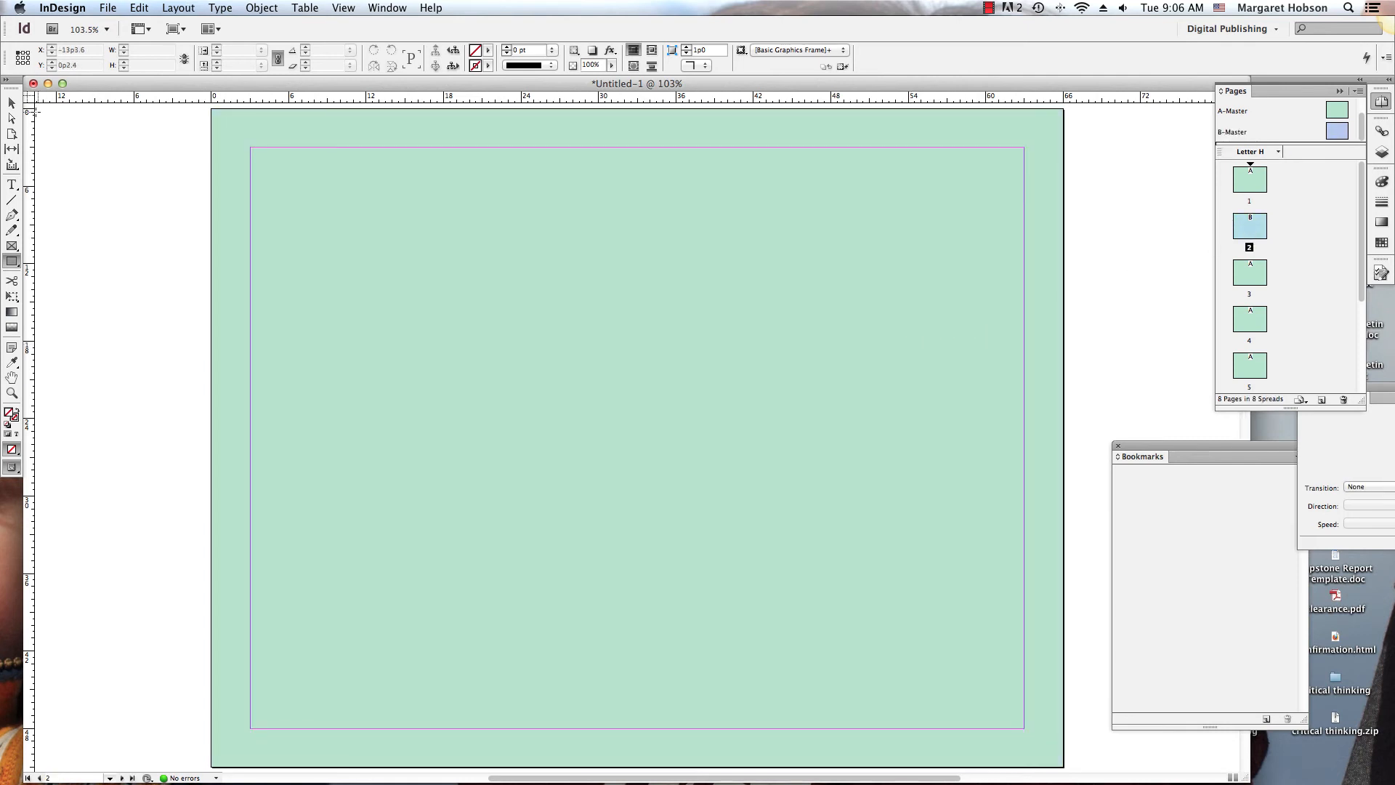
Step: View page 2's light blue background, then select page 4 in the Pages panel
{"action": "left_click", "coordinate": [699, 350]}
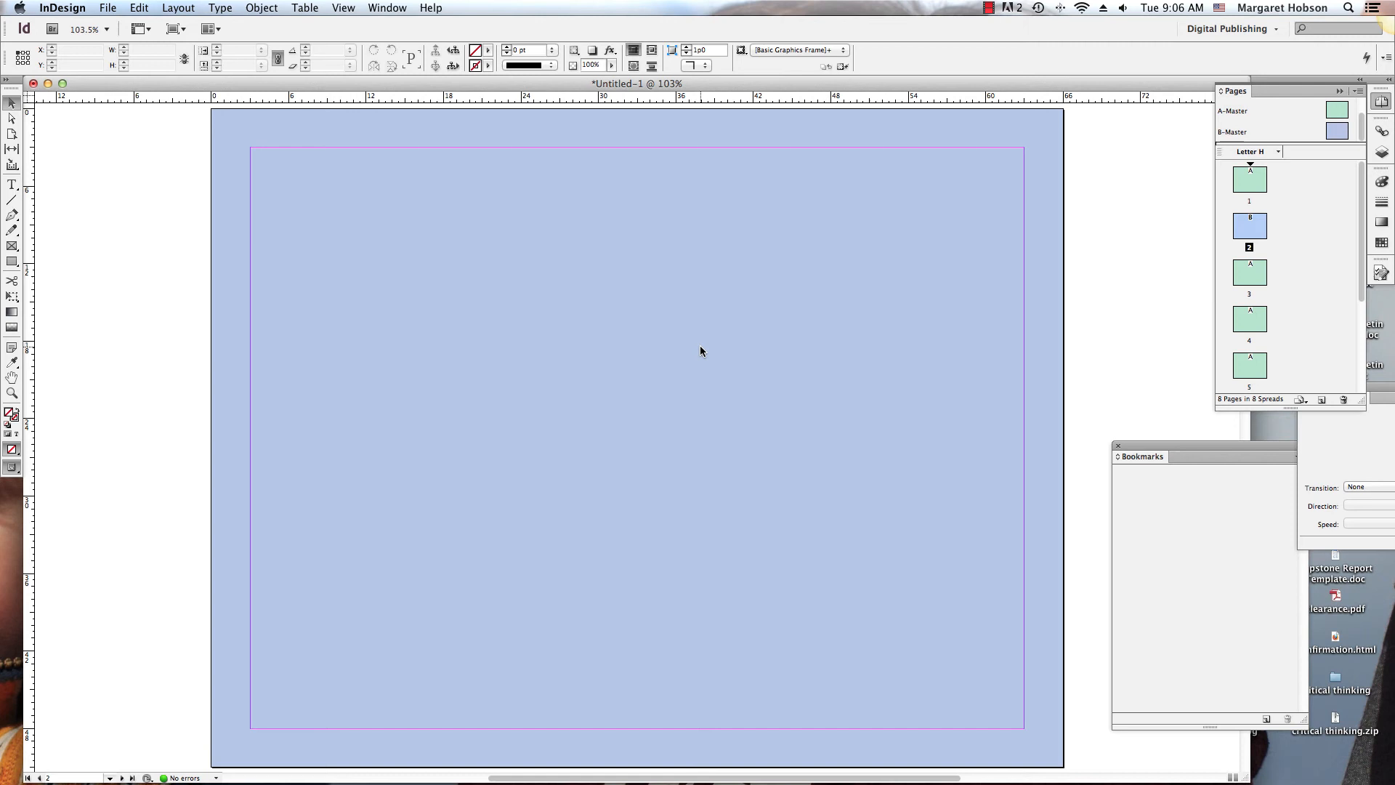
{"action": "left_click", "coordinate": [1250, 317]}
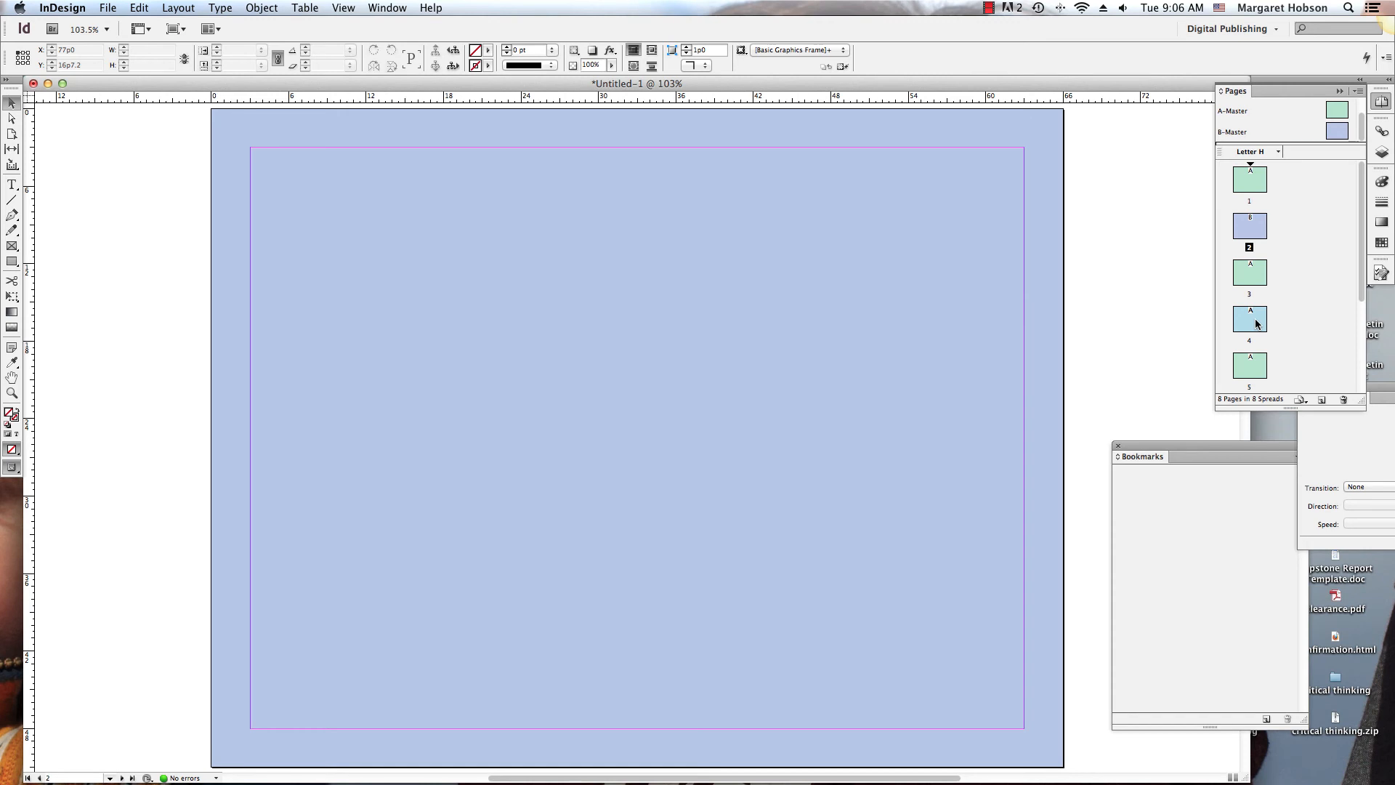
Step: Apply the B-Master to page 4 so pages 2 and 4 are both light blue
{"action": "right_click", "coordinate": [1249, 318]}
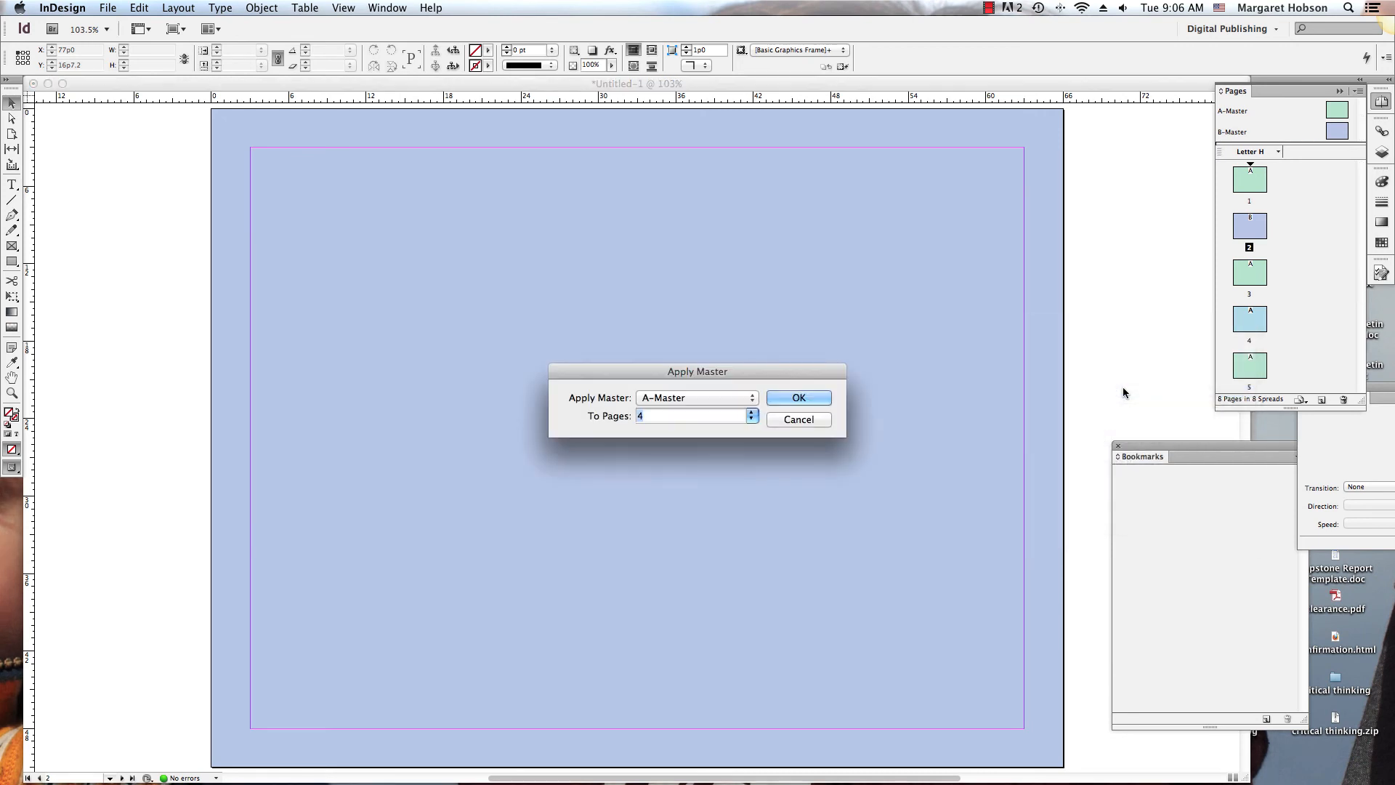
{"action": "left_click", "coordinate": [696, 396]}
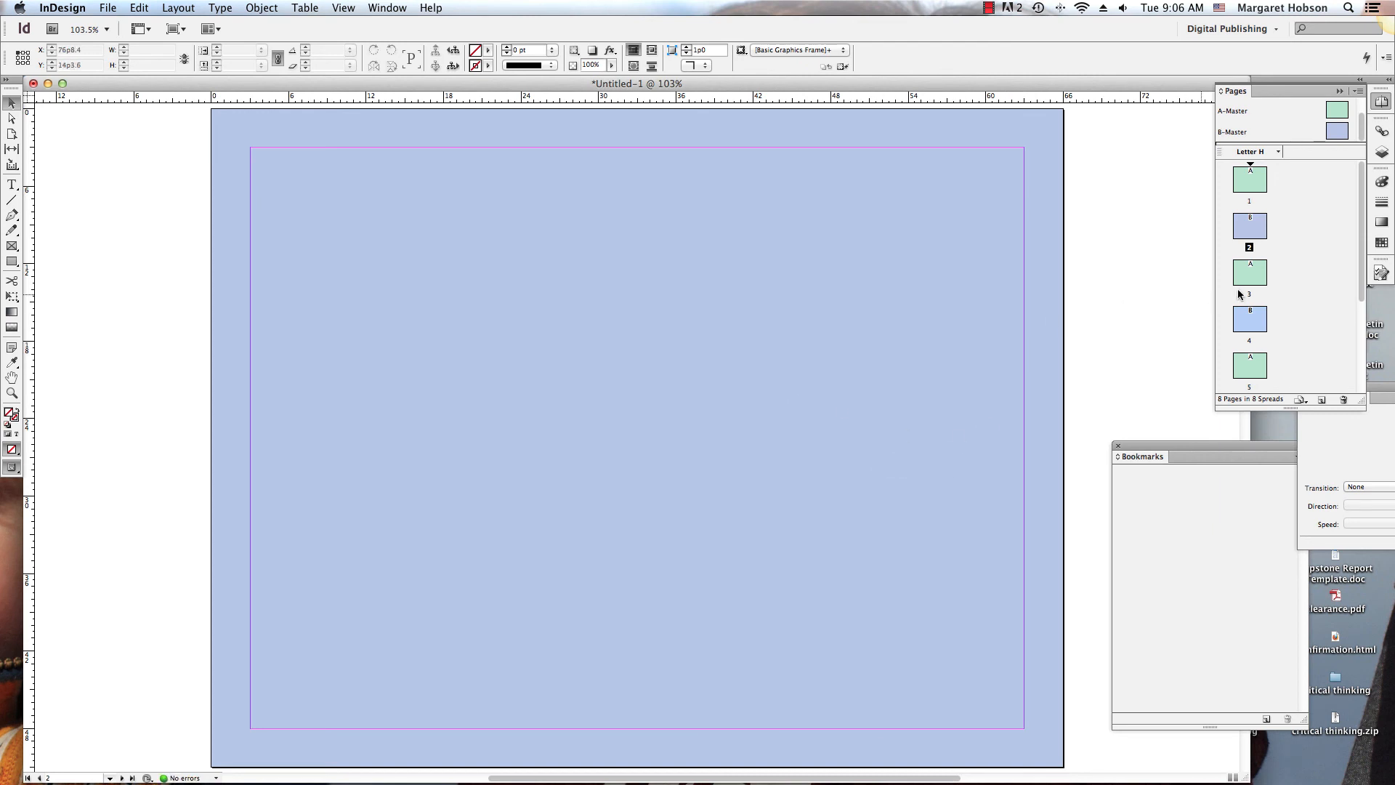
{"action": "mouse_move", "coordinate": [1244, 285]}
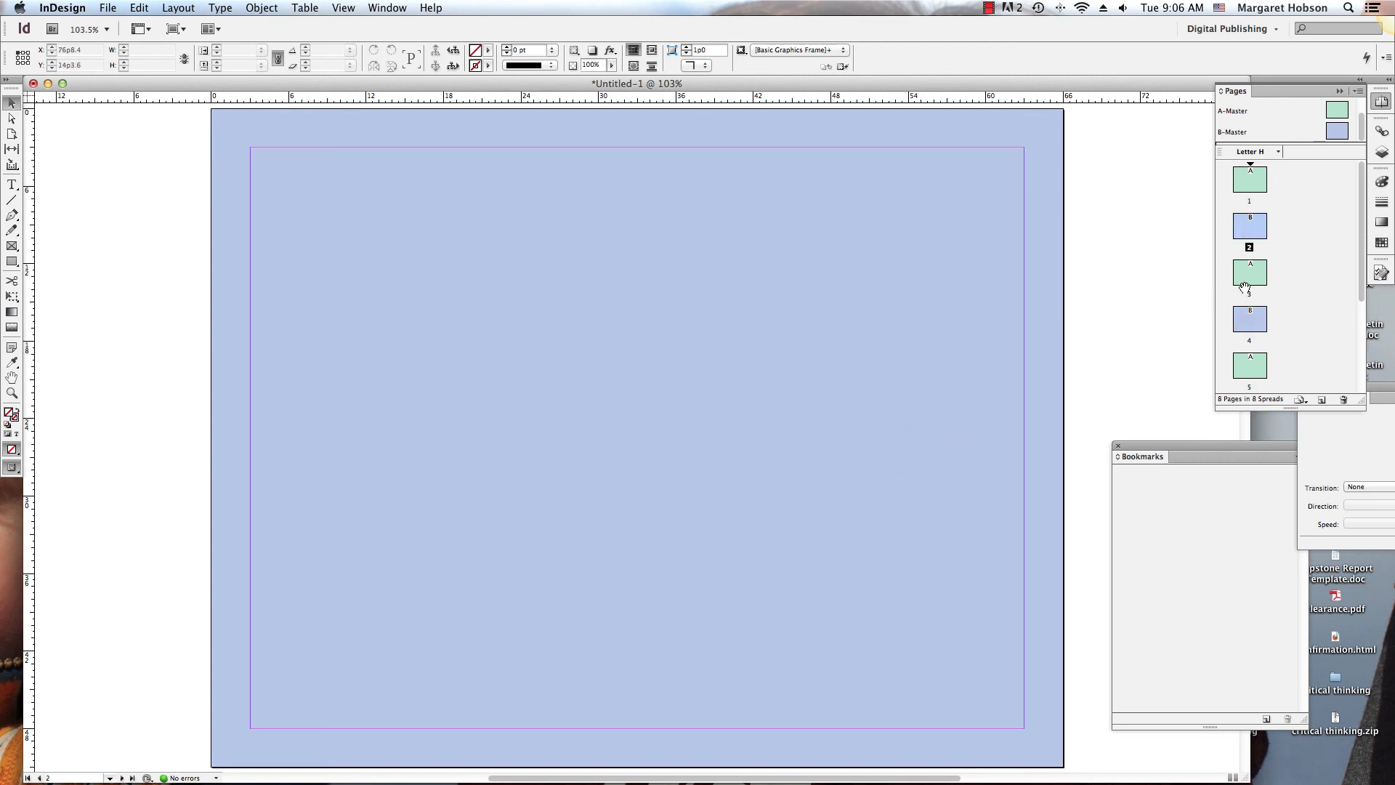
{"action": "scroll", "scroll_direction": "down", "scroll_amount": 3}
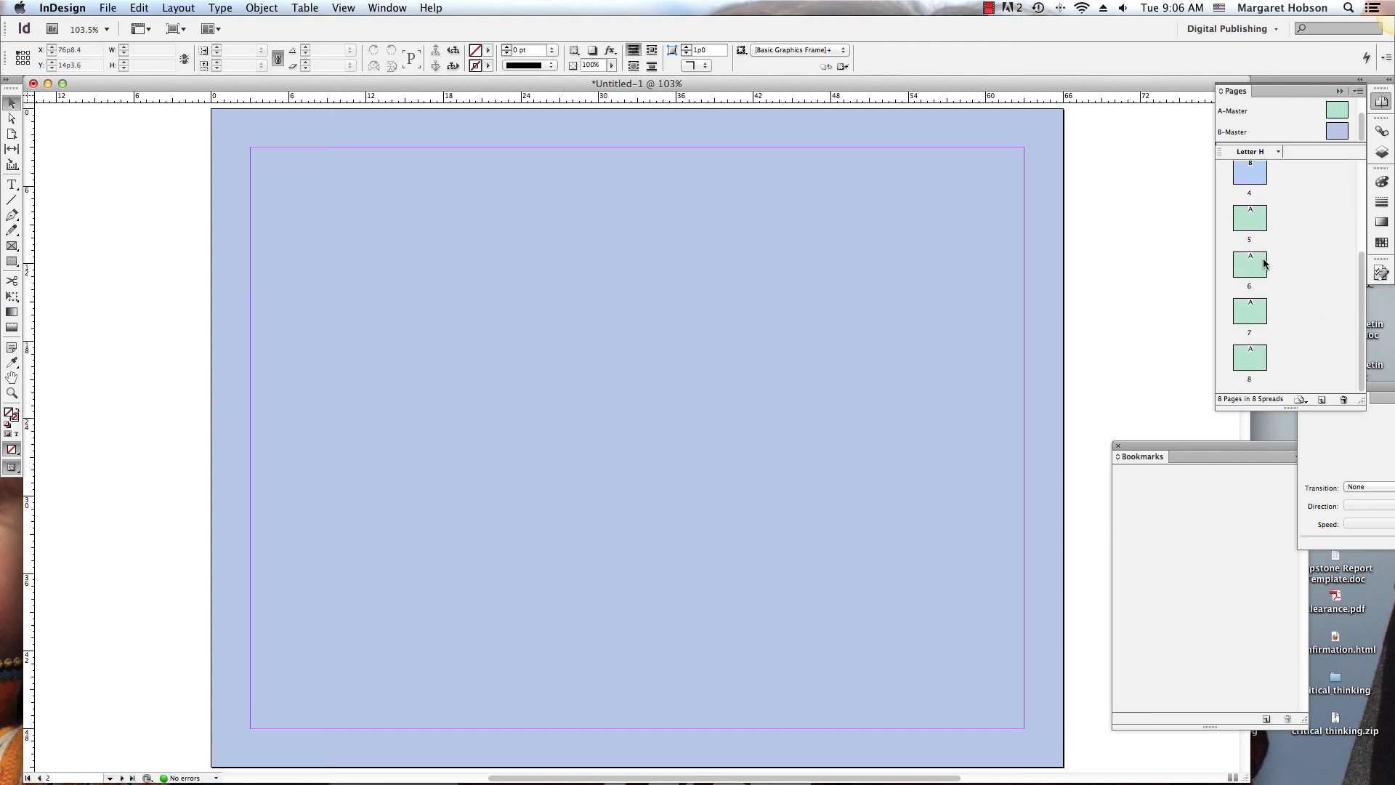
Step: Select page 6 and bring up its page actions to duplicate the spread
{"action": "left_click", "coordinate": [1250, 263]}
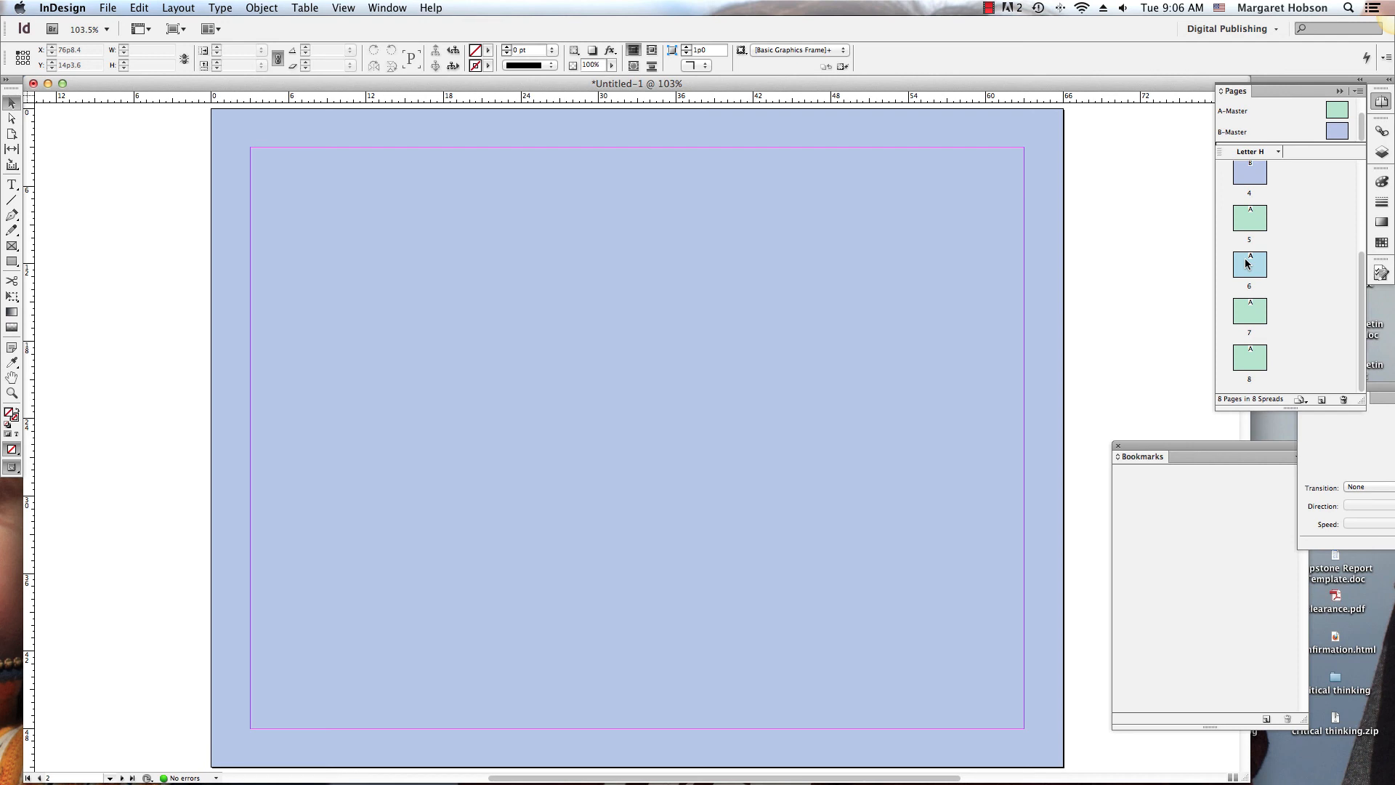
{"action": "right_click", "coordinate": [1249, 263]}
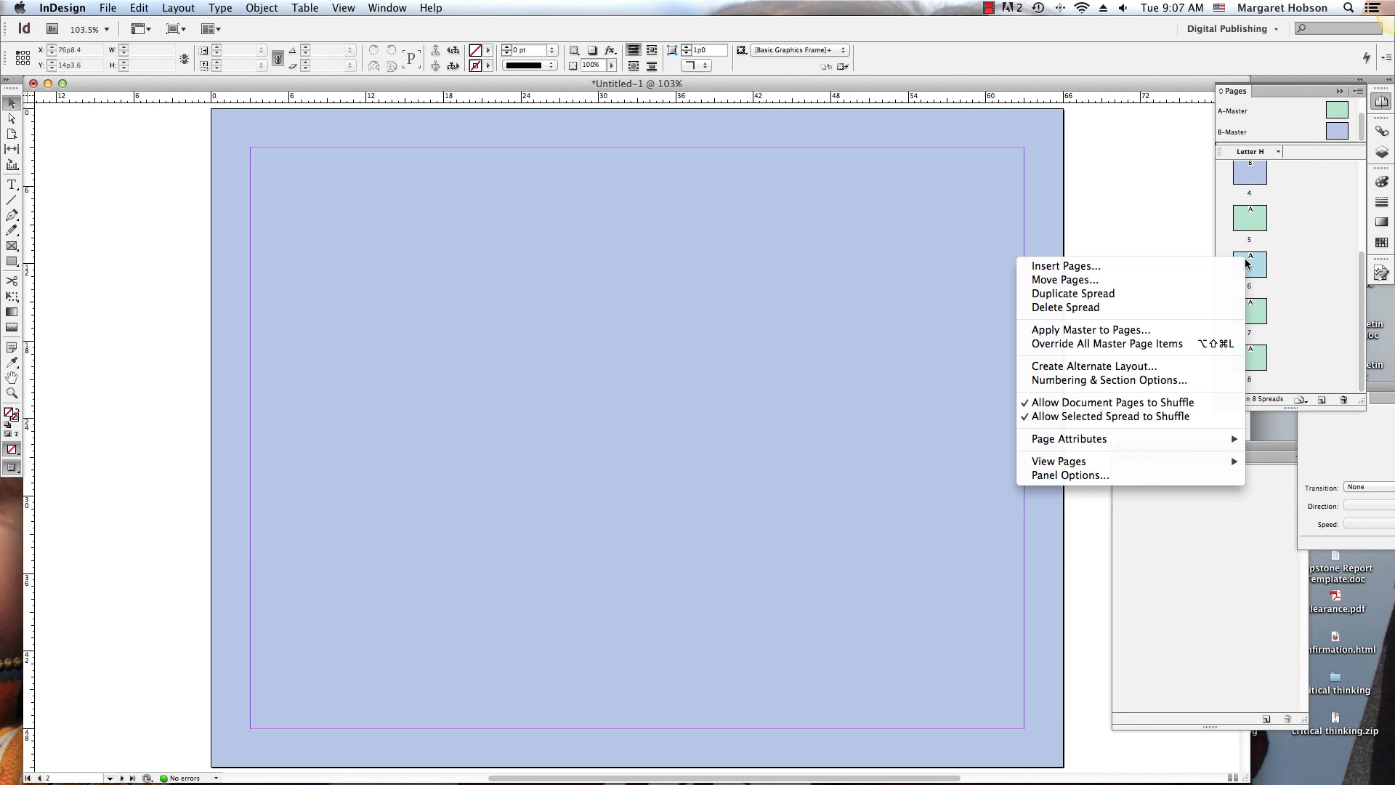
{"action": "mouse_move", "coordinate": [1319, 261]}
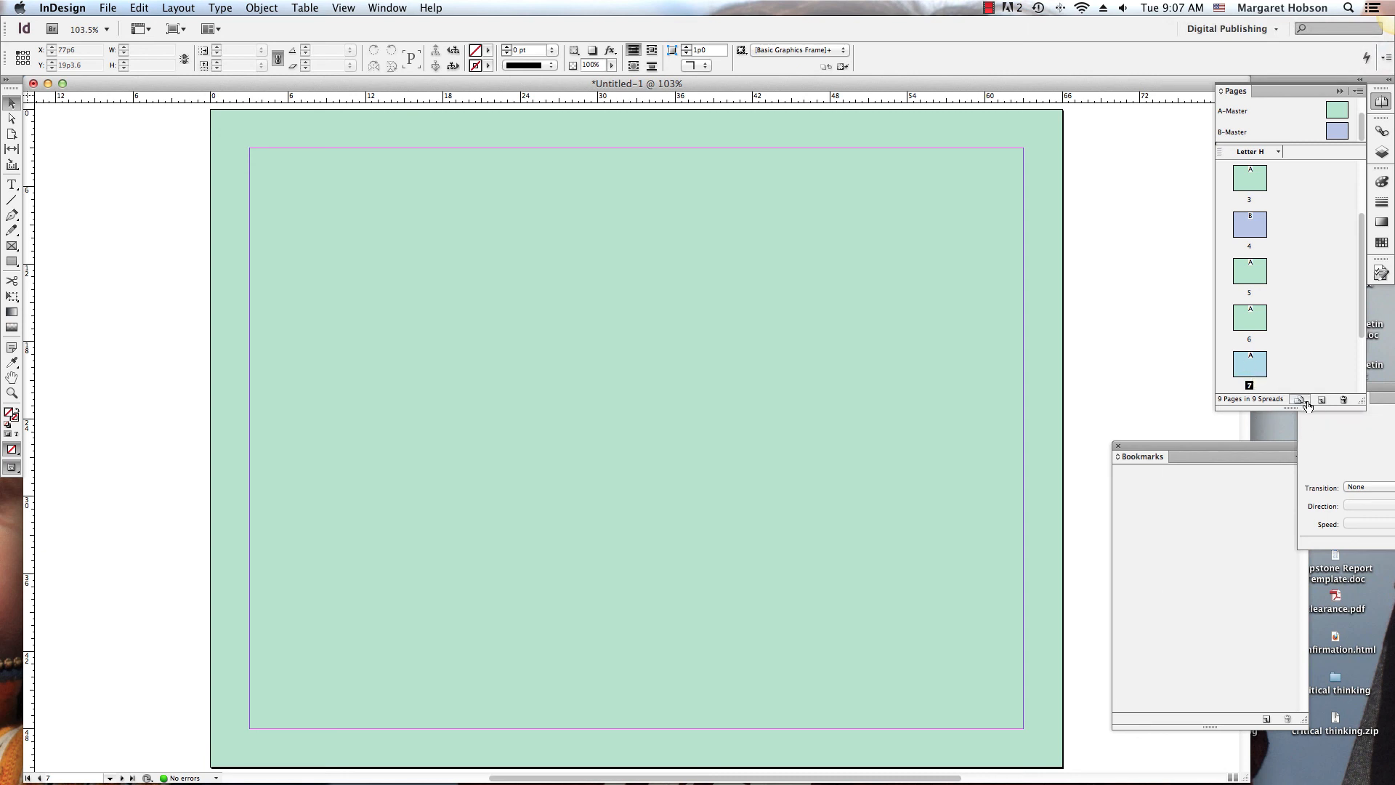
{"action": "mouse_move", "coordinate": [1305, 340]}
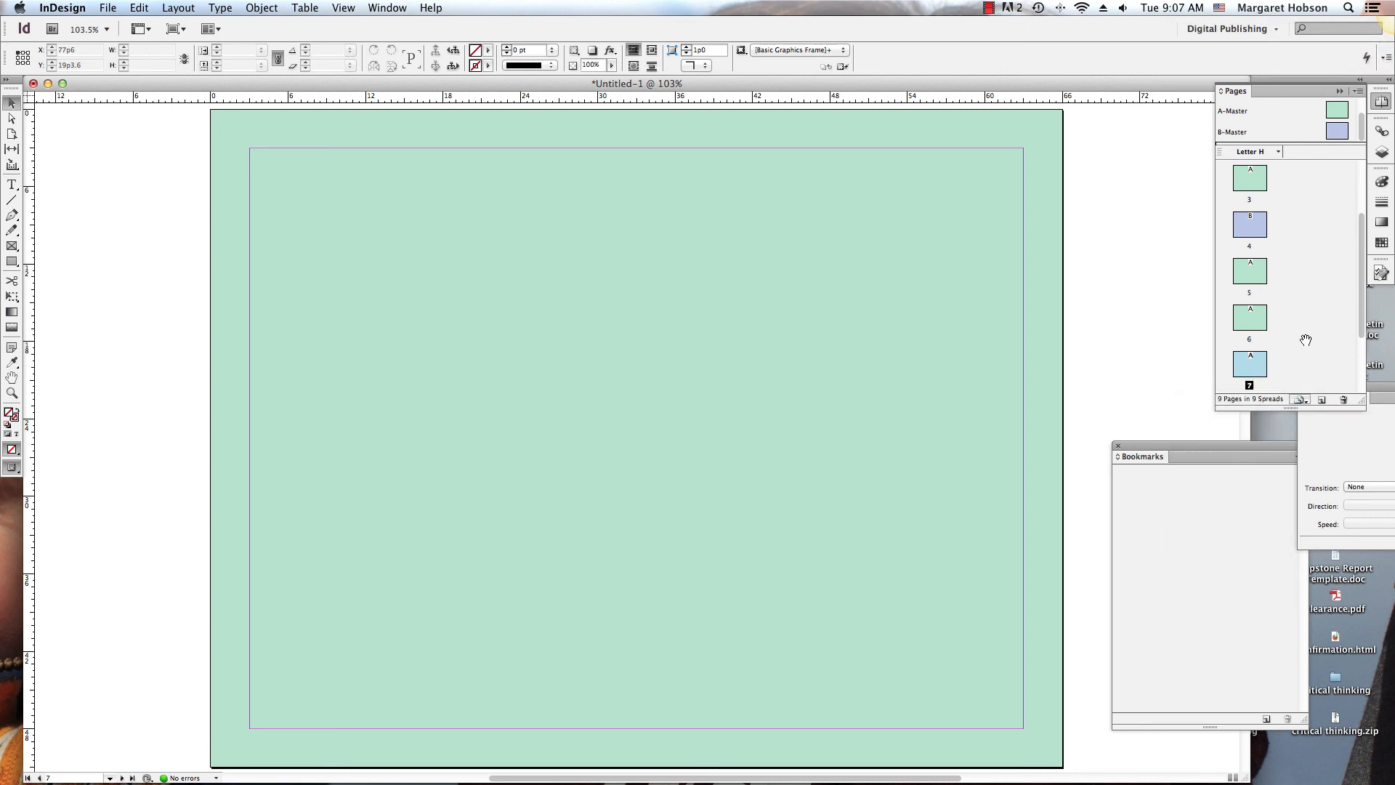
{"action": "left_click", "coordinate": [974, 6]}
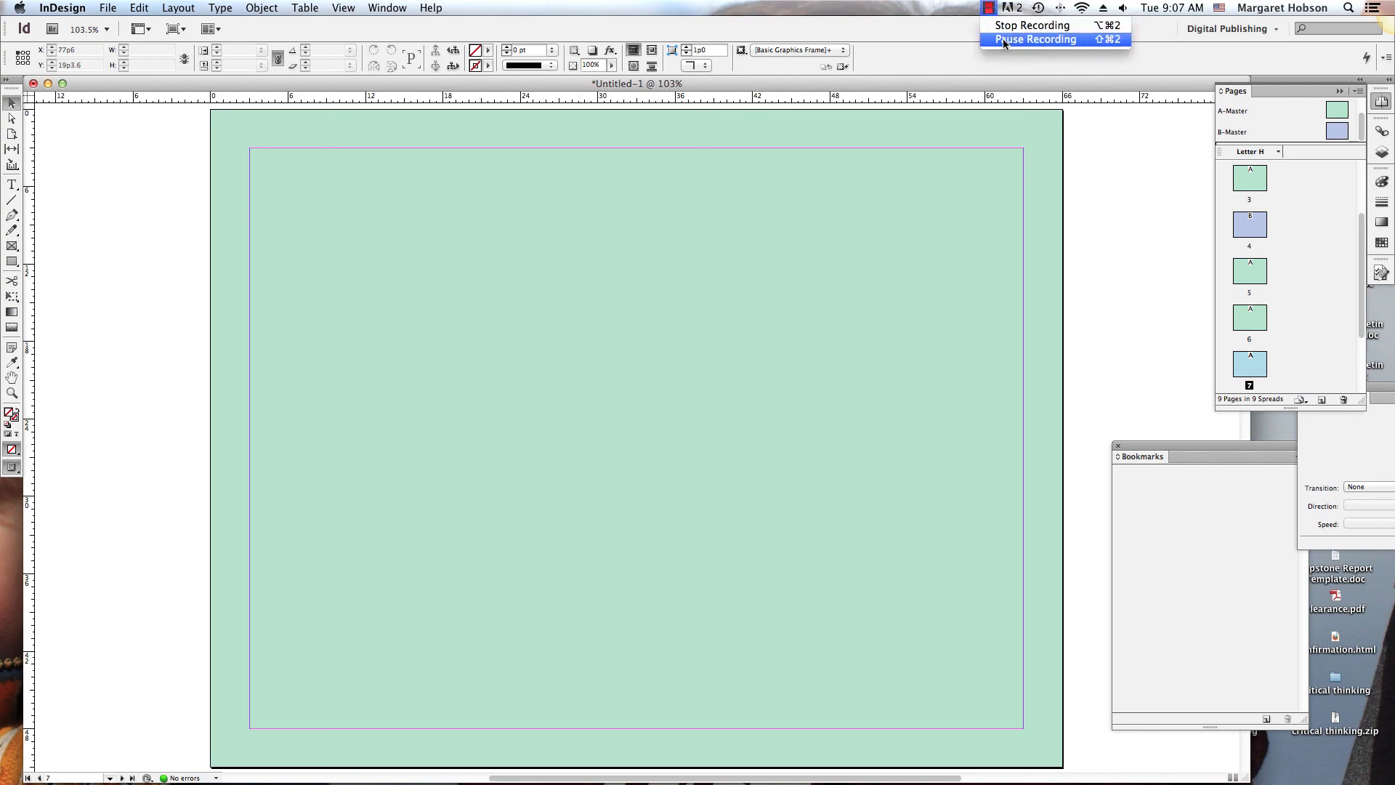